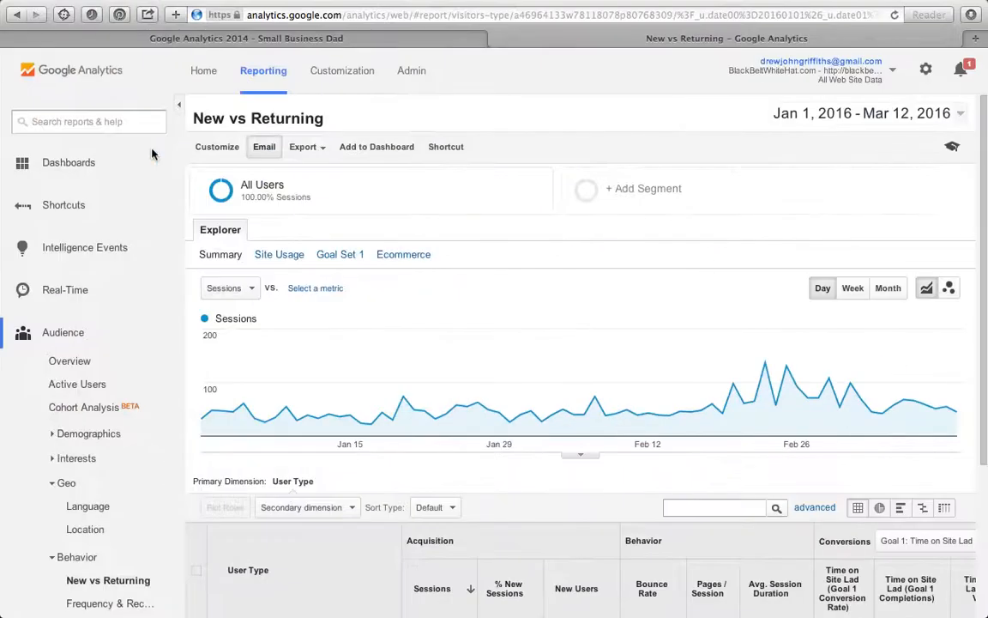
# Scroll through the Google Analytics blog post and select the example tracking ID
pyautogui.click(247, 38)
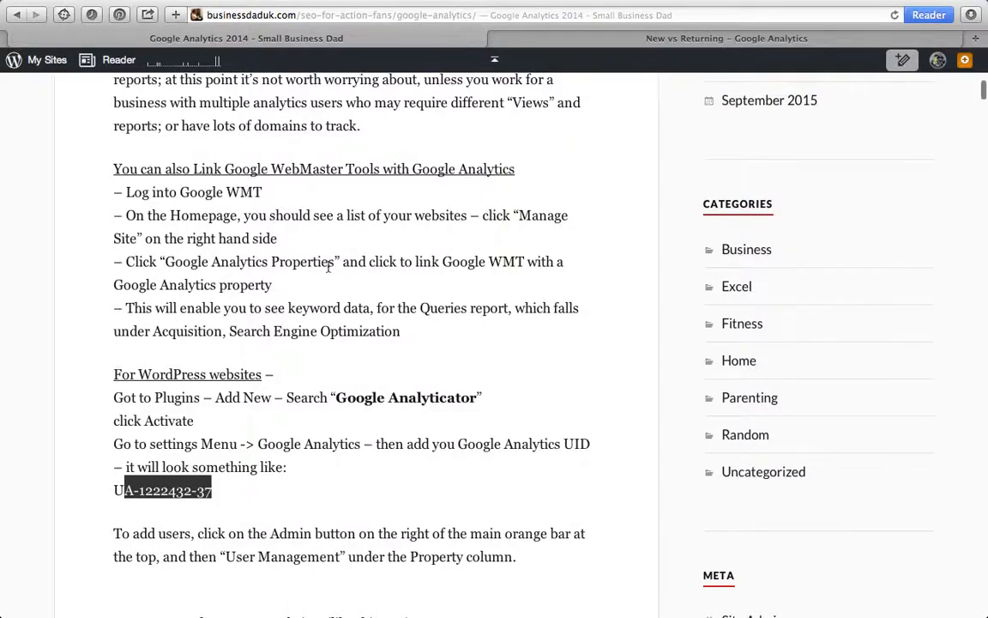
pyautogui.scroll(3)
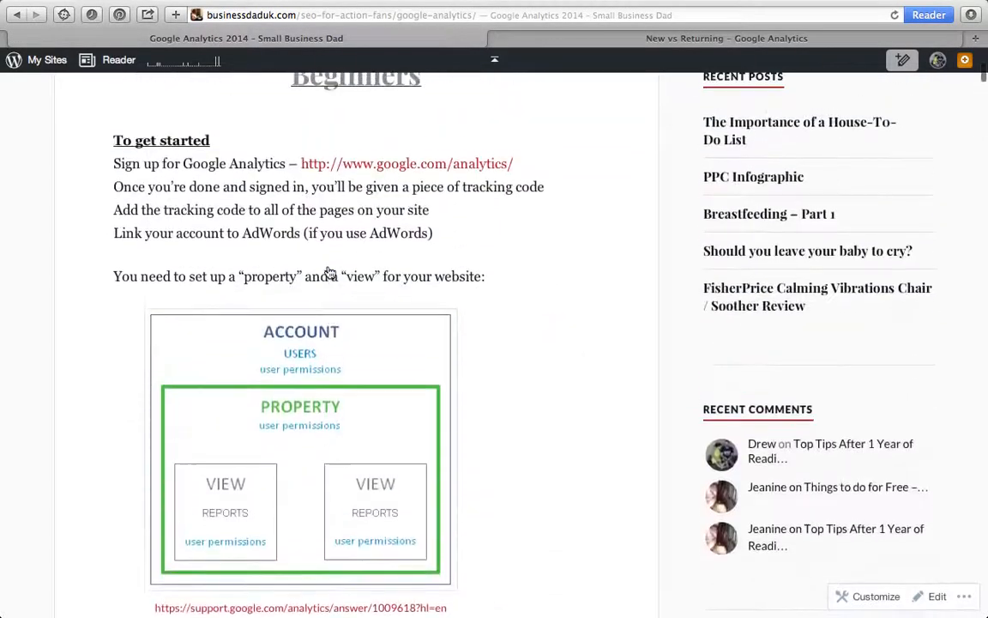
pyautogui.scroll(3)
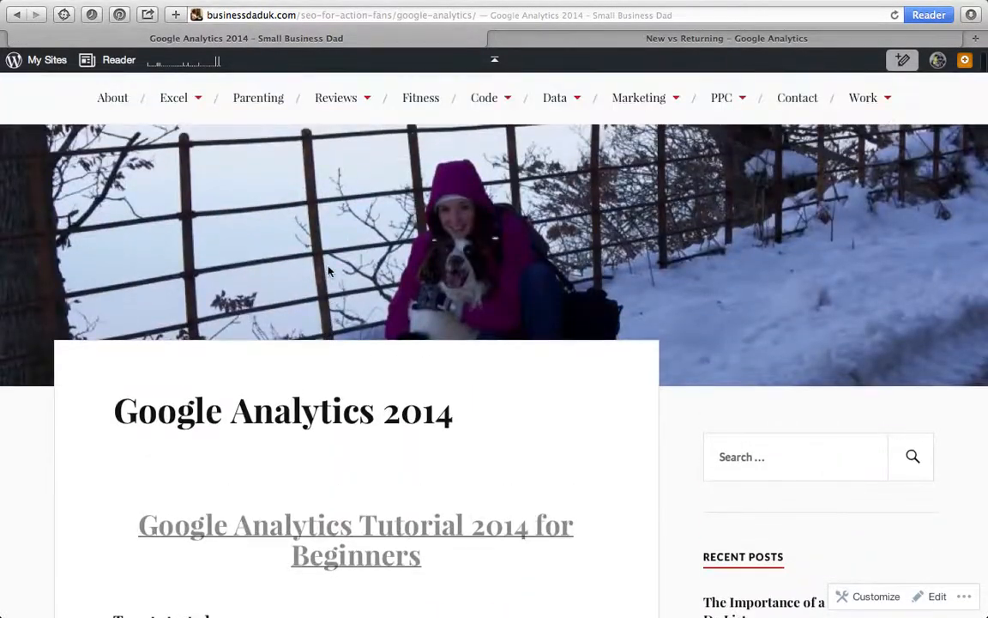
pyautogui.scroll(3)
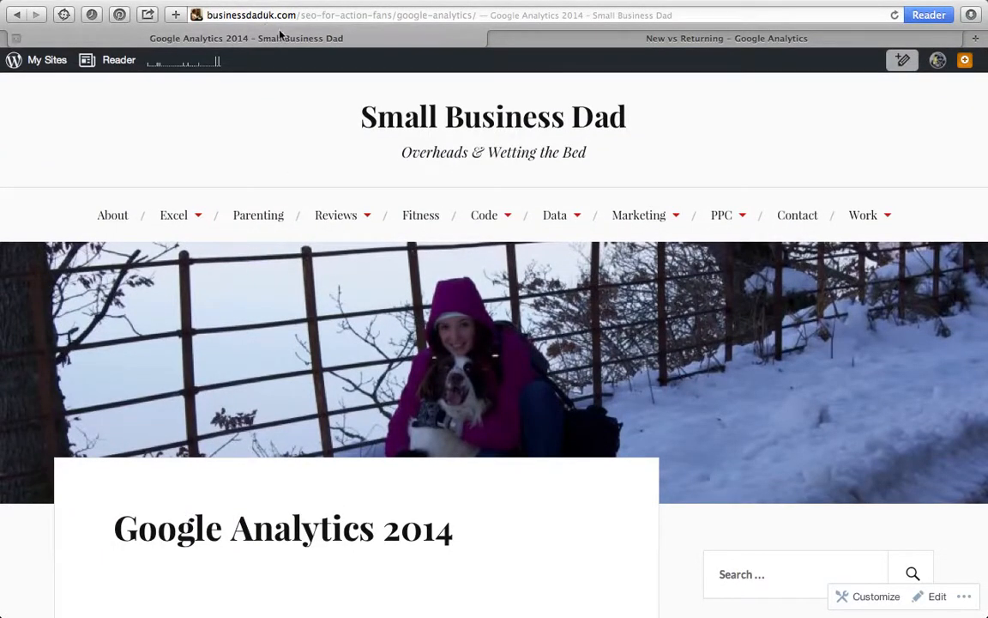
pyautogui.moveTo(283, 150)
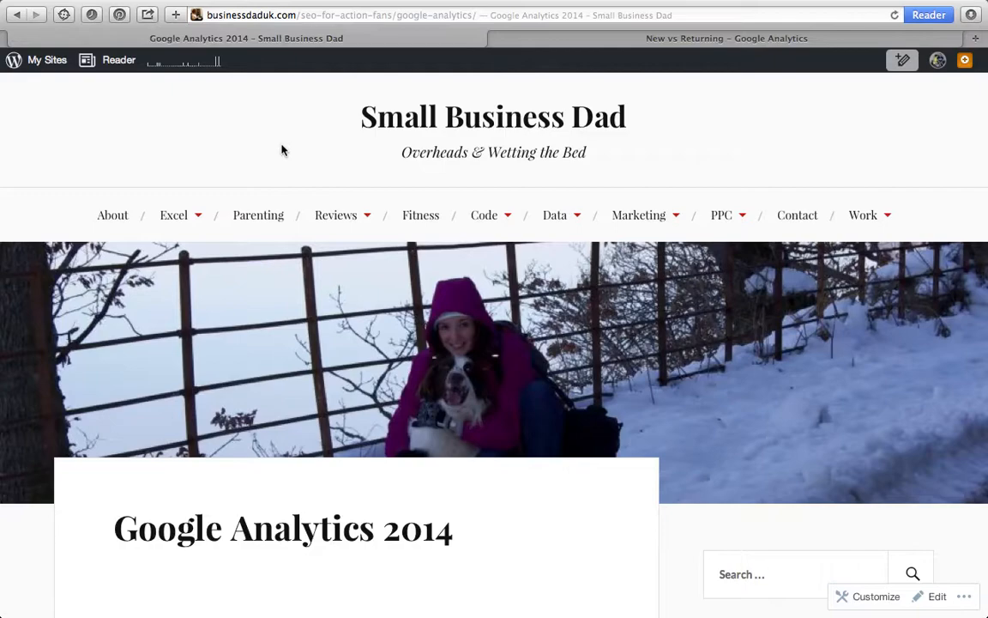
pyautogui.scroll(-3)
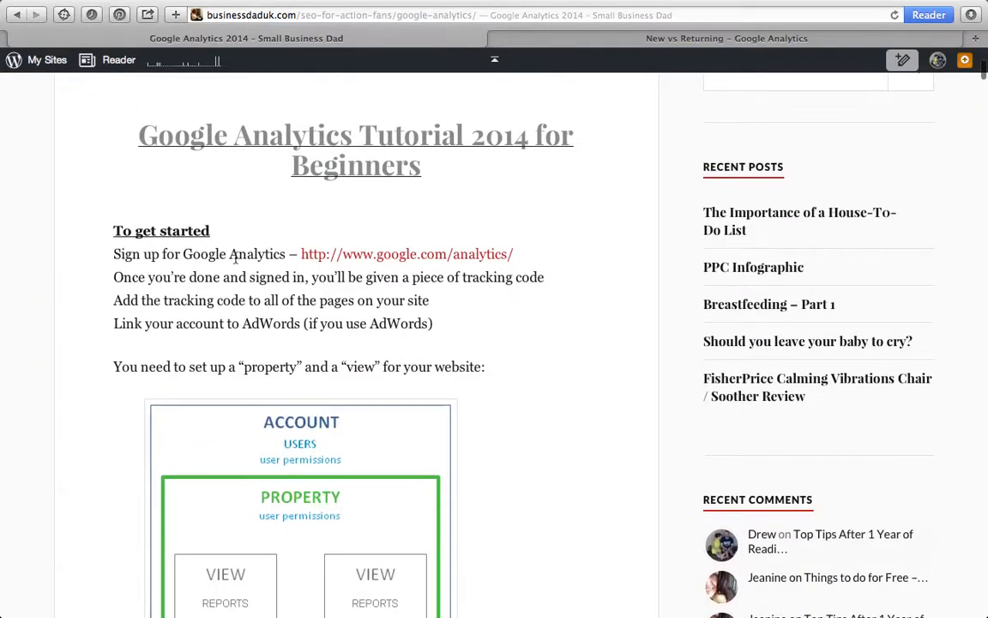
pyautogui.scroll(-3)
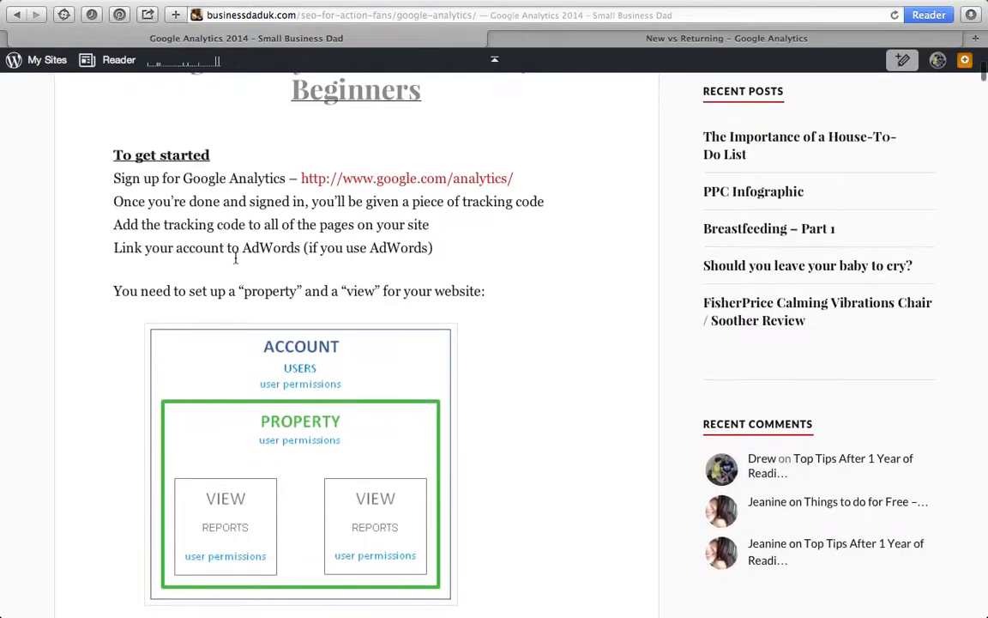
pyautogui.scroll(-3)
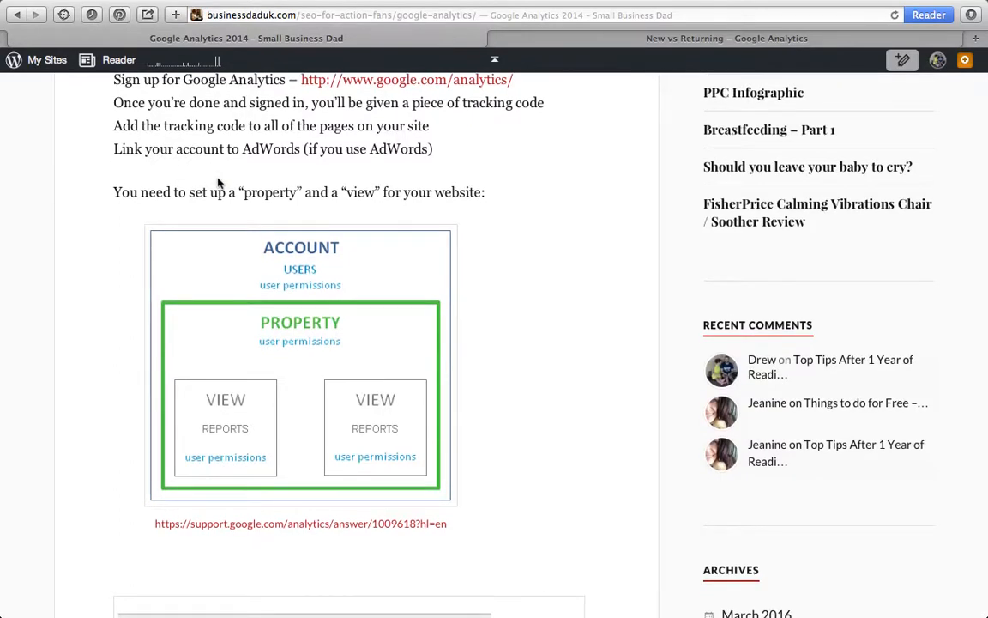
pyautogui.scroll(-3)
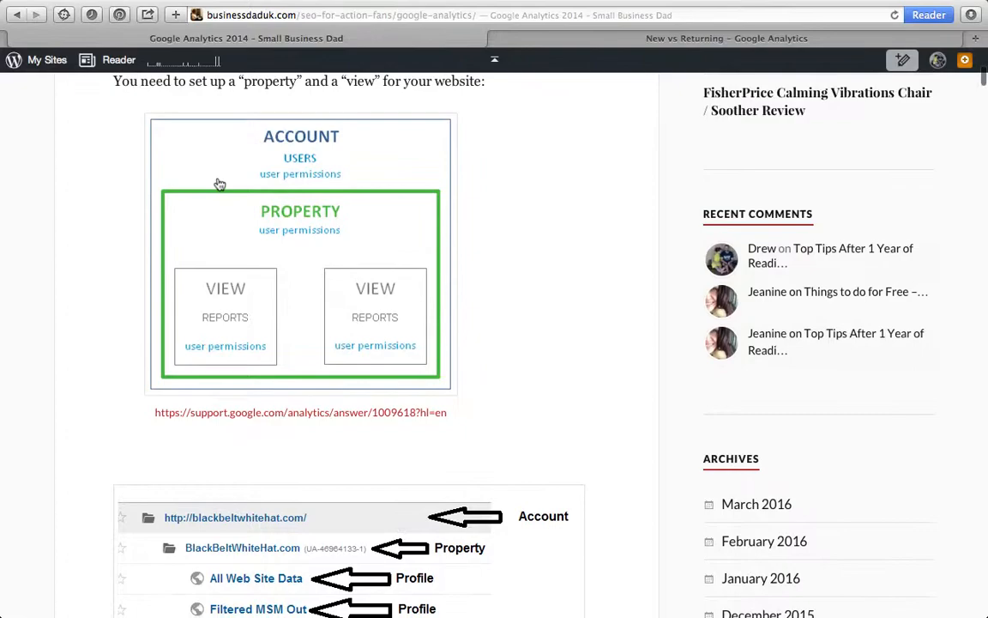
pyautogui.scroll(-3)
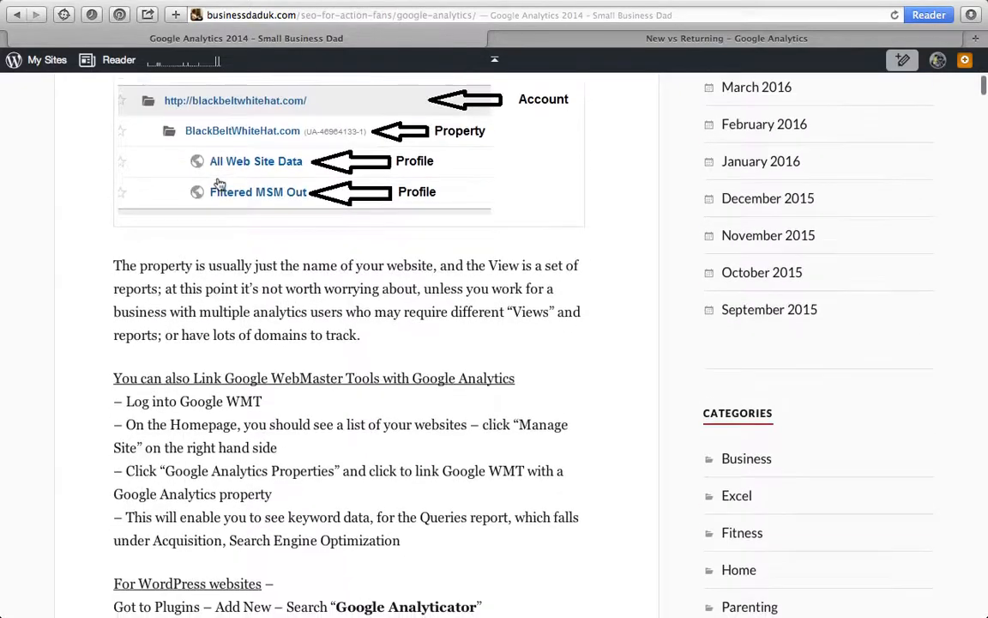
pyautogui.scroll(-3)
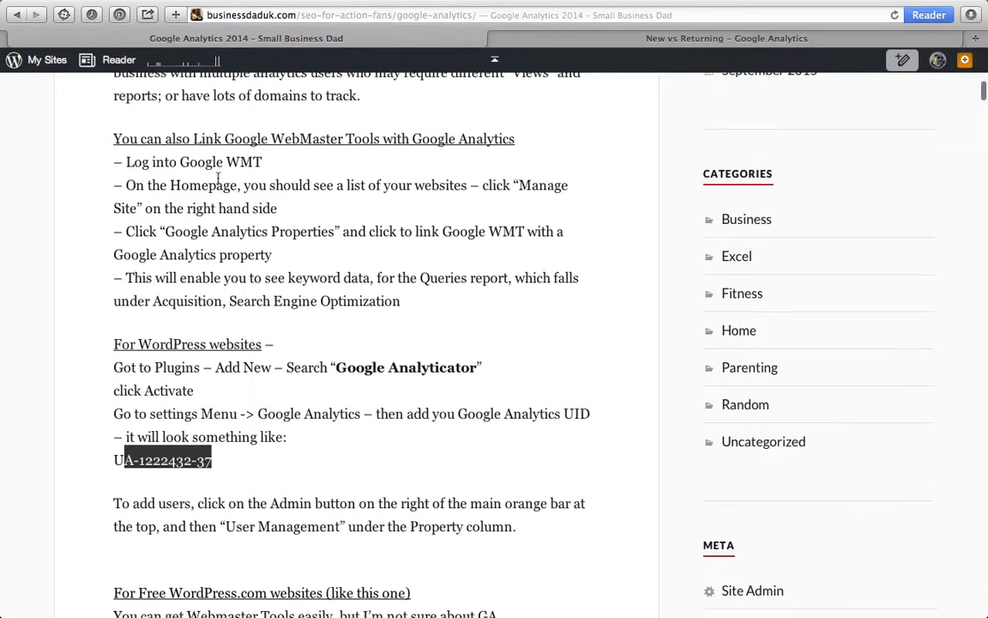
pyautogui.scroll(-3)
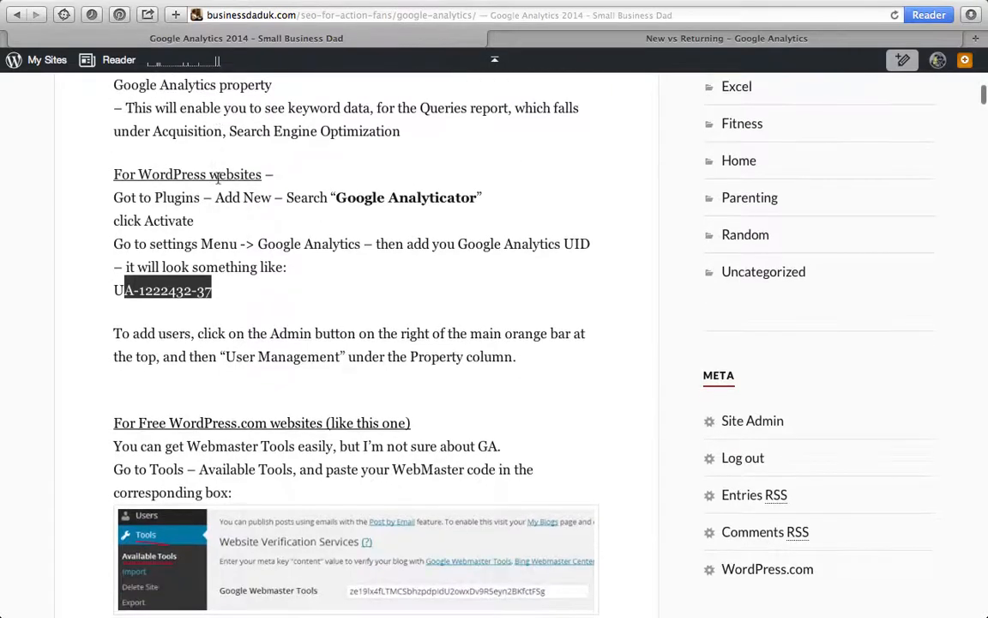
pyautogui.scroll(-3)
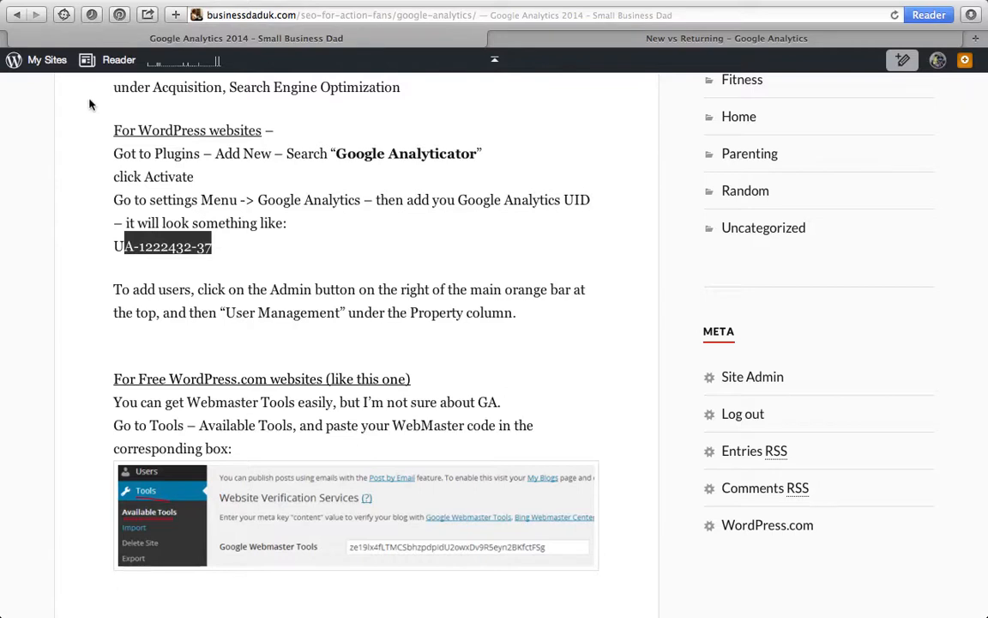
pyautogui.scroll(-3)
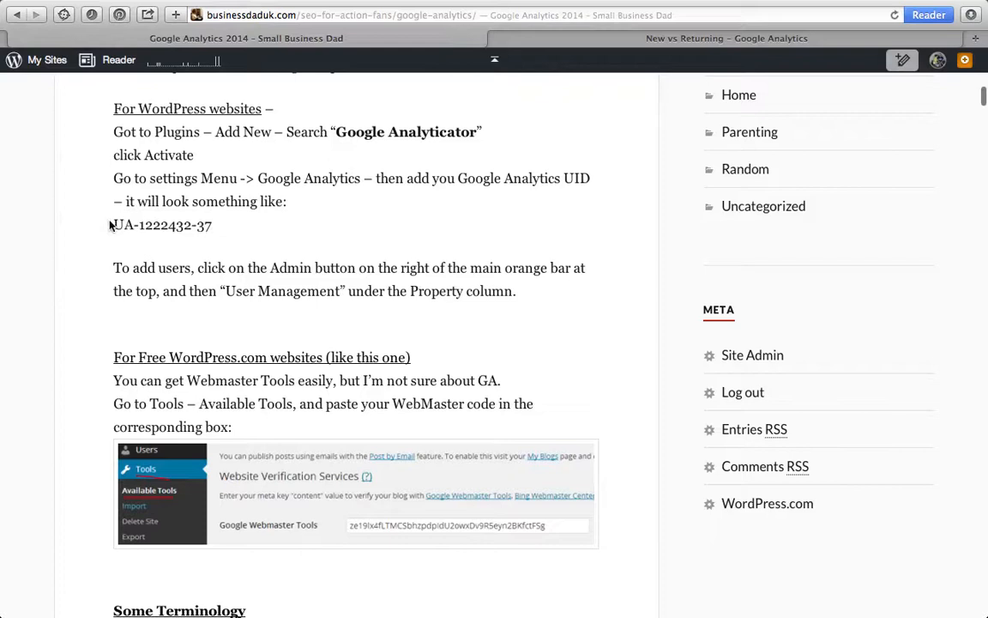
pyautogui.doubleClick(151, 225)
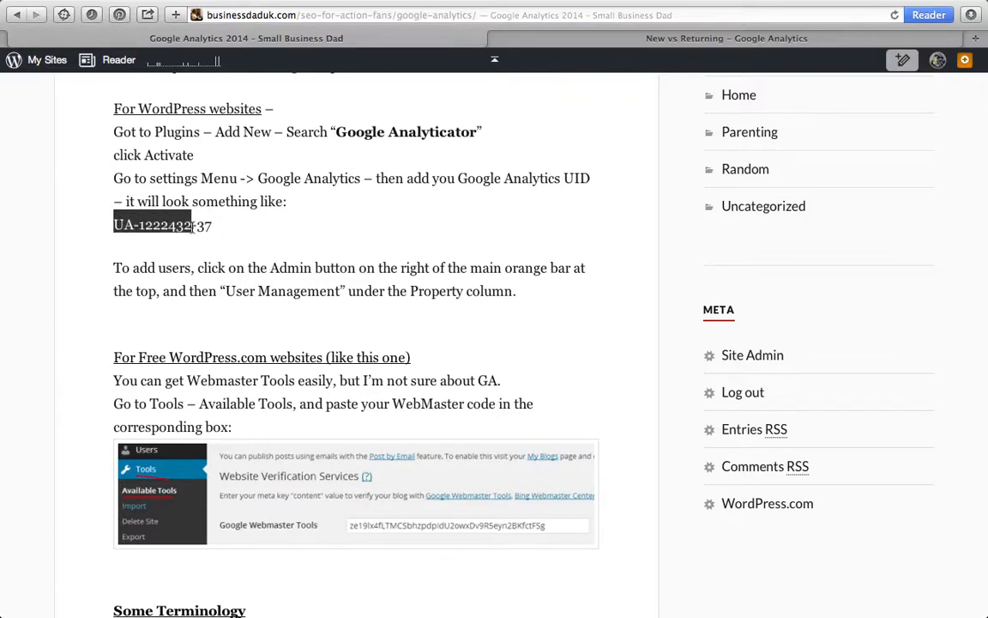
pyautogui.click(193, 225)
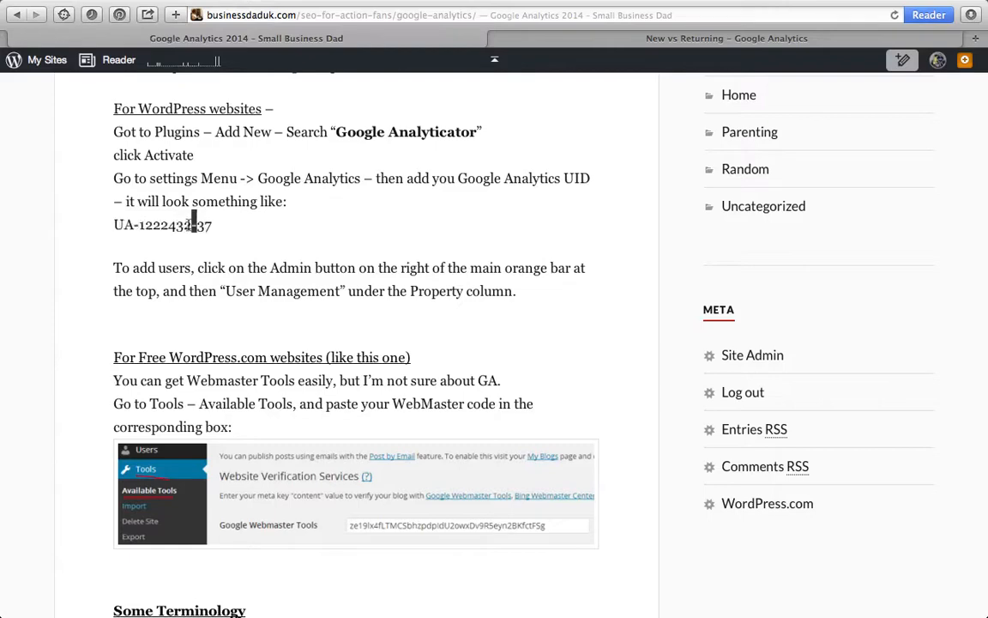
pyautogui.click(727, 38)
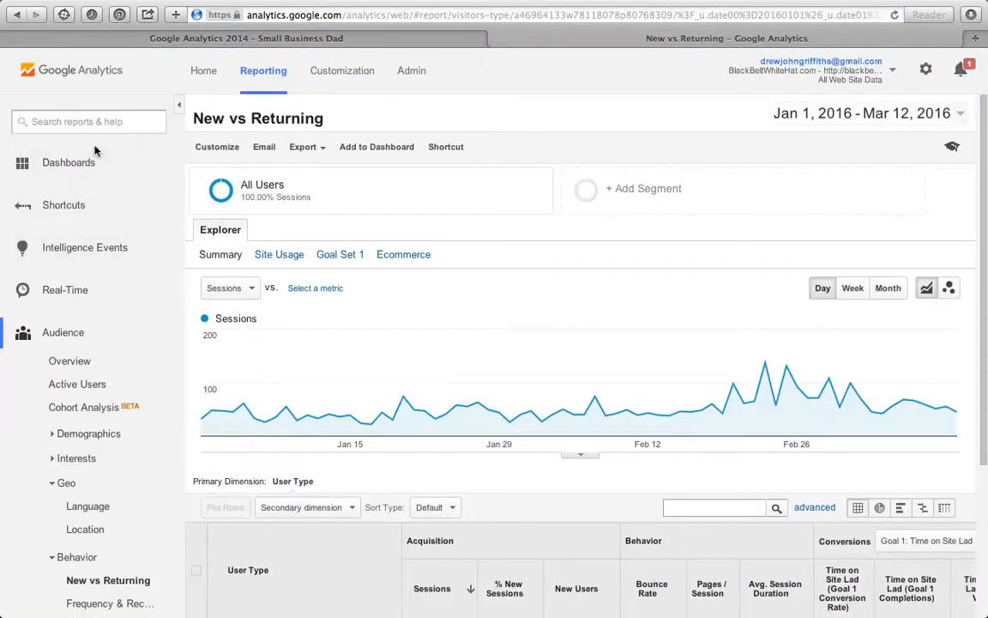
# Visit Home, return to New vs Returning, and expand the Private dashboards list
pyautogui.click(204, 70)
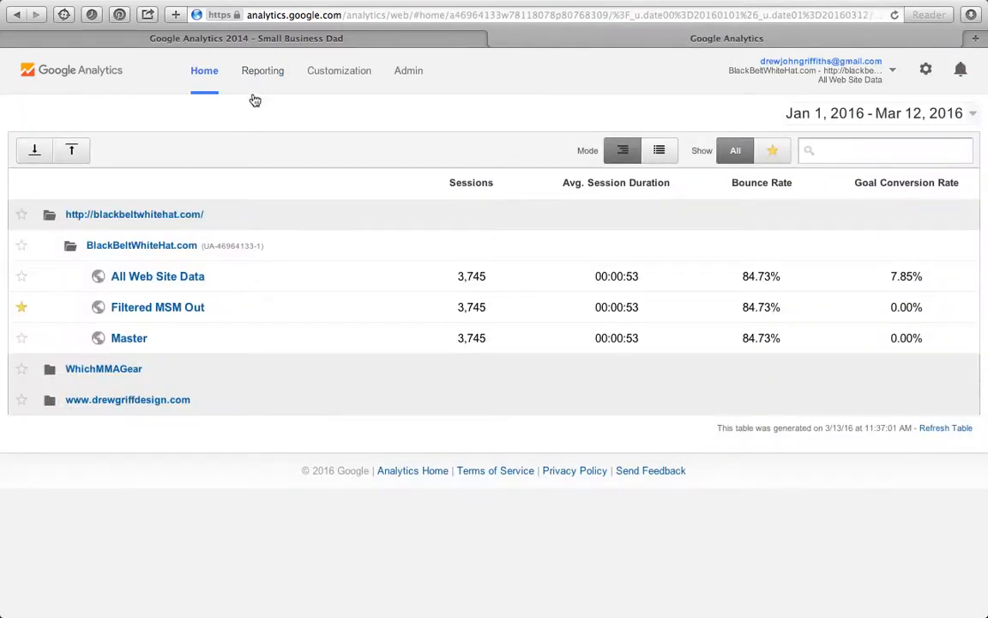
pyautogui.click(263, 70)
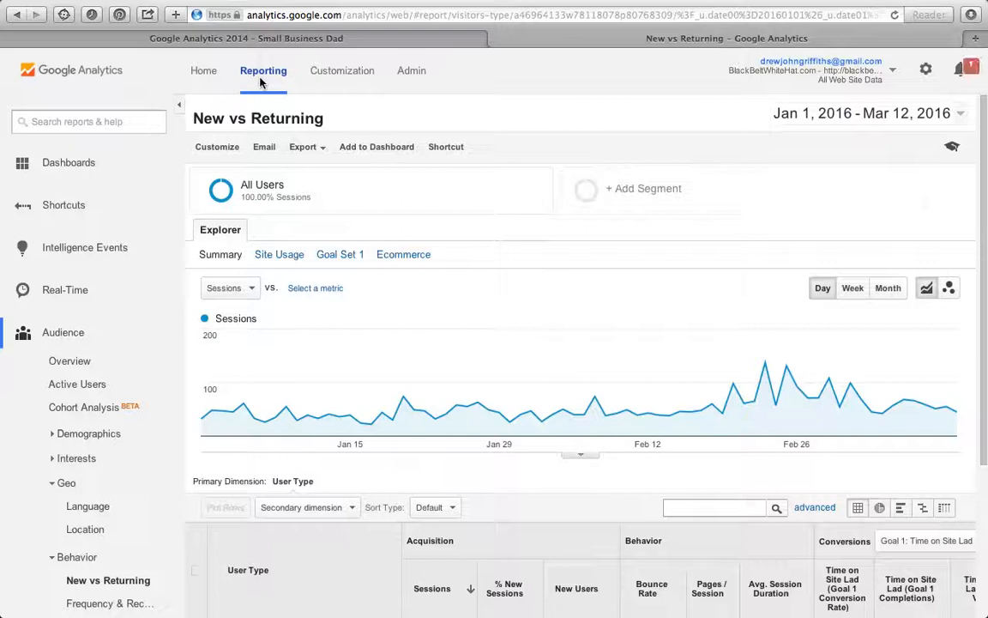
pyautogui.click(67, 162)
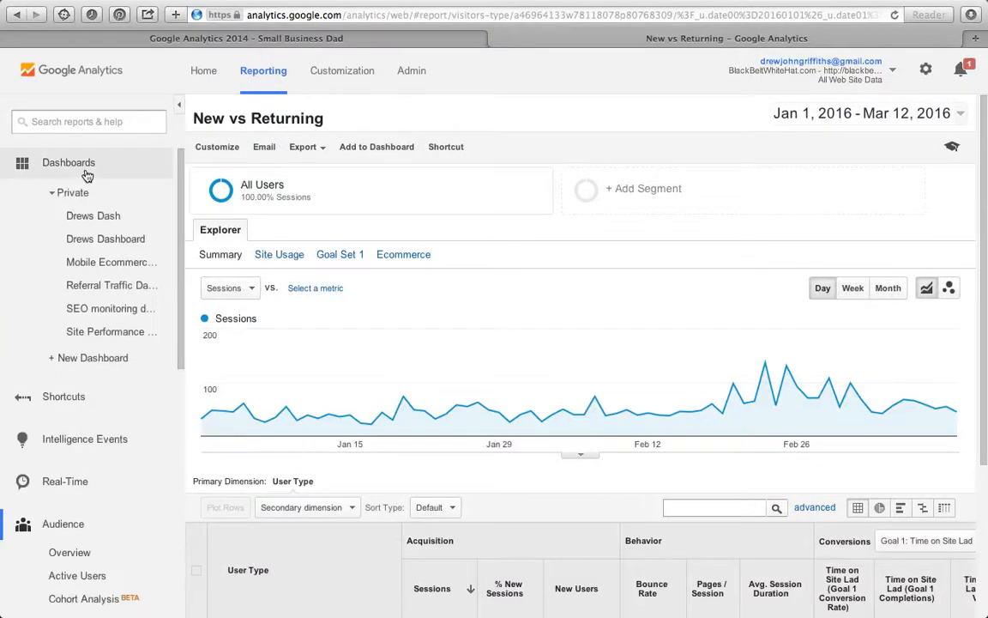
pyautogui.moveTo(95, 219)
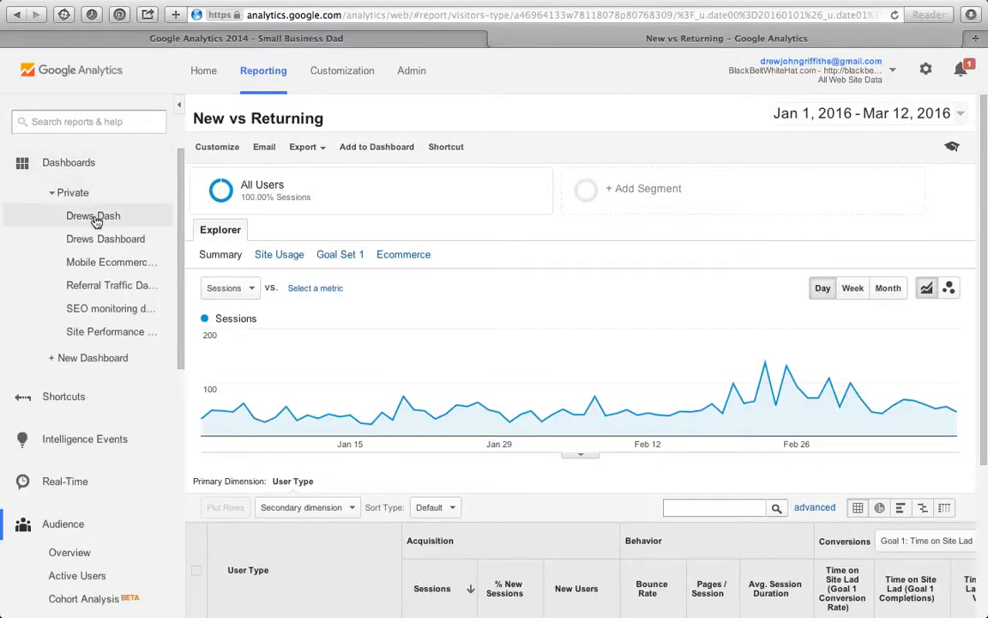
pyautogui.moveTo(94, 220)
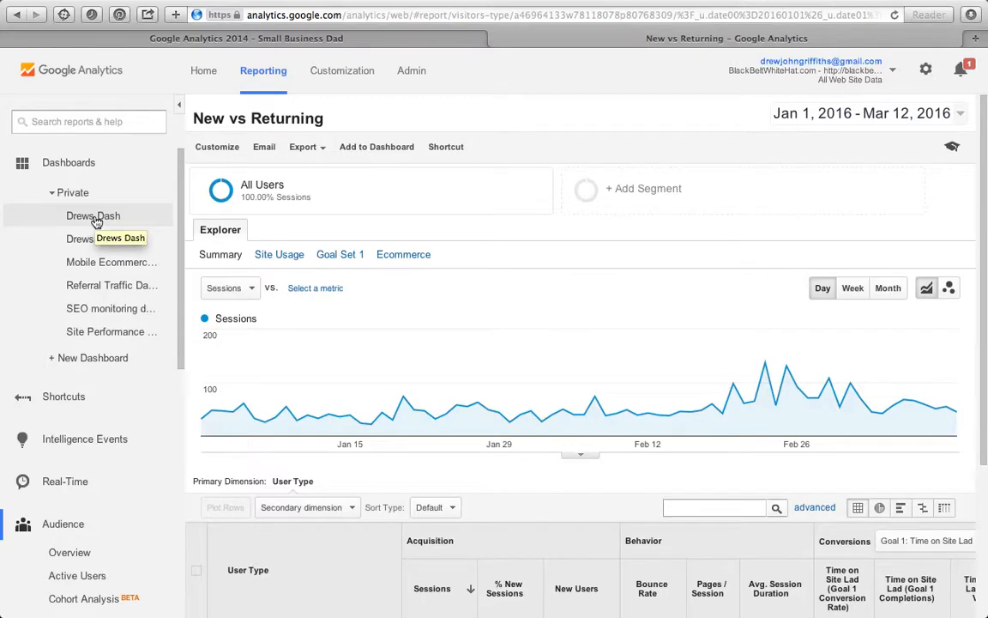
# Open the Drews Dash dashboard and scroll through its Visits and browser widgets
pyautogui.click(93, 216)
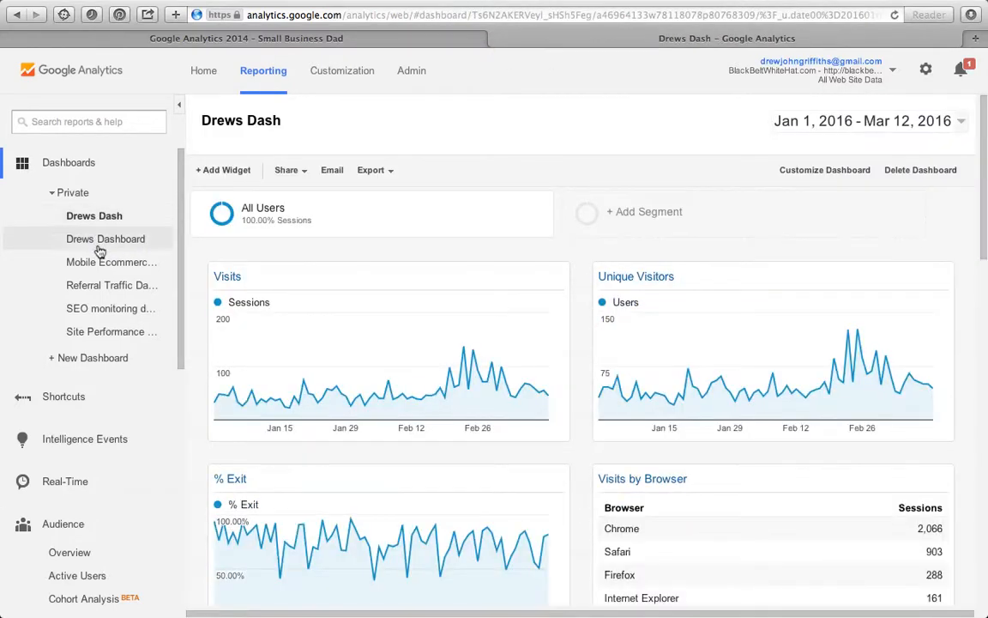
pyautogui.moveTo(292, 279)
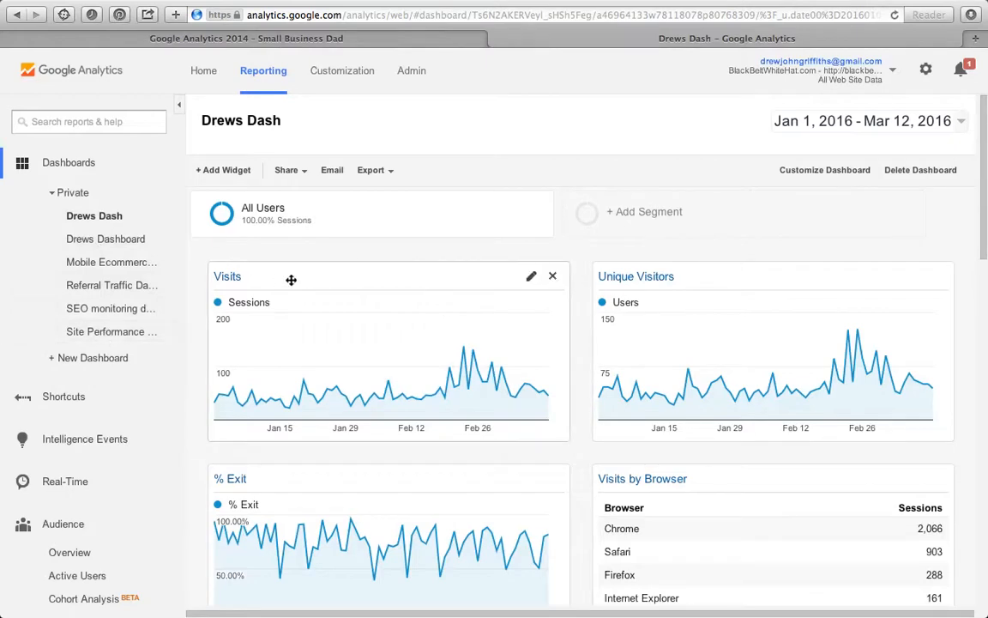
pyautogui.scroll(-3)
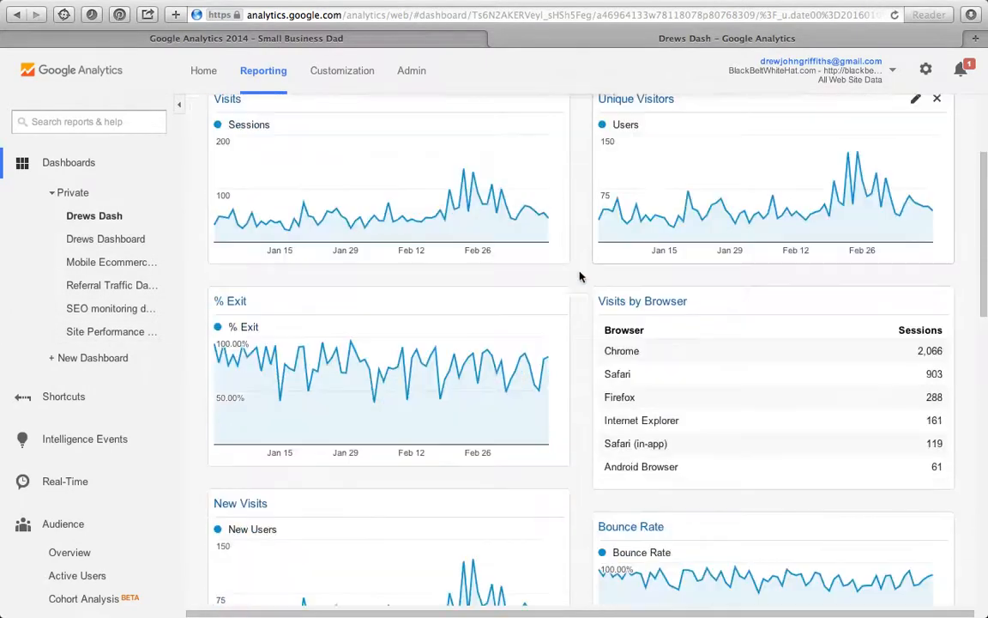
pyautogui.scroll(3)
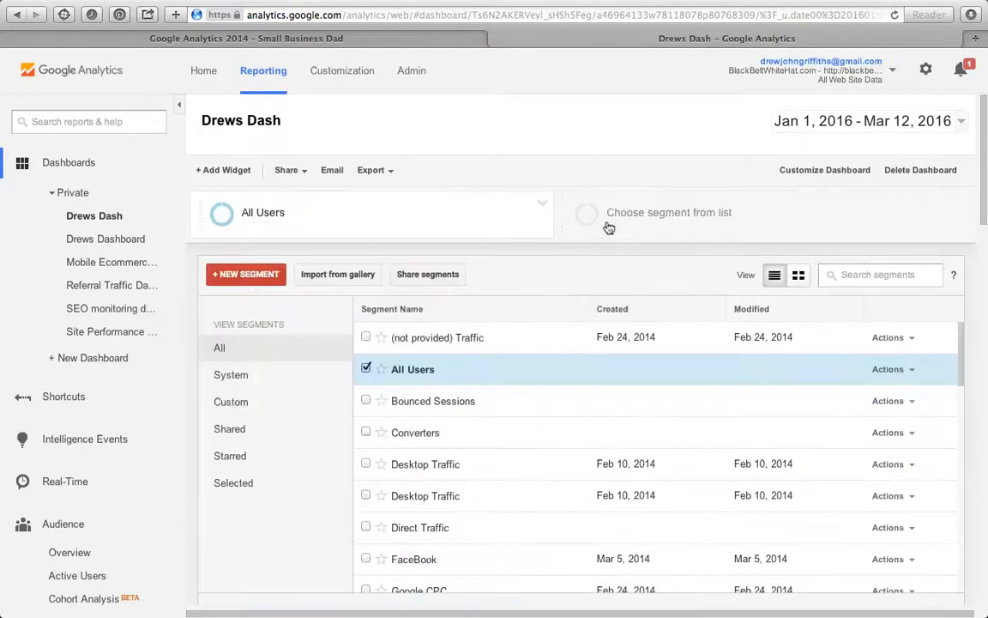
pyautogui.moveTo(397, 376)
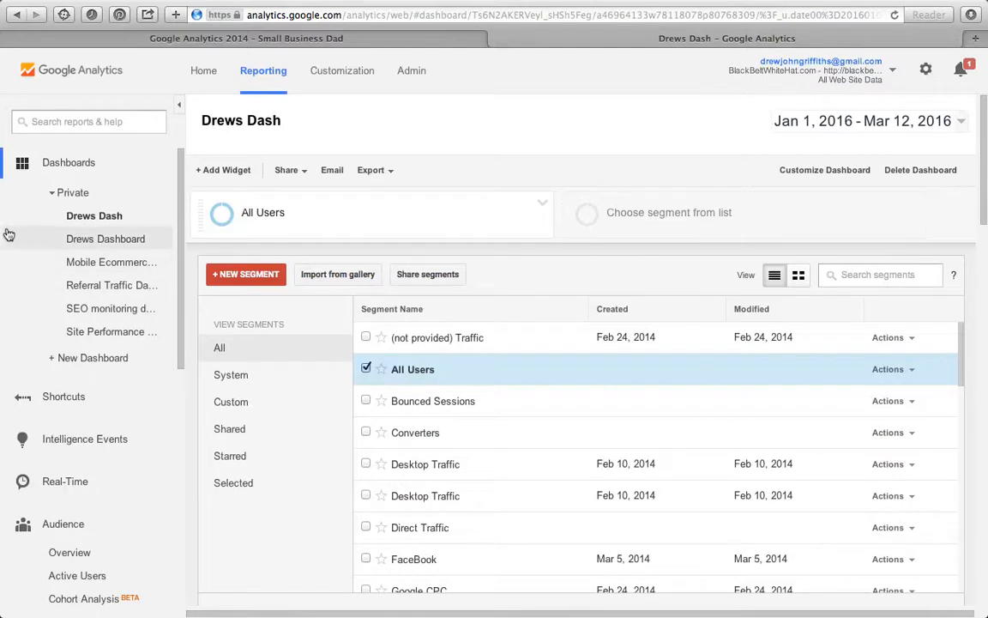
# Bring up the Create dashboard options, then close them without creating a dashboard
pyautogui.click(92, 357)
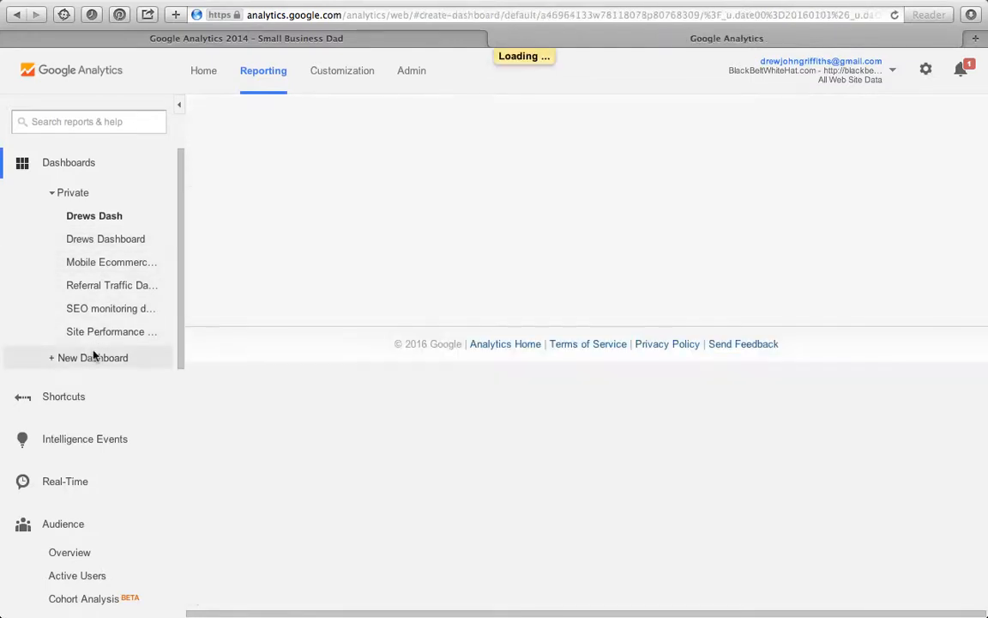
pyautogui.click(92, 358)
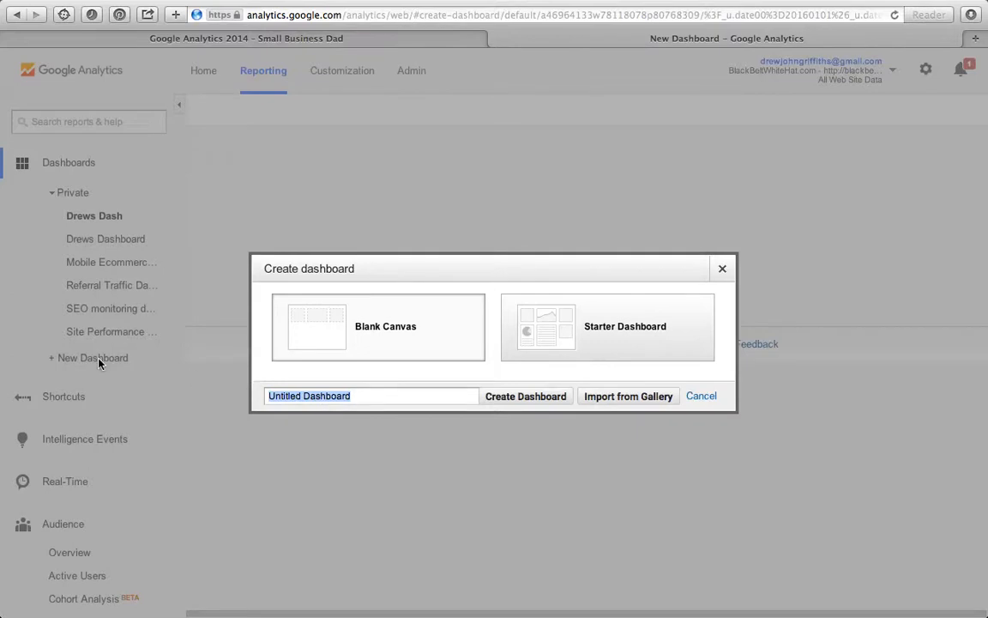
pyautogui.moveTo(628, 395)
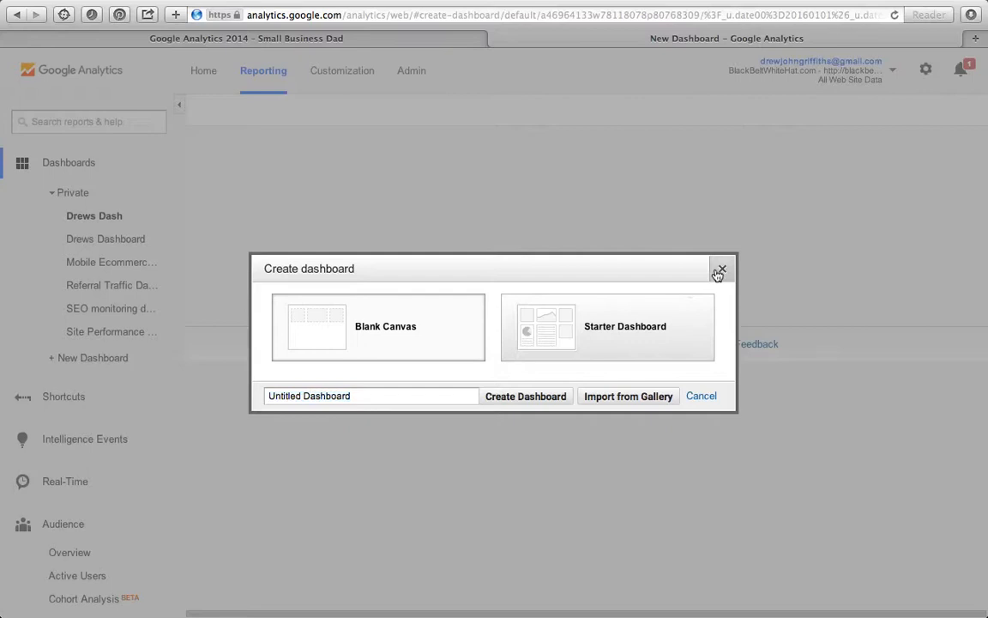
pyautogui.click(719, 270)
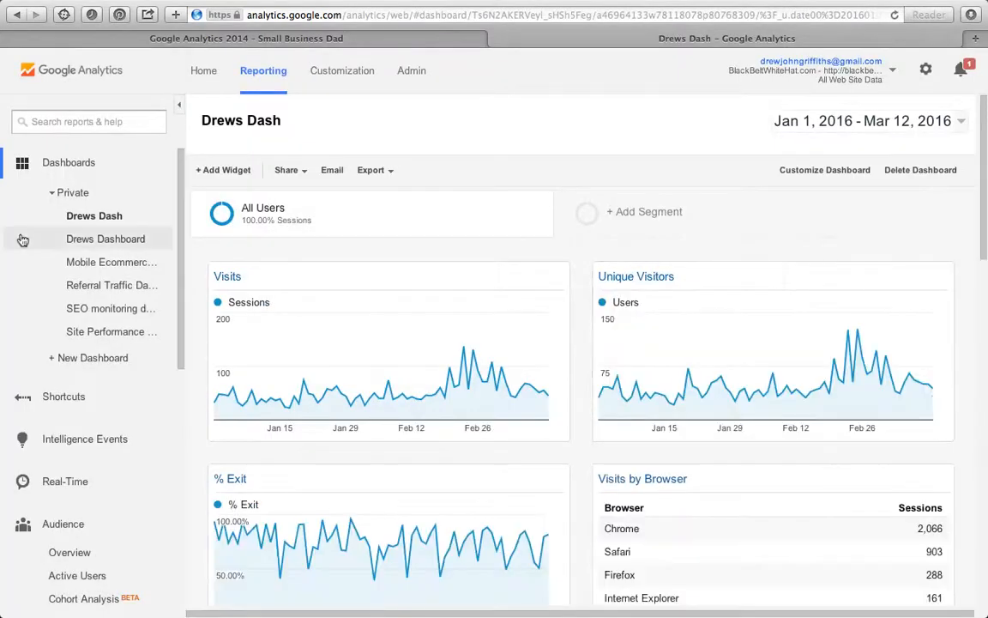
pyautogui.scroll(-3)
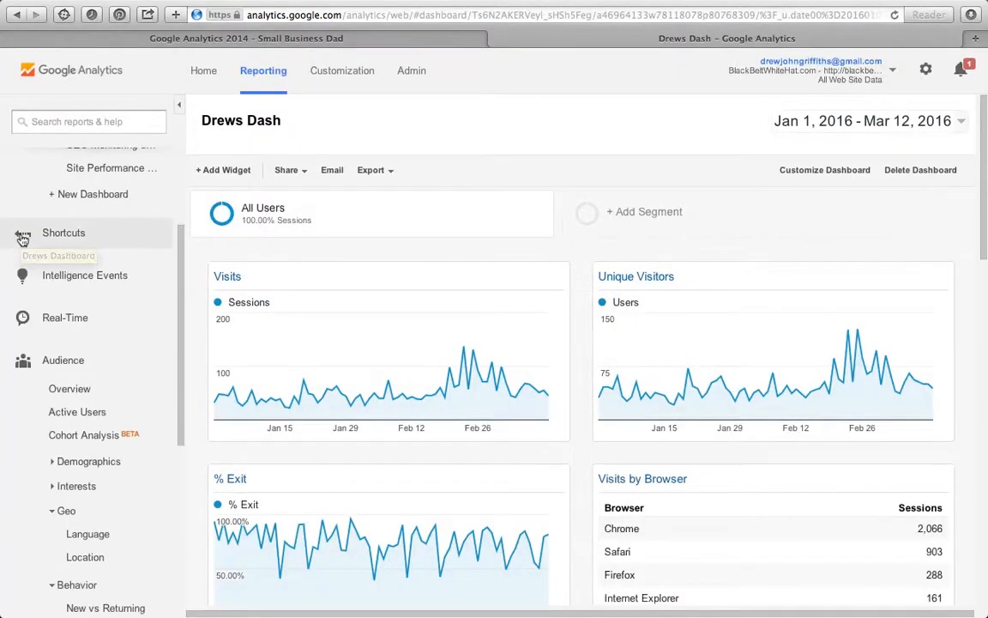
pyautogui.click(84, 274)
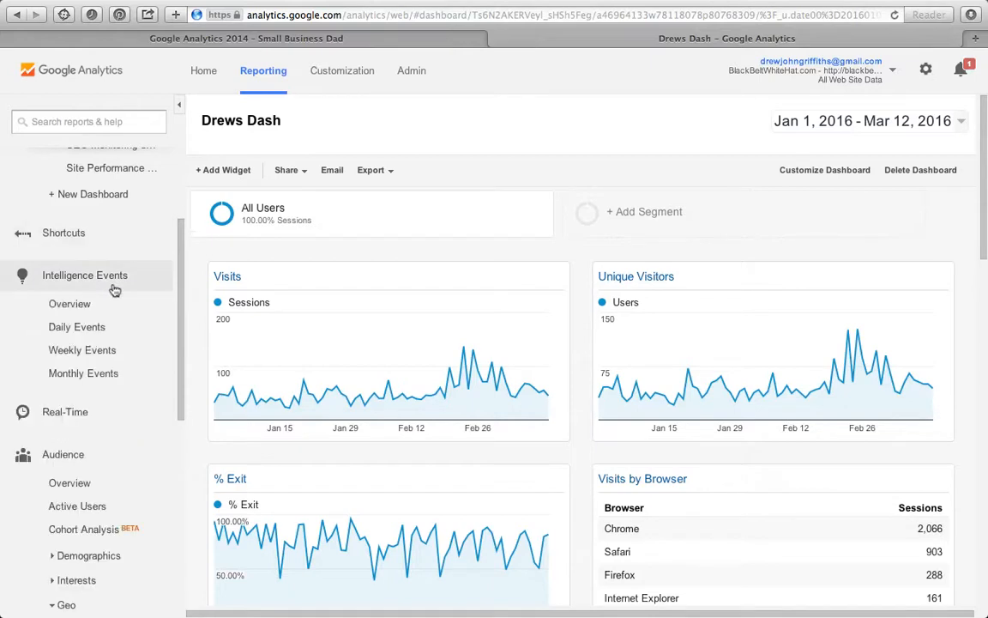
pyautogui.moveTo(110, 310)
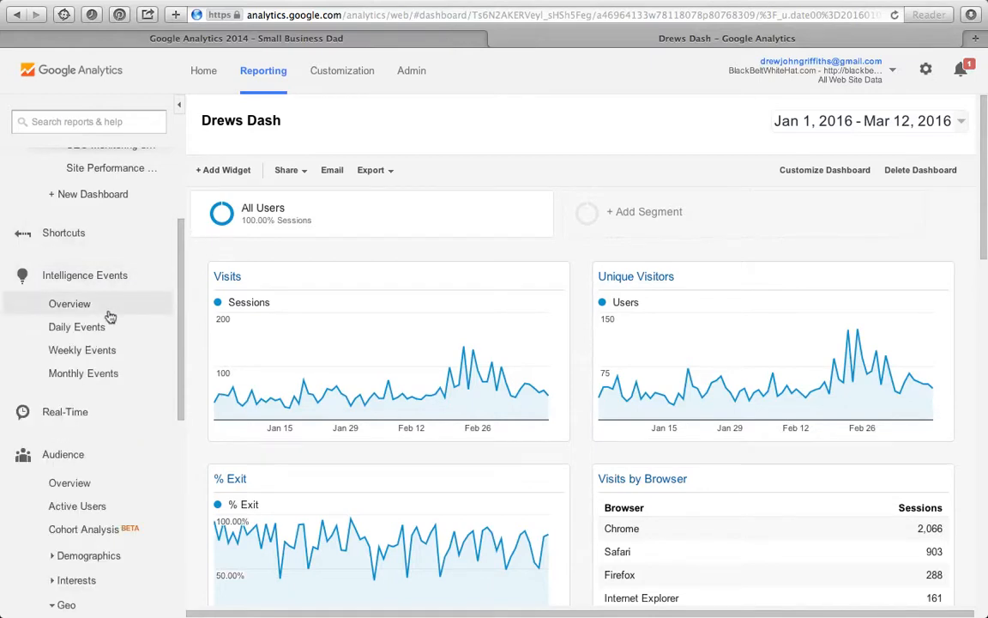
pyautogui.moveTo(90, 315)
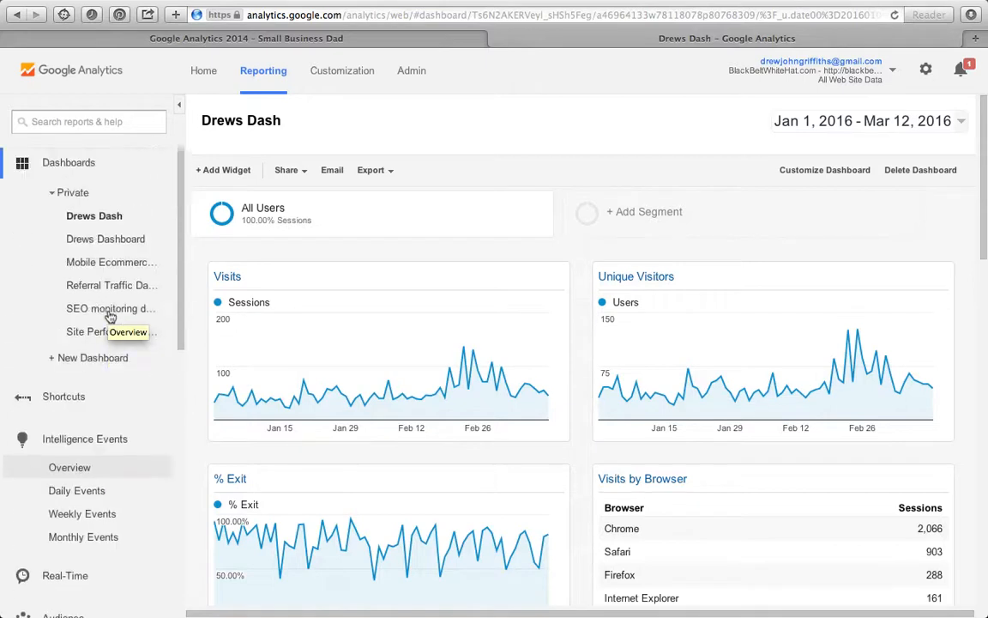
pyautogui.click(72, 192)
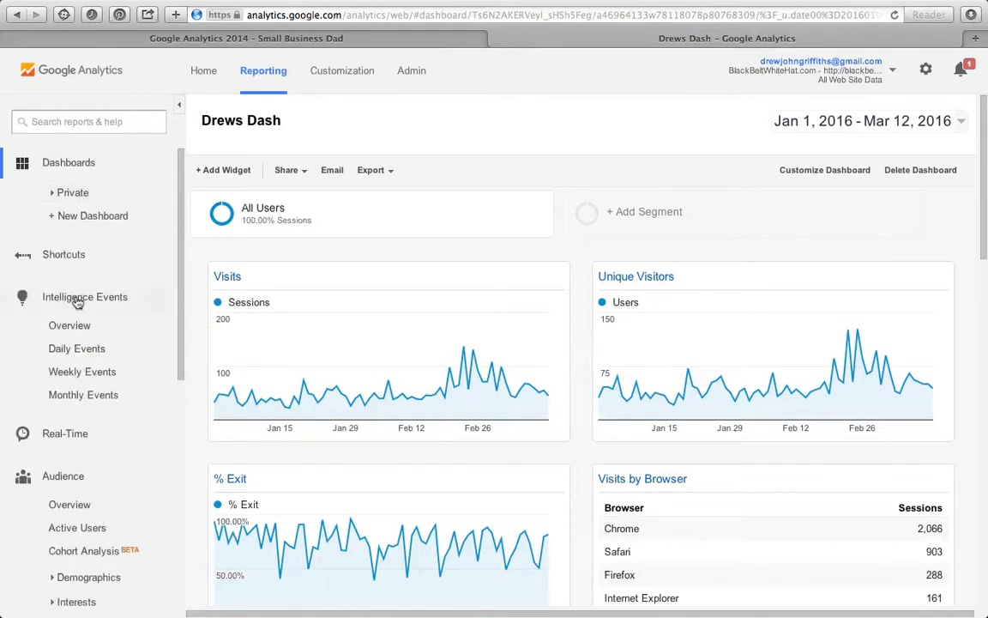
pyautogui.moveTo(85, 301)
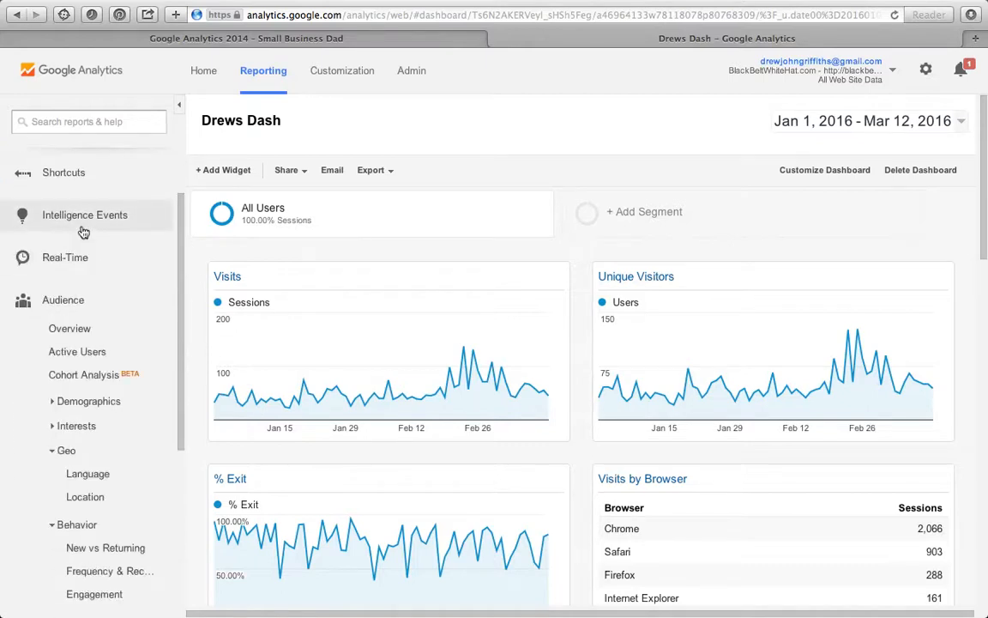
# View Real-Time Locations, then the Real-Time Overview with one active mobile user
pyautogui.click(65, 257)
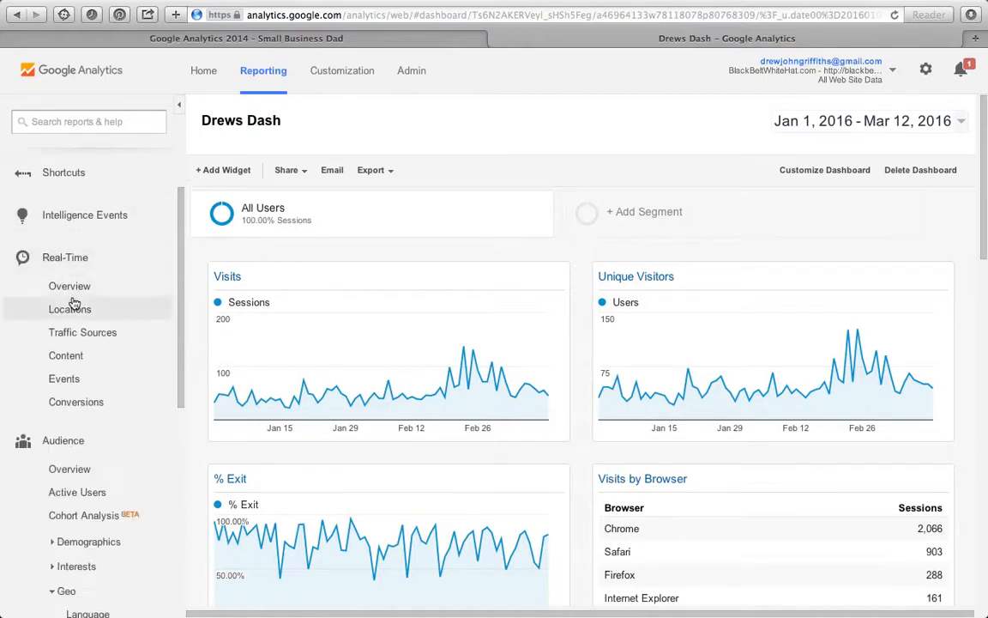
pyautogui.click(70, 309)
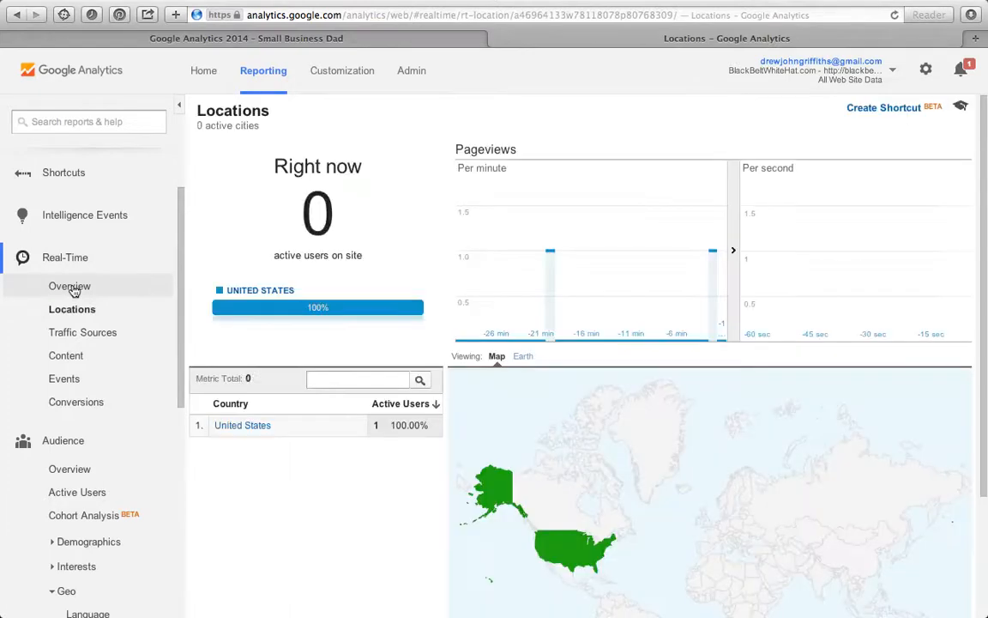
pyautogui.click(69, 286)
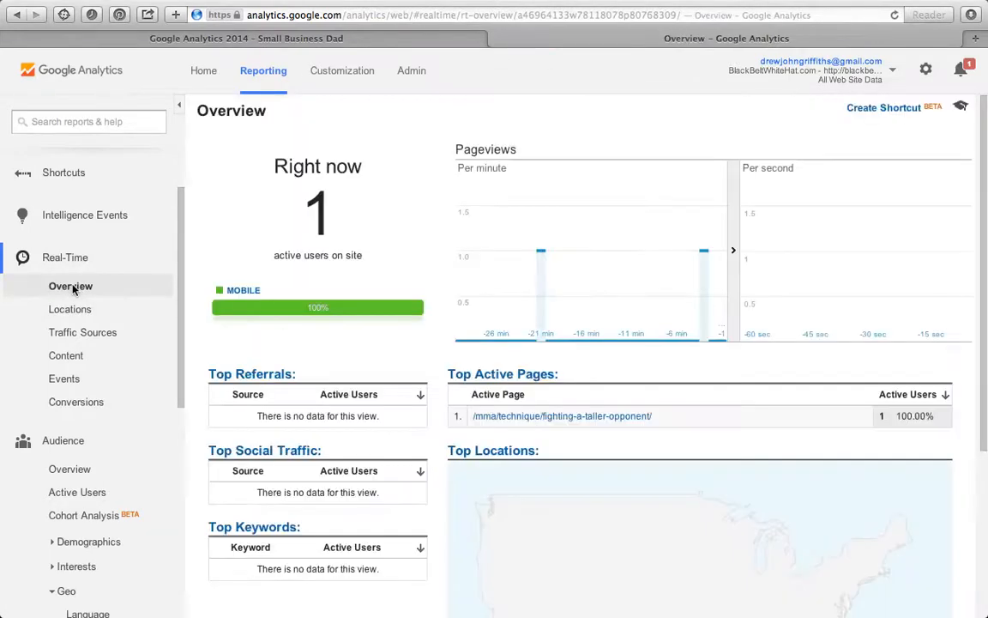
pyautogui.moveTo(307, 197)
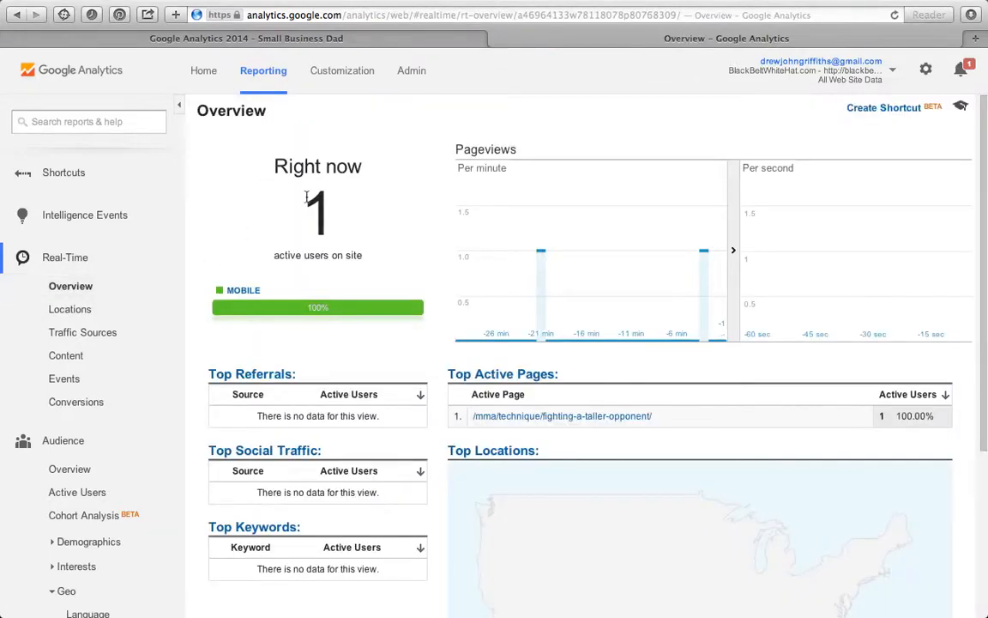
pyautogui.scroll(-3)
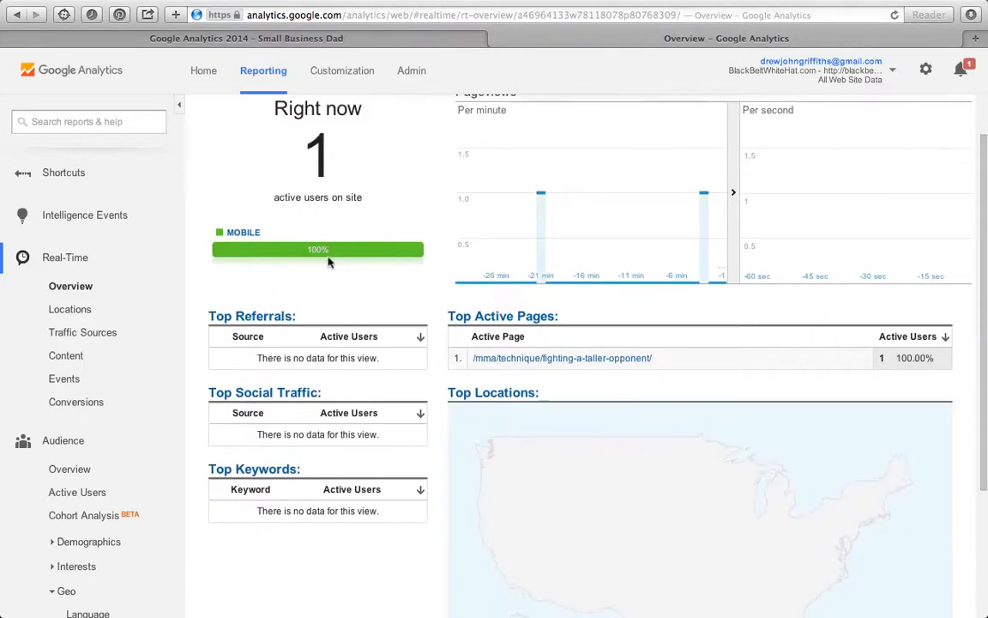
pyautogui.scroll(-3)
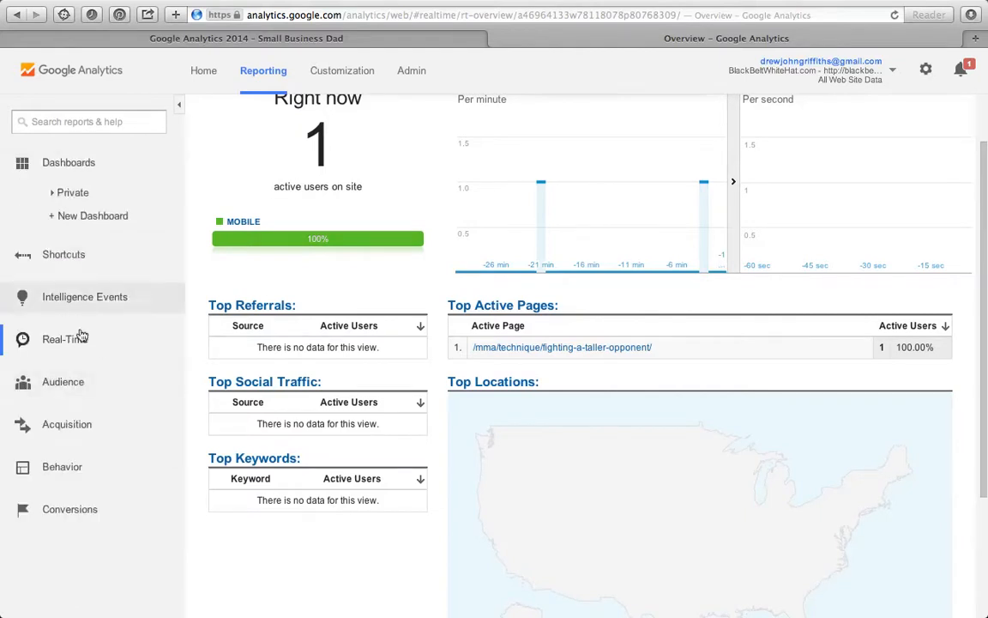
pyautogui.click(63, 381)
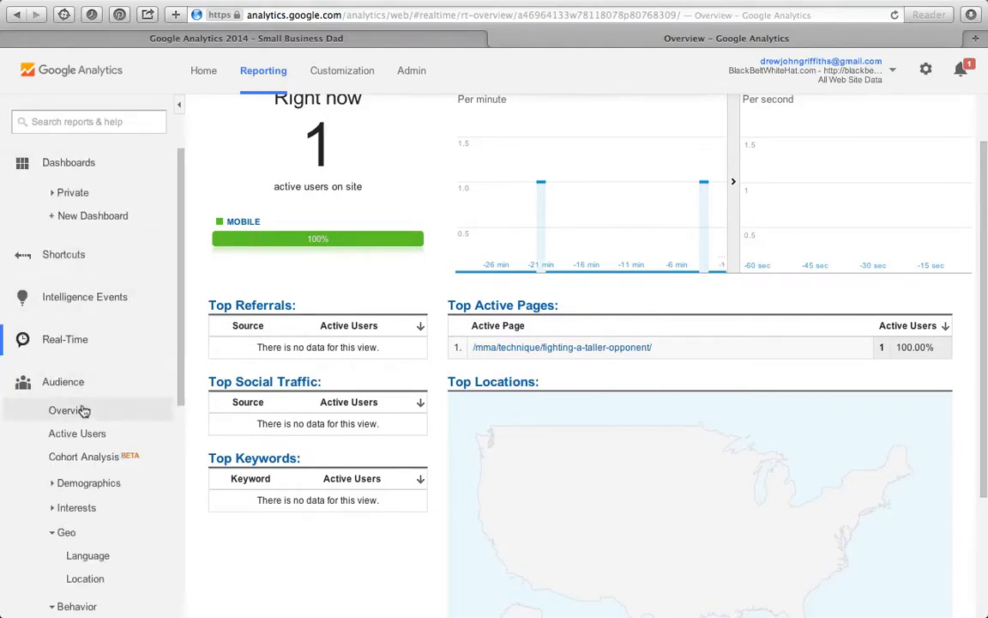
# Open Audience Overview and set the date range to March 1–13, 2016
pyautogui.click(69, 410)
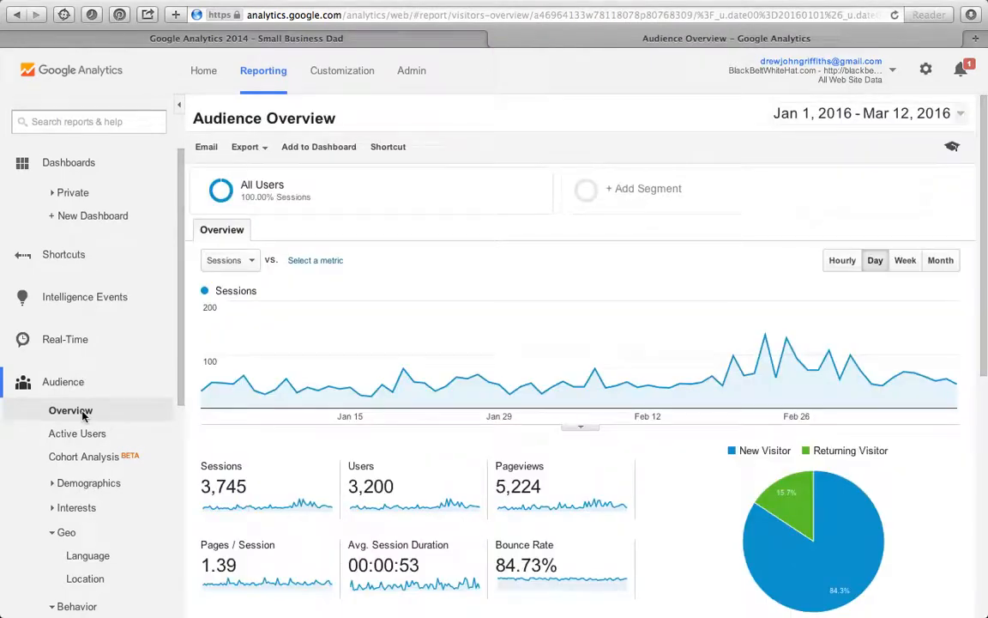
pyautogui.moveTo(907, 152)
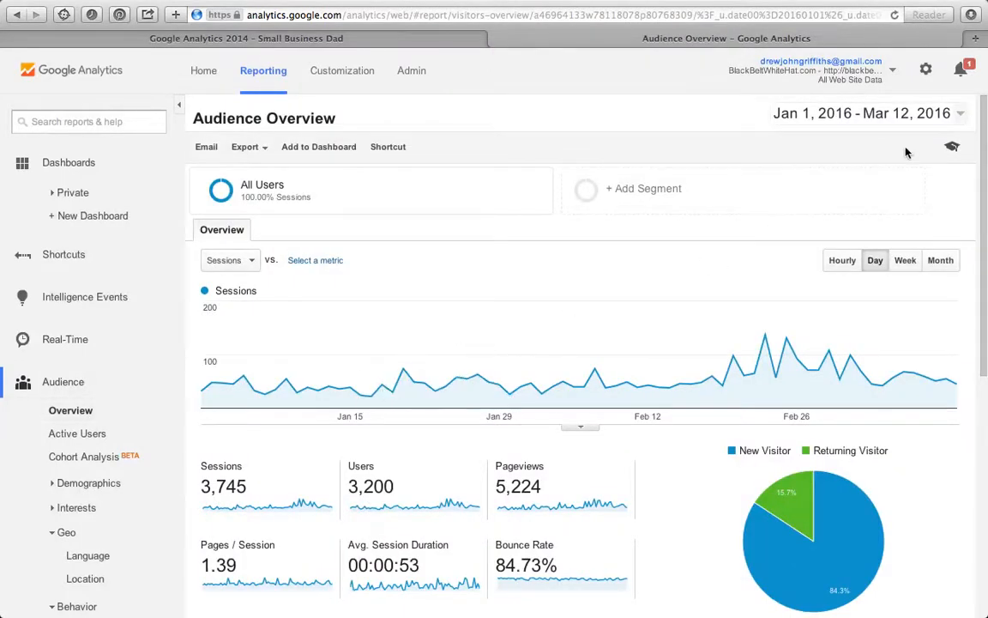
pyautogui.click(959, 112)
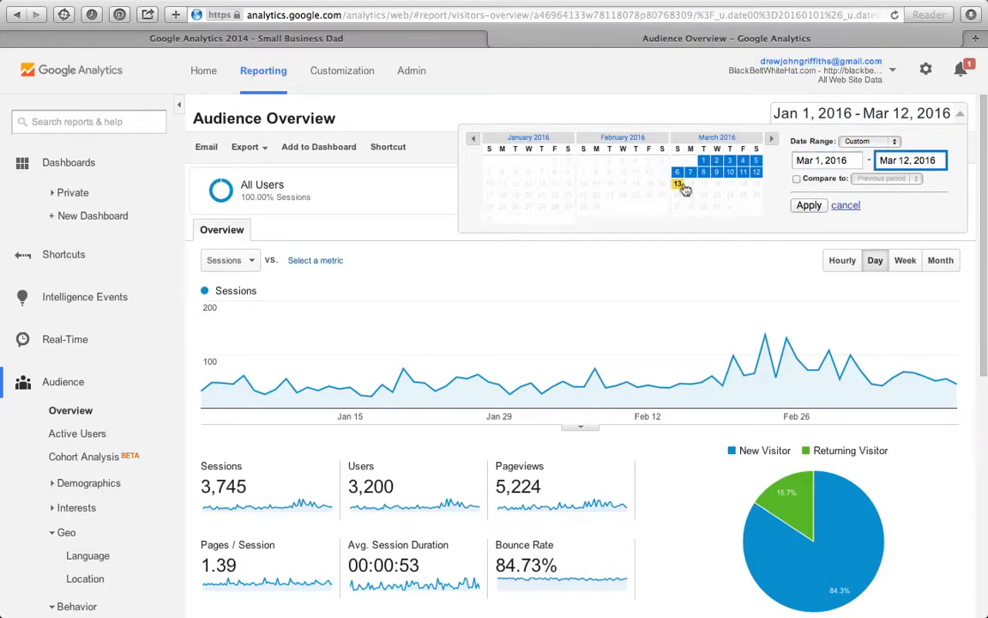
pyautogui.click(678, 182)
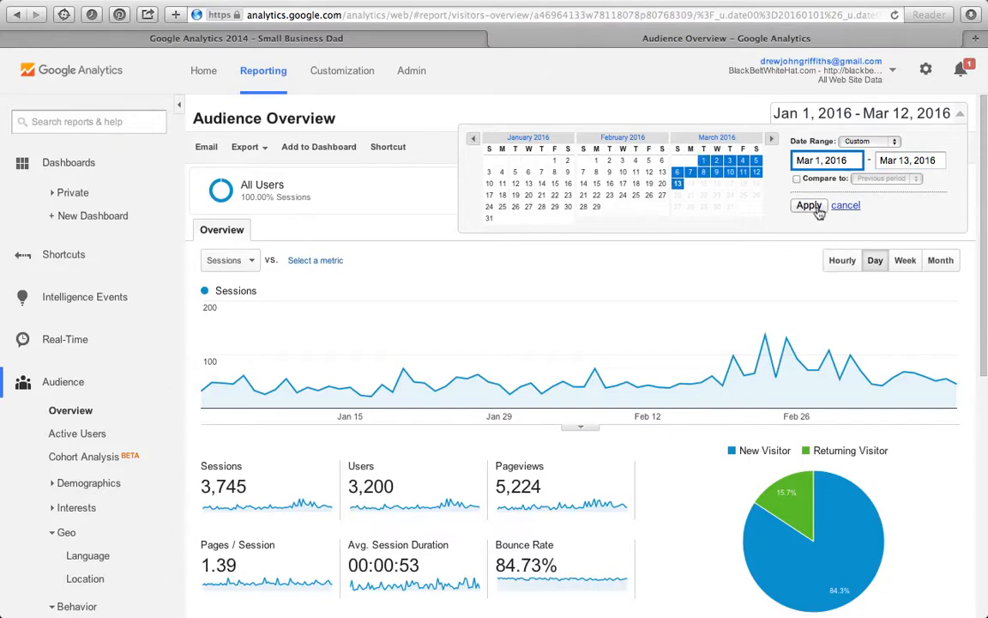
pyautogui.moveTo(808, 205)
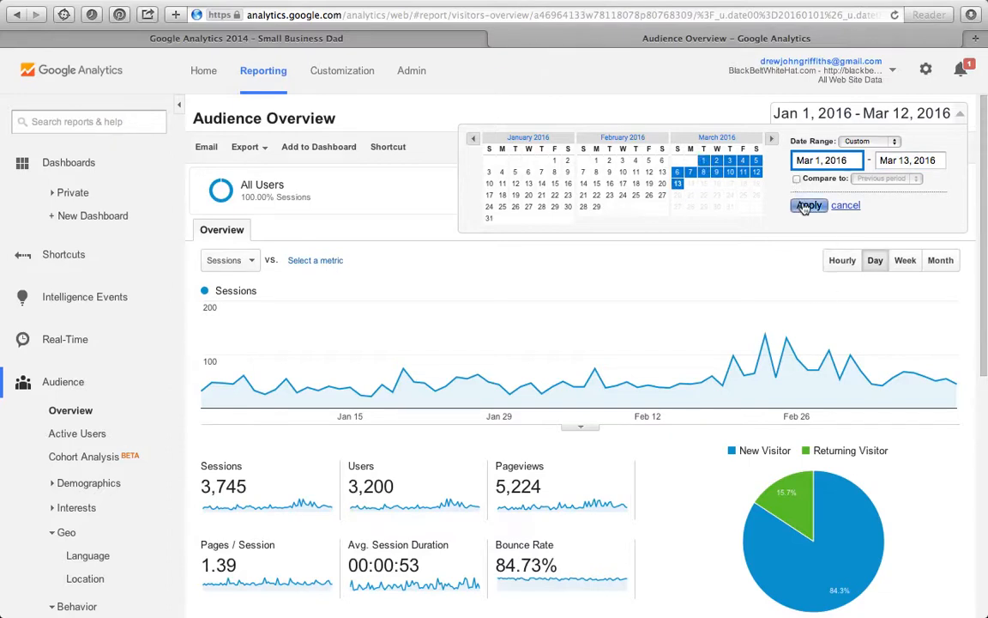
pyautogui.click(808, 205)
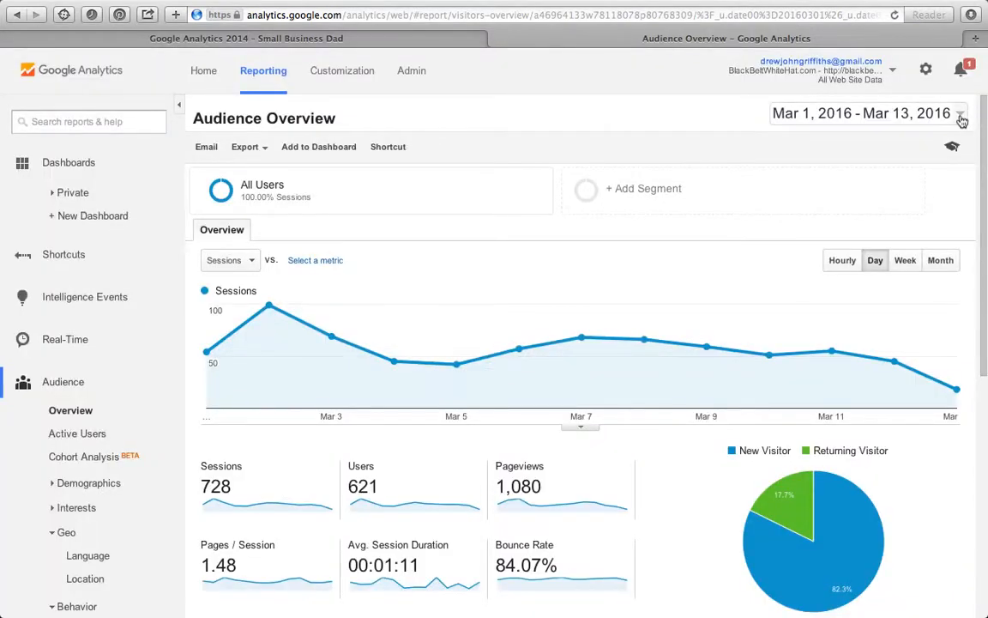
# Set the date range to February 2016, compared against January 1–31, 2016
pyautogui.click(959, 113)
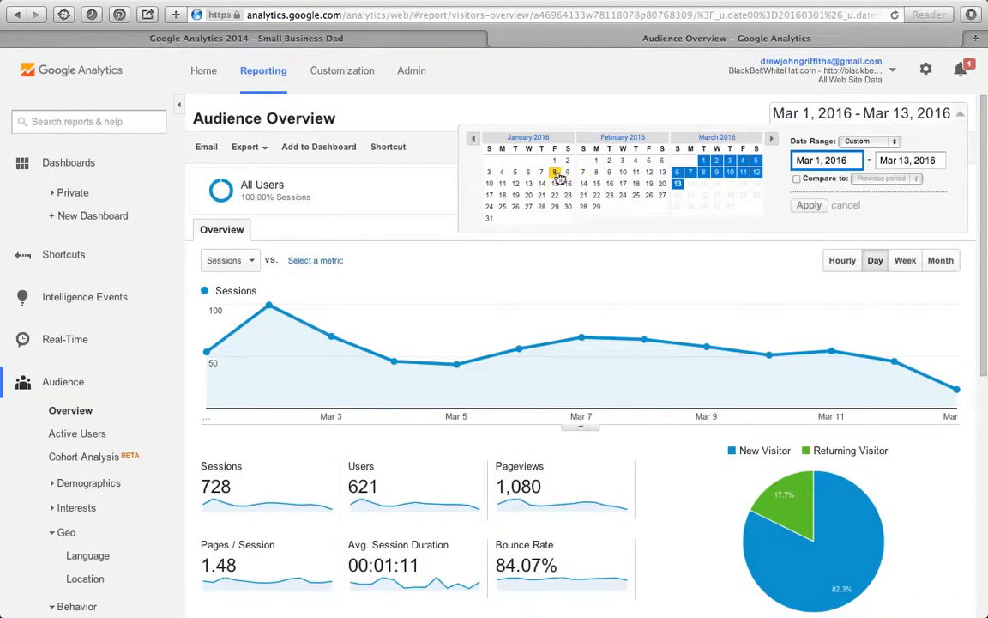
pyautogui.click(583, 172)
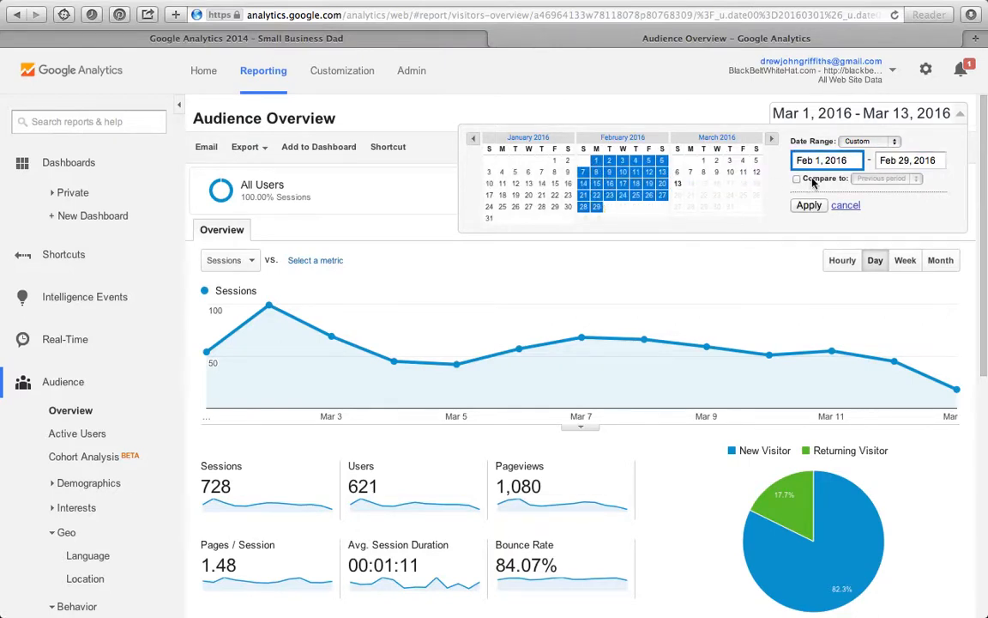
pyautogui.click(797, 178)
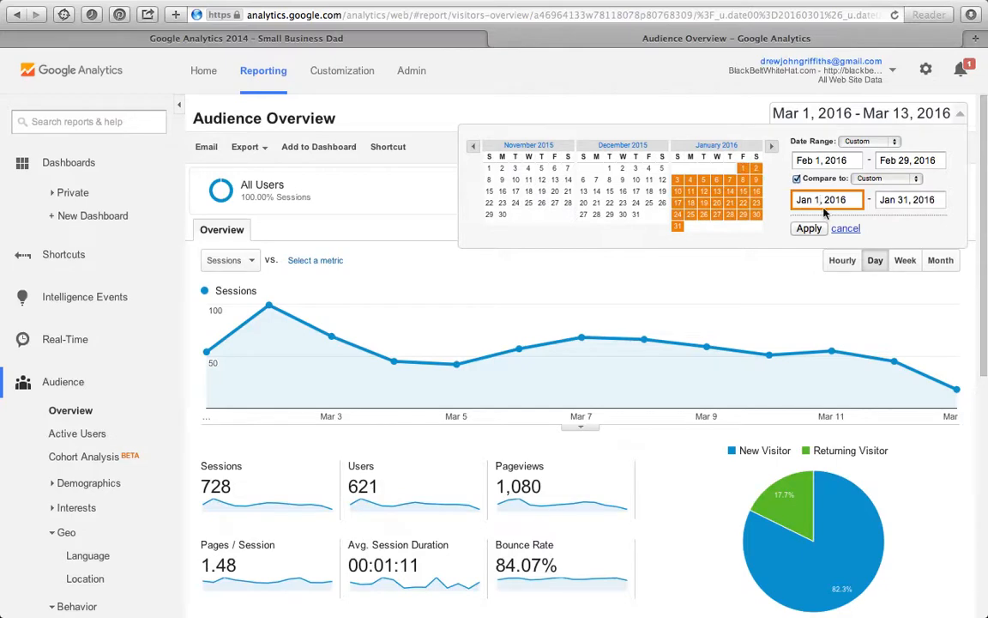
pyautogui.click(807, 227)
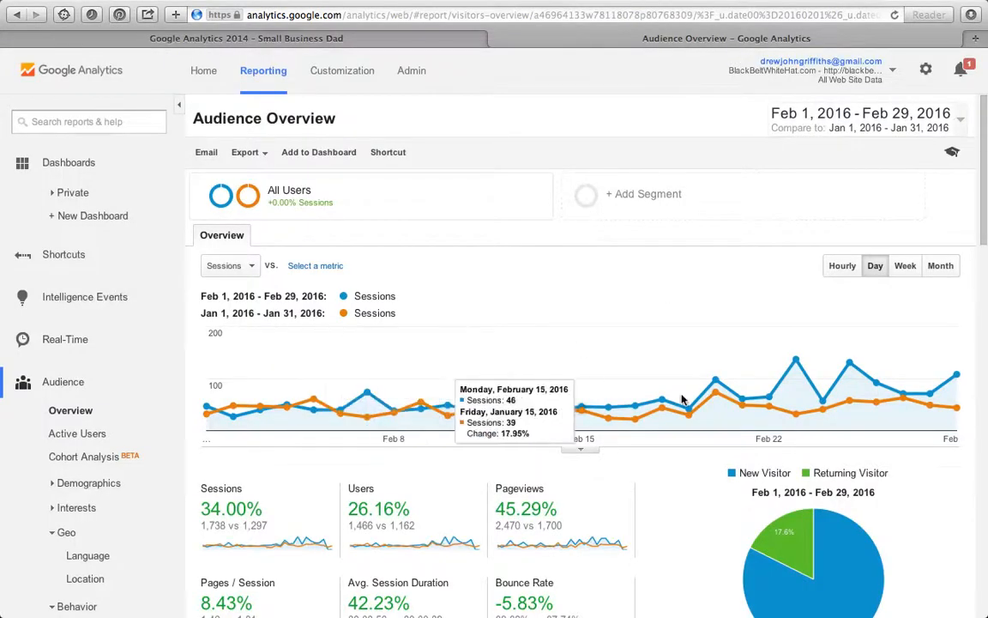
pyautogui.moveTo(717, 378)
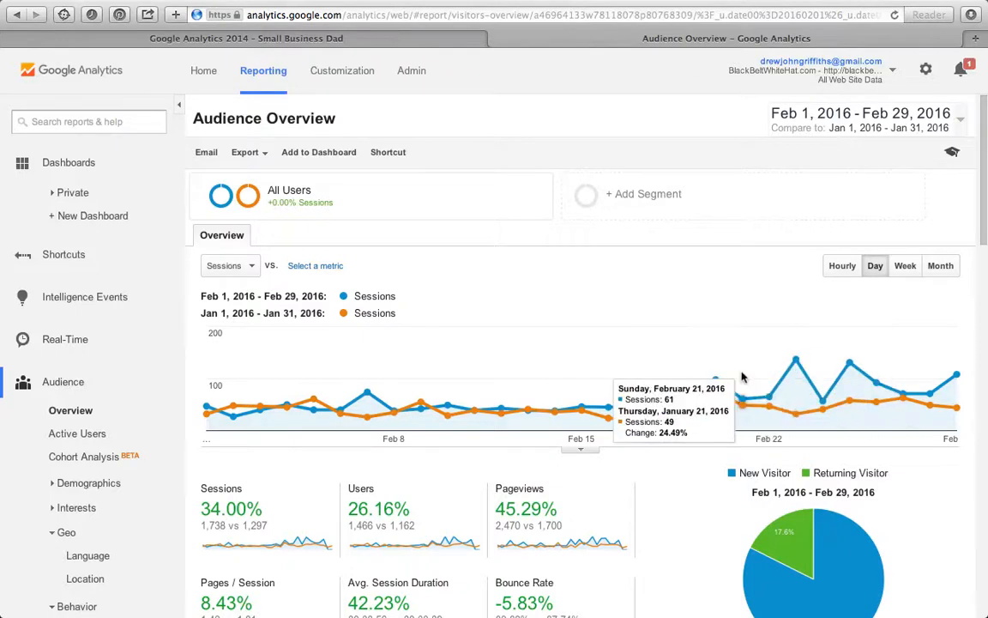
pyautogui.moveTo(549, 268)
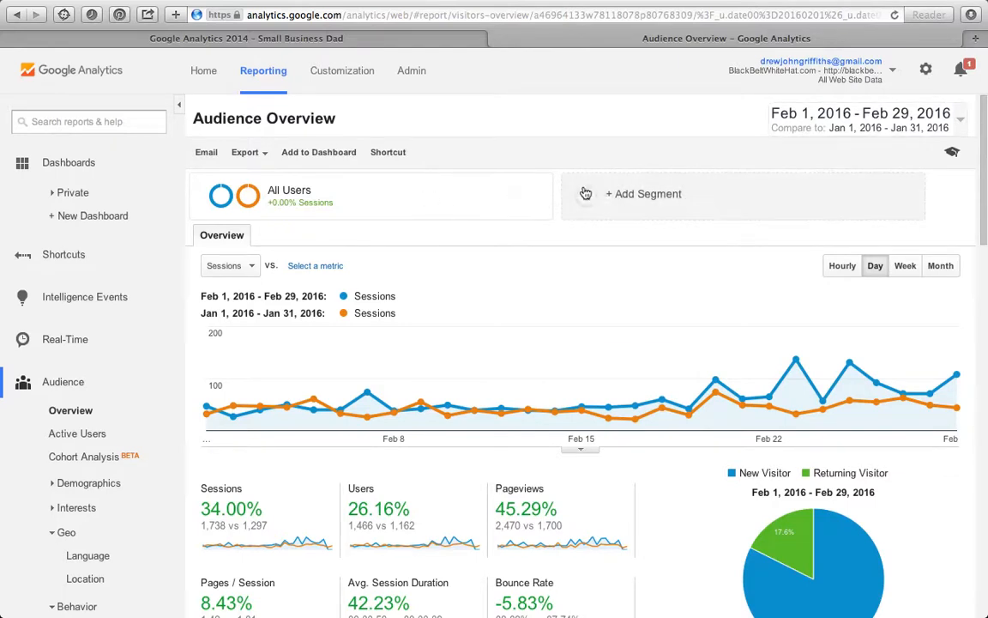
pyautogui.moveTo(606, 198)
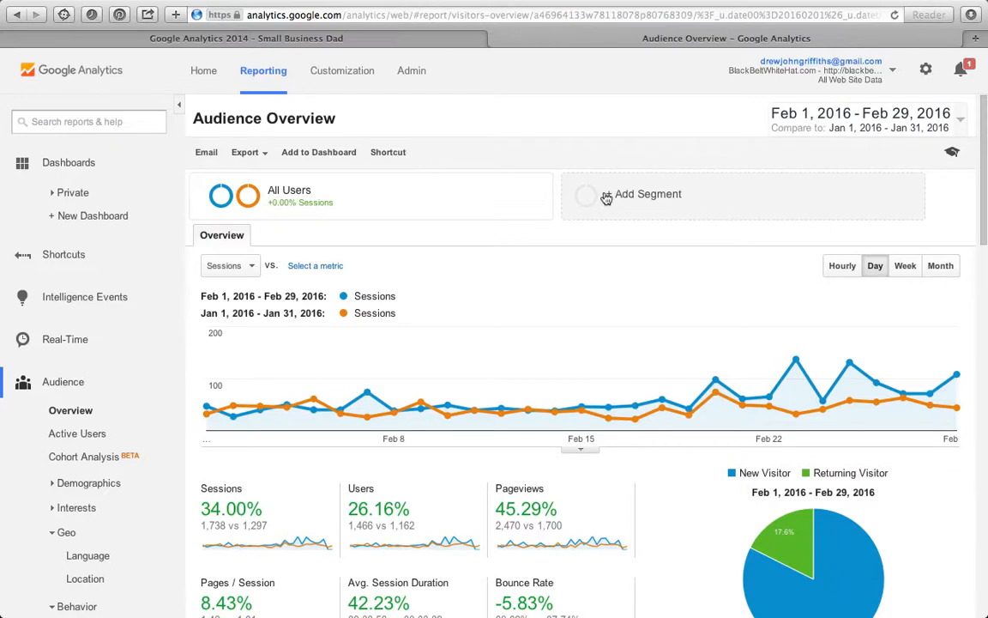
pyautogui.click(648, 194)
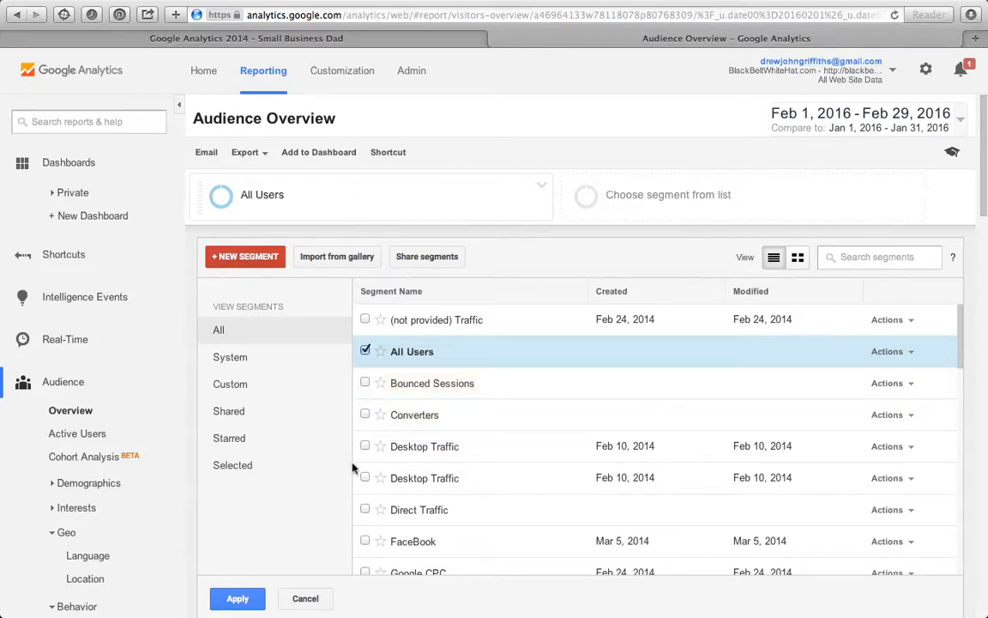
pyautogui.moveTo(425, 446)
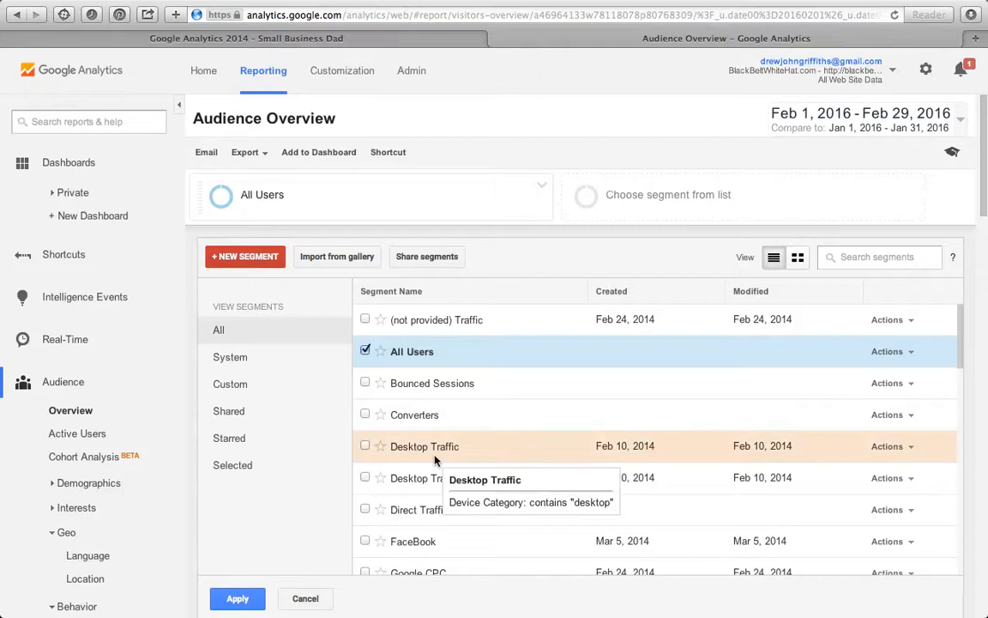
pyautogui.scroll(-3)
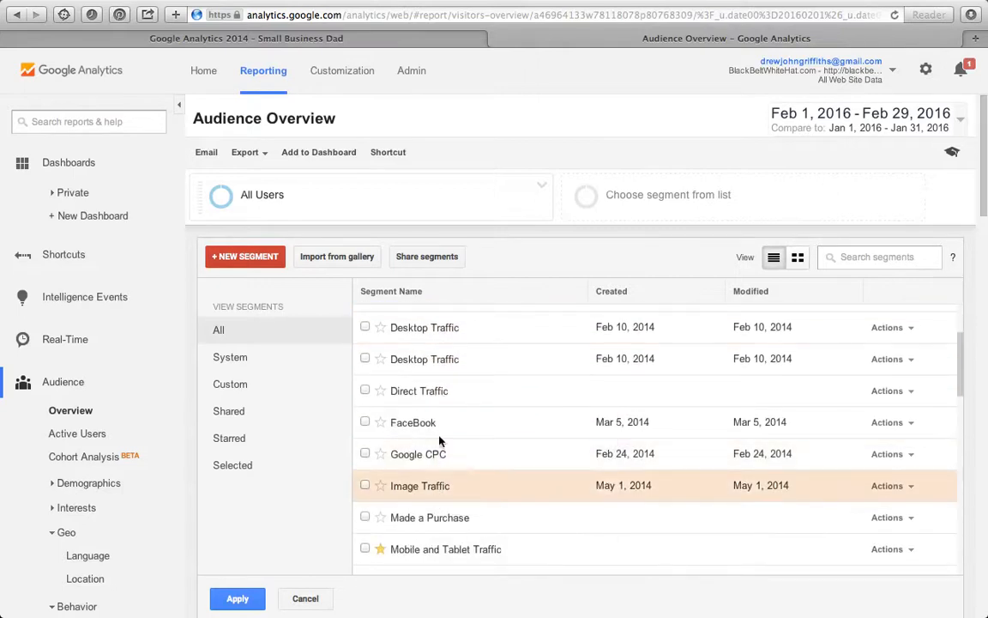
pyautogui.scroll(-3)
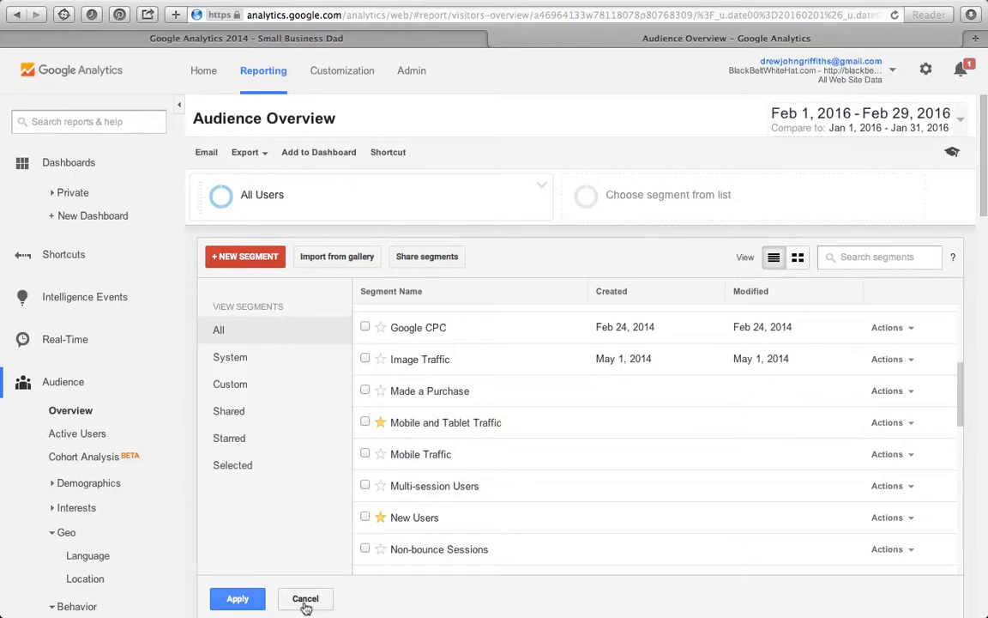
pyautogui.click(306, 598)
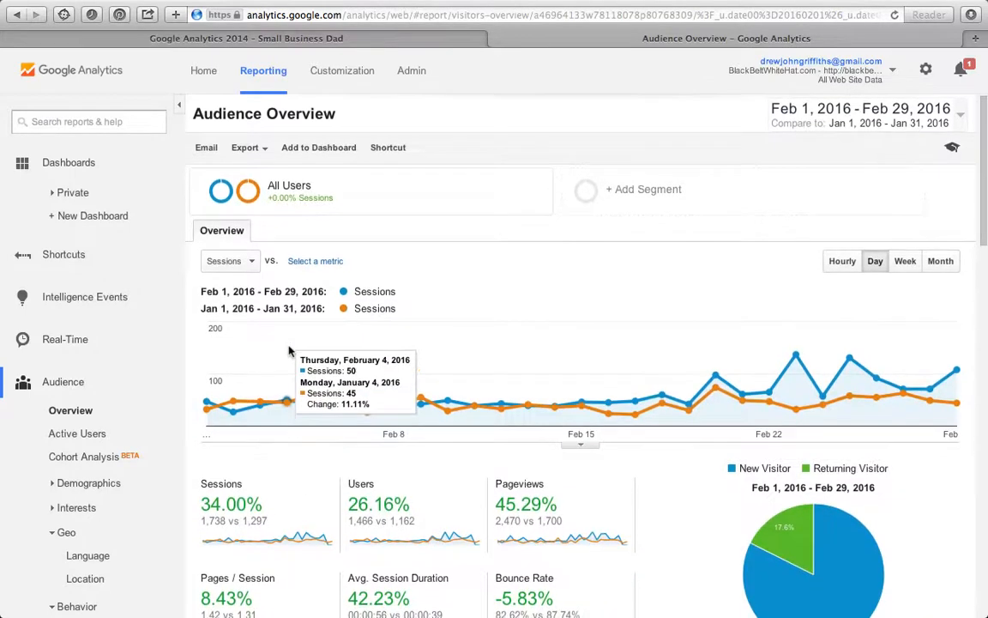
# Add % New Sessions as a second chart metric beside Sessions
pyautogui.scroll(-3)
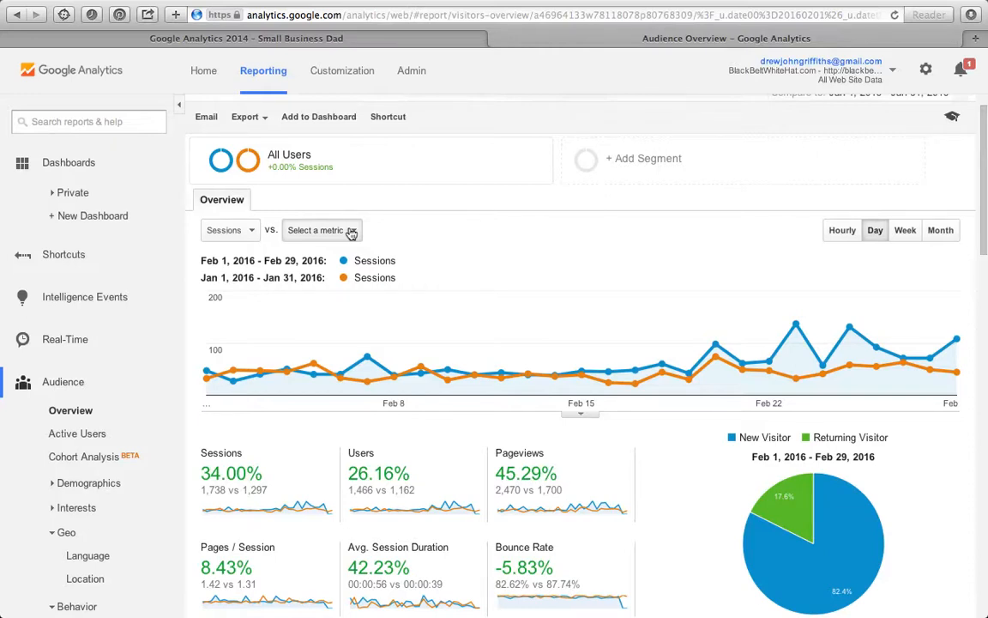
pyautogui.click(322, 230)
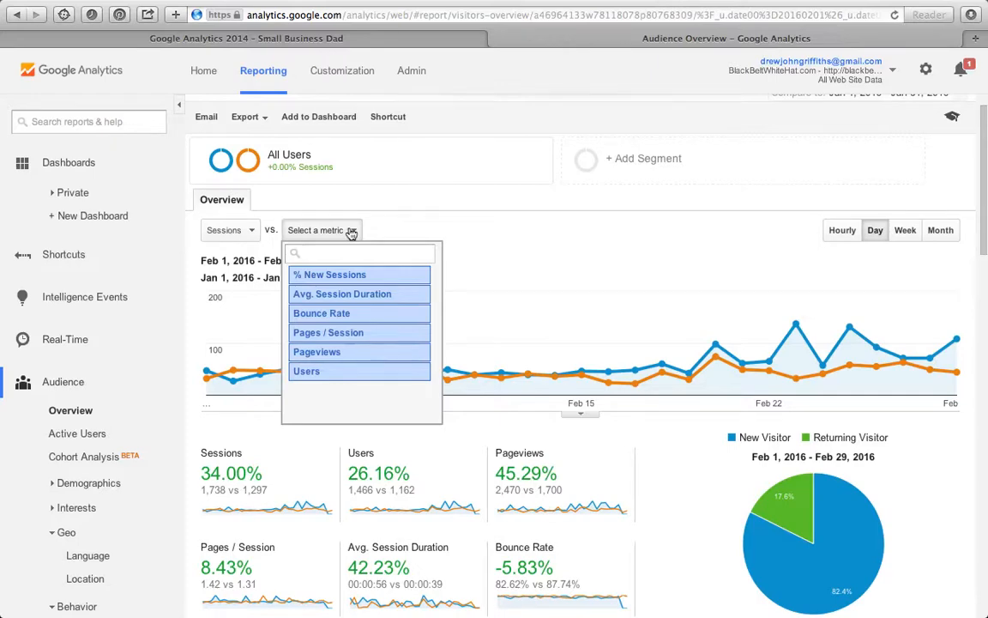
pyautogui.moveTo(354, 275)
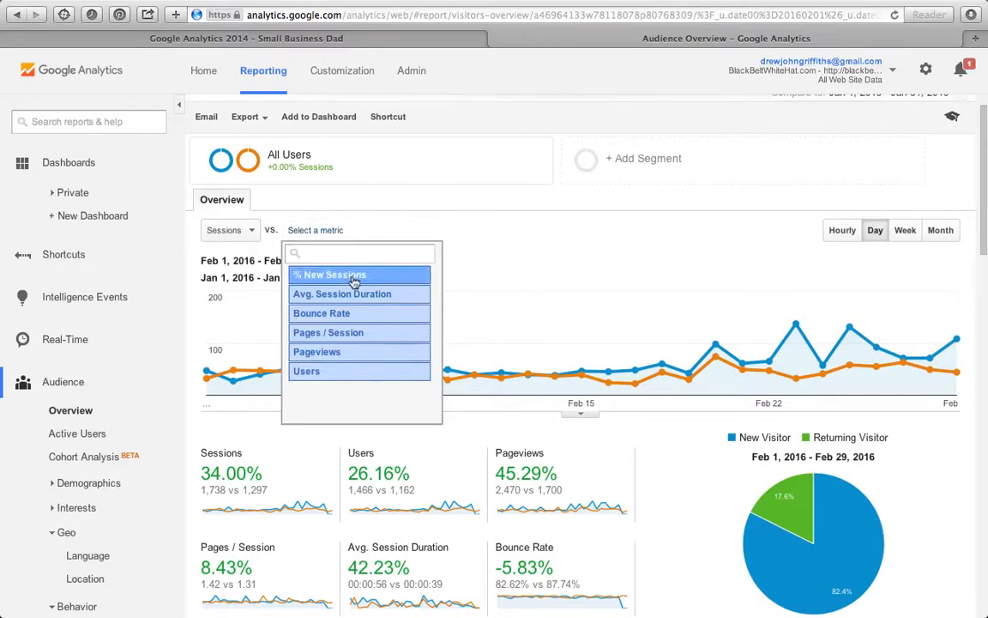
pyautogui.click(329, 273)
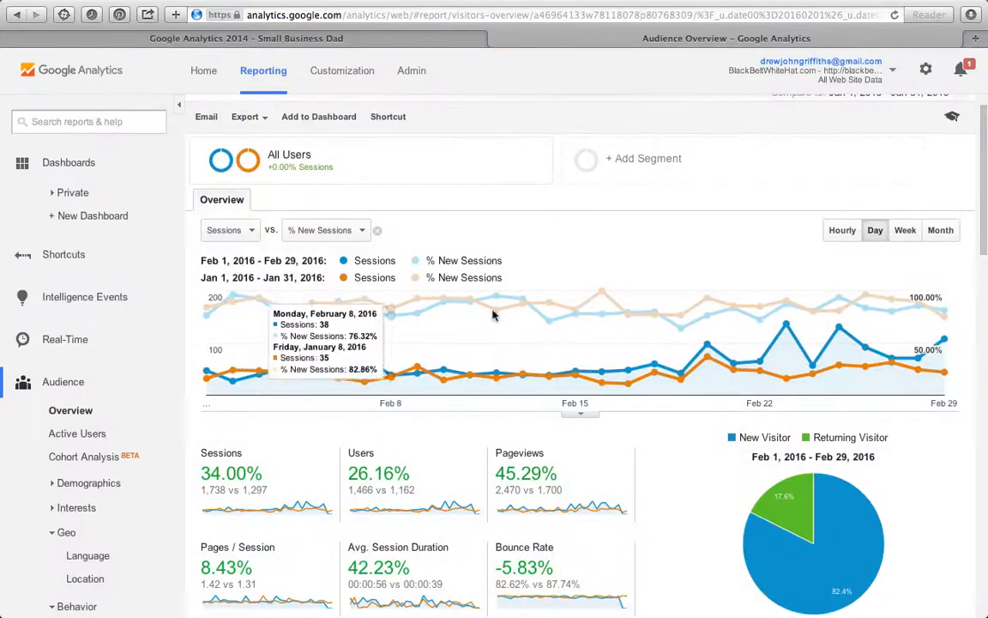
pyautogui.moveTo(600, 296)
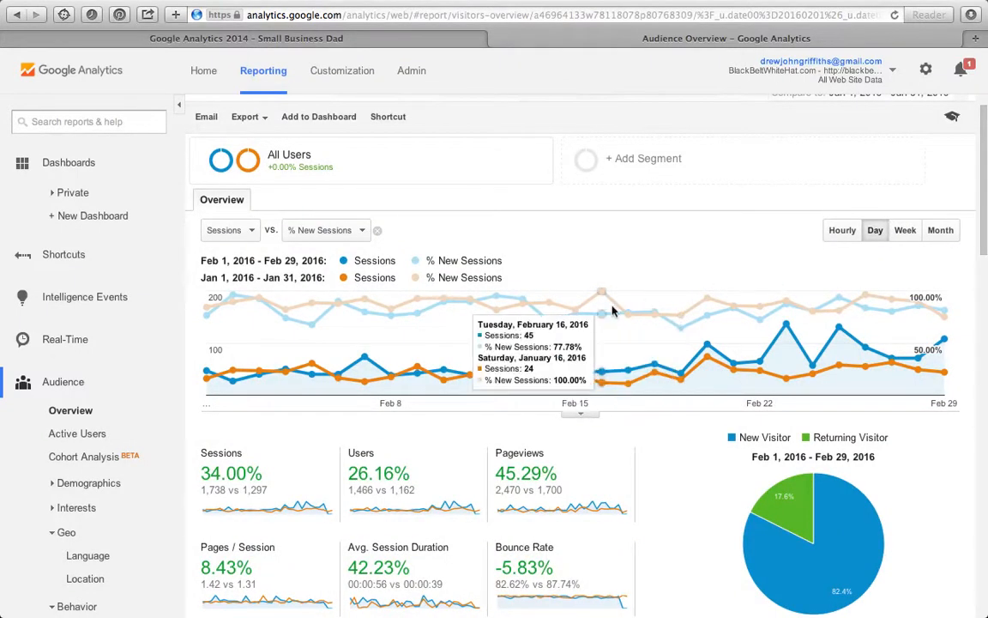
pyautogui.scroll(-3)
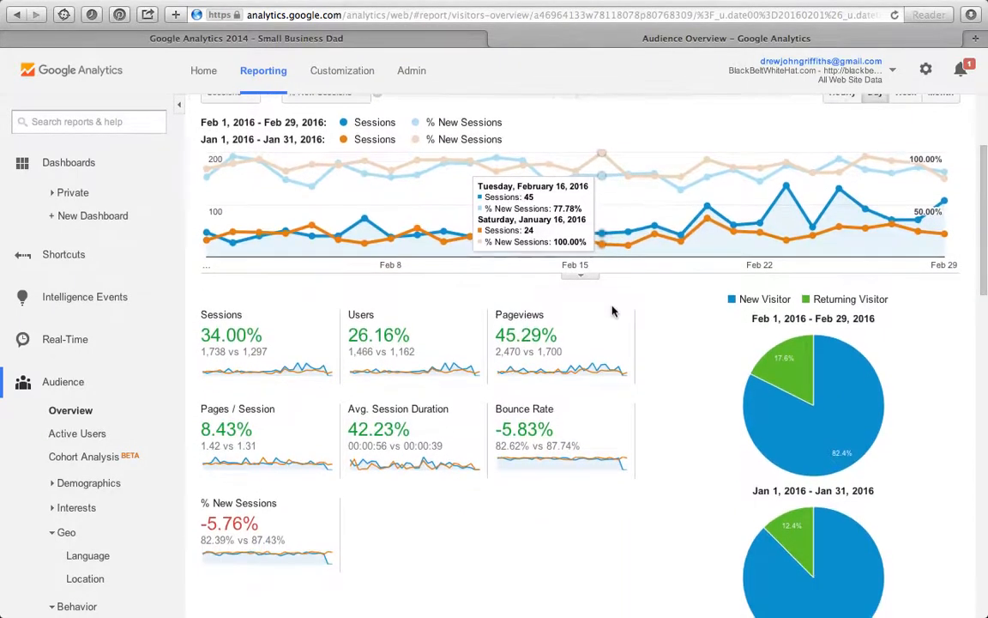
pyautogui.moveTo(275, 347)
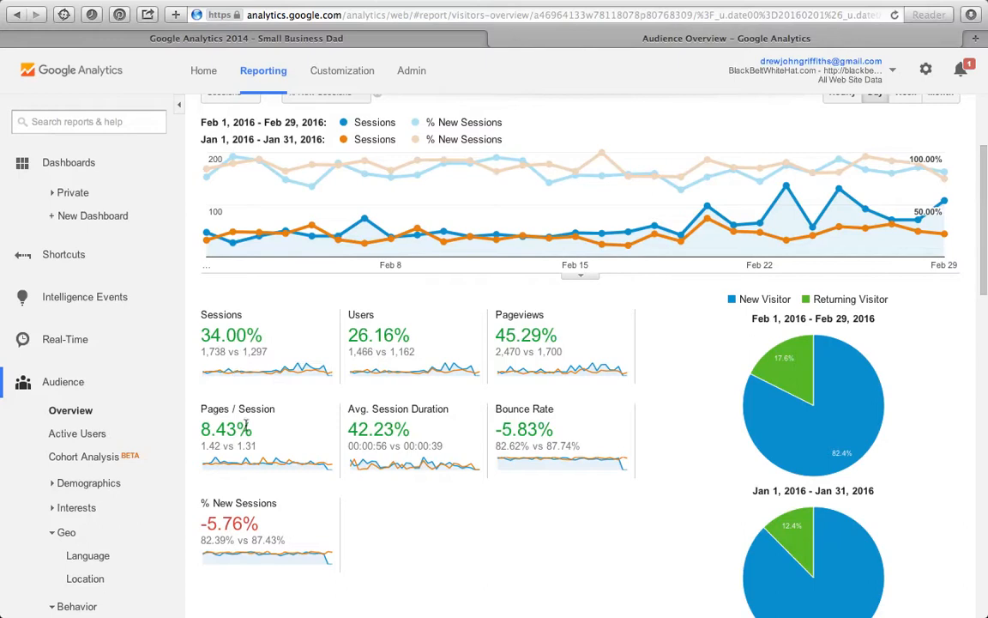
pyautogui.moveTo(251, 418)
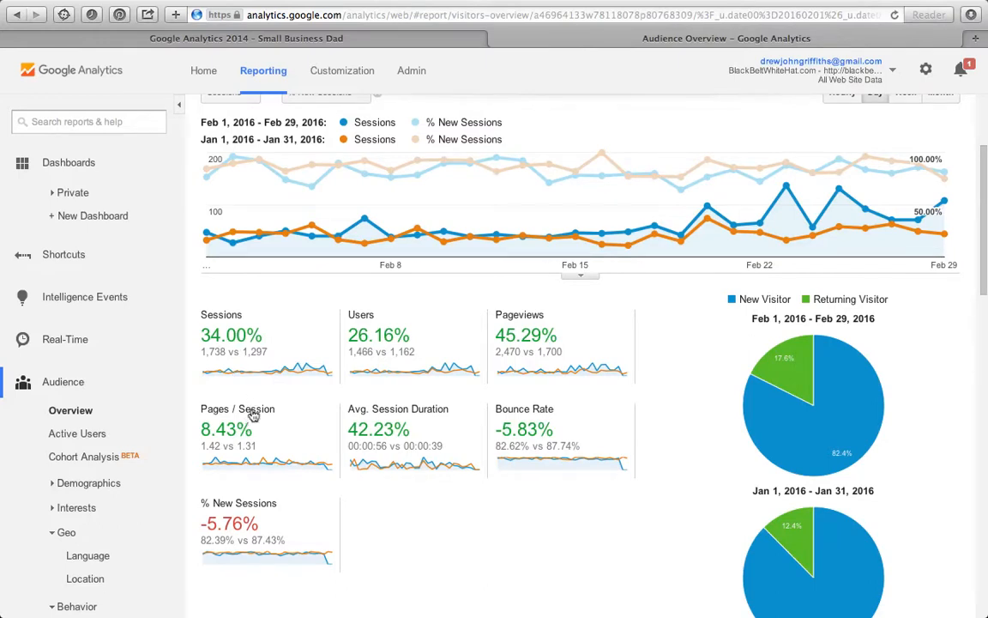
pyautogui.moveTo(525, 301)
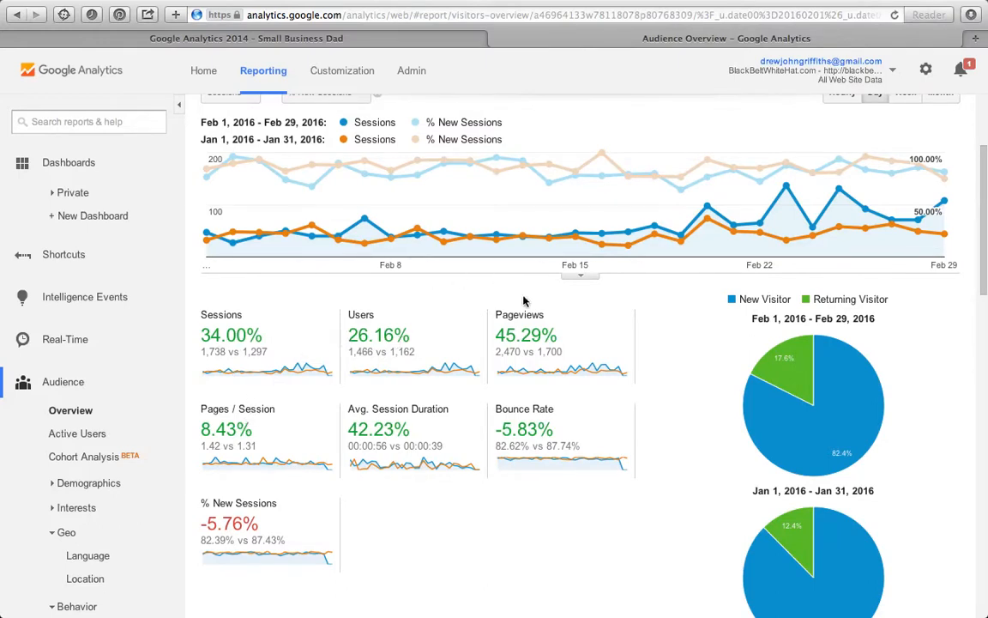
pyautogui.moveTo(579, 299)
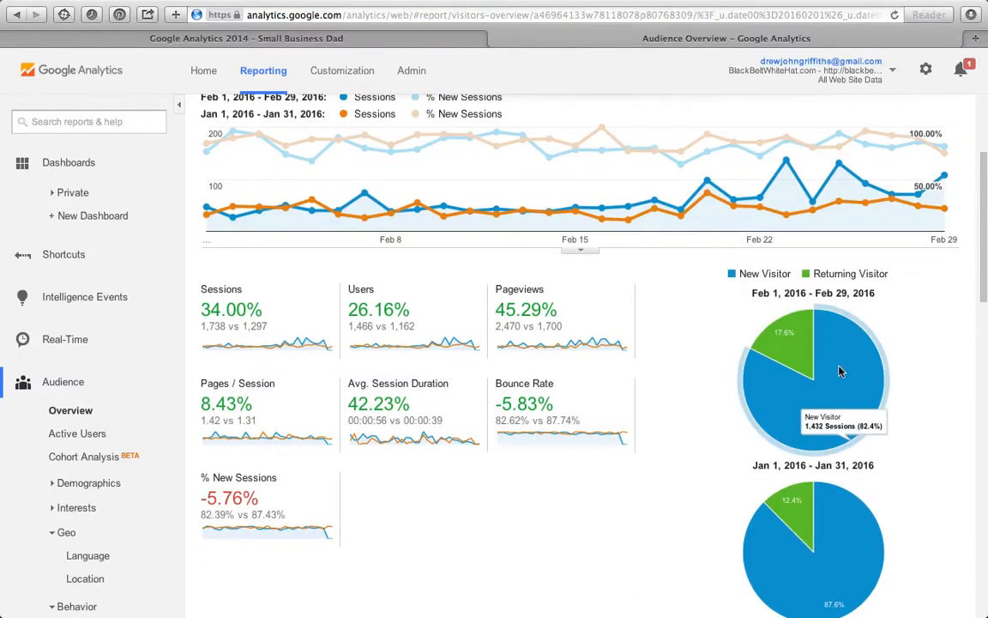
pyautogui.moveTo(802, 389)
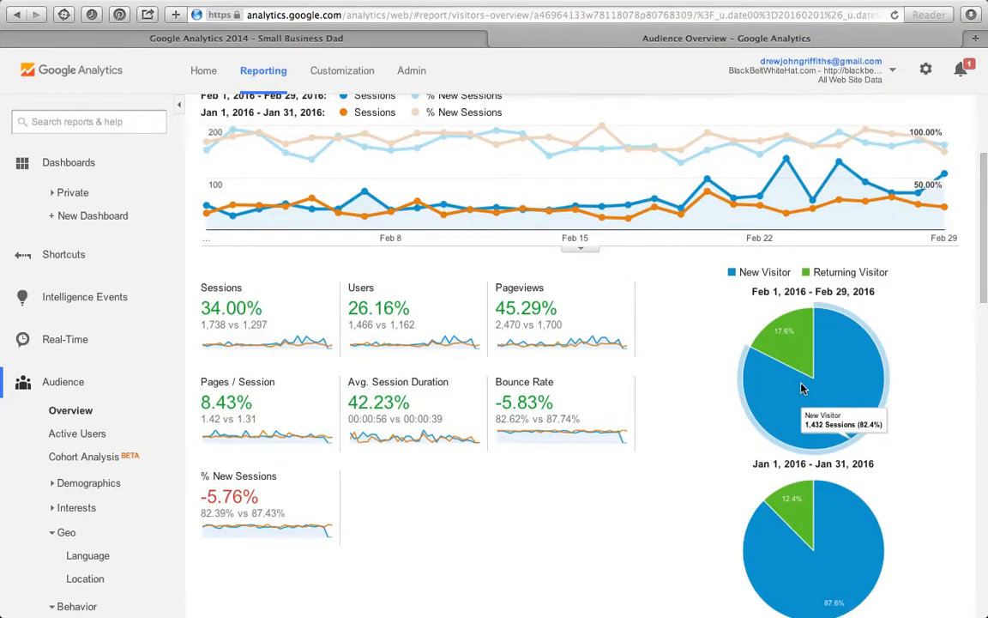
pyautogui.scroll(-3)
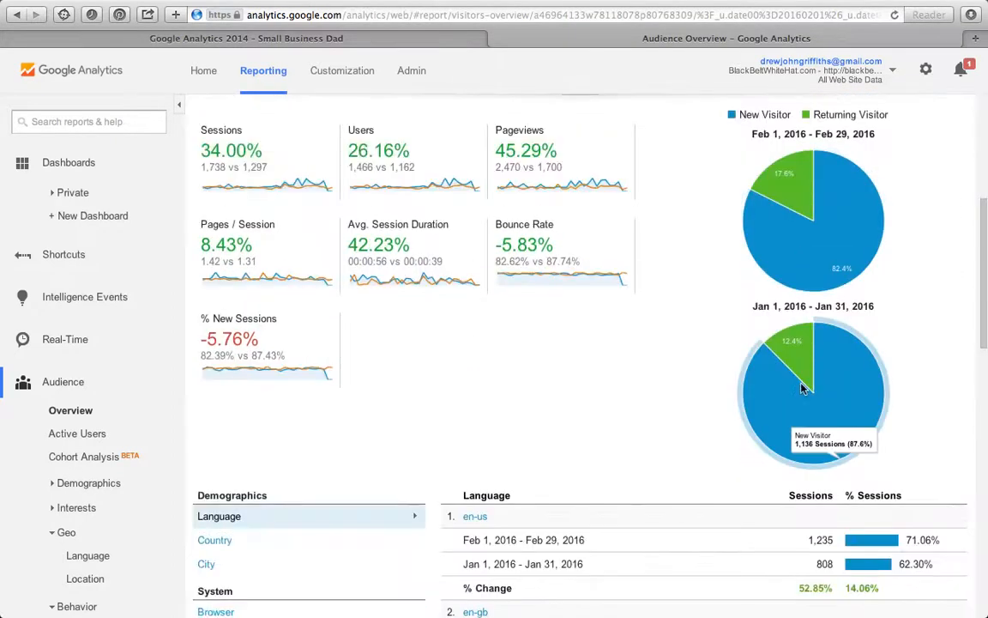
pyautogui.scroll(-3)
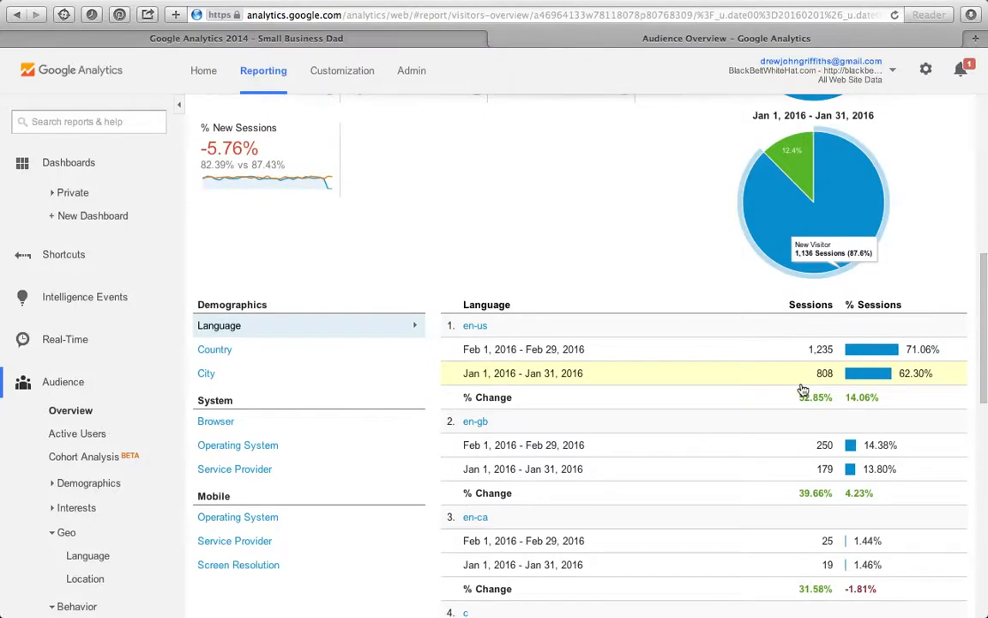
pyautogui.moveTo(286, 365)
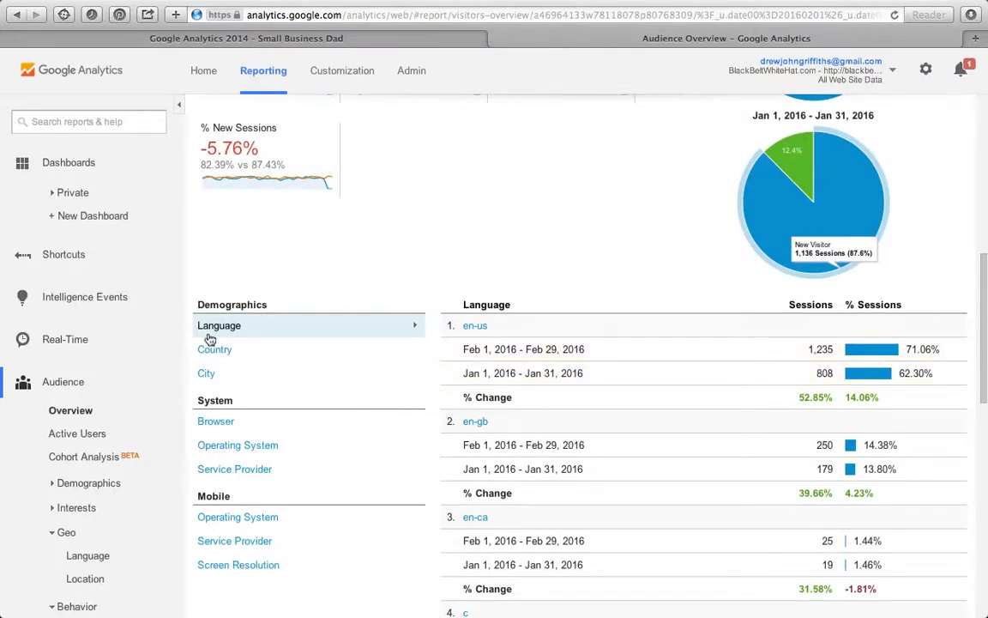
pyautogui.moveTo(128, 354)
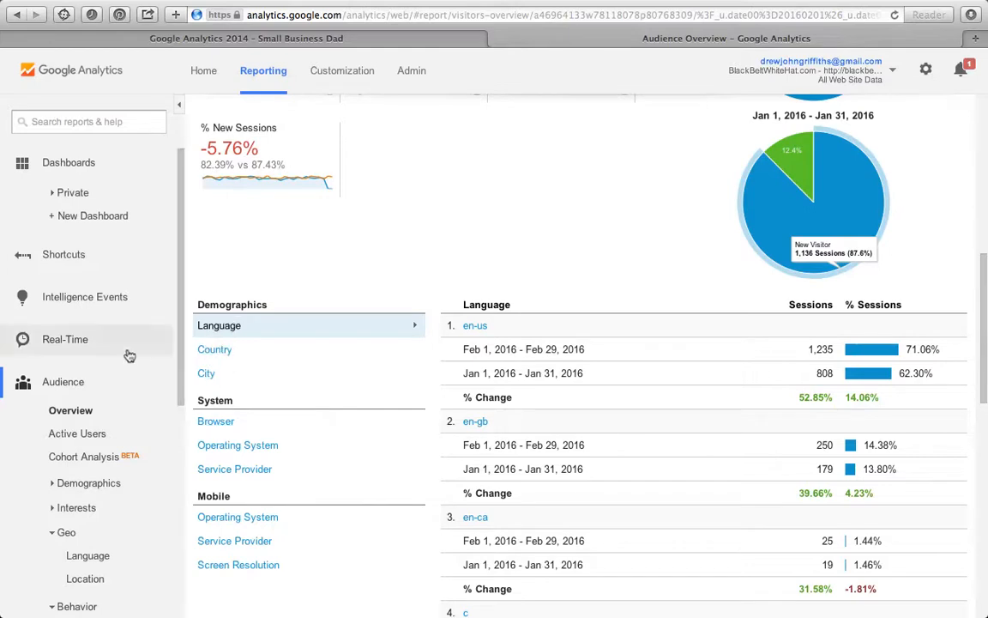
pyautogui.scroll(-3)
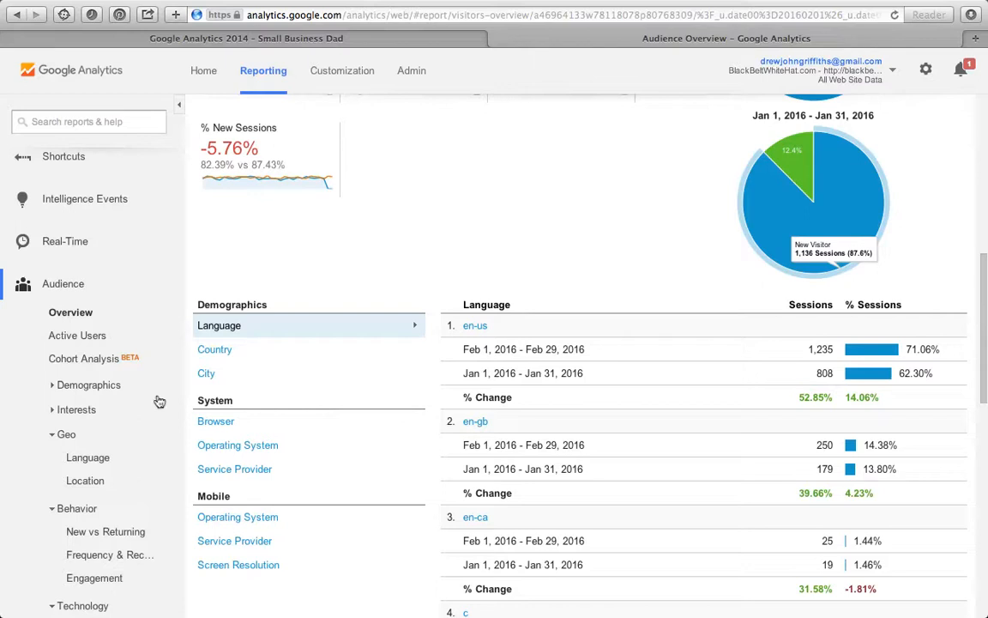
pyautogui.moveTo(77, 335)
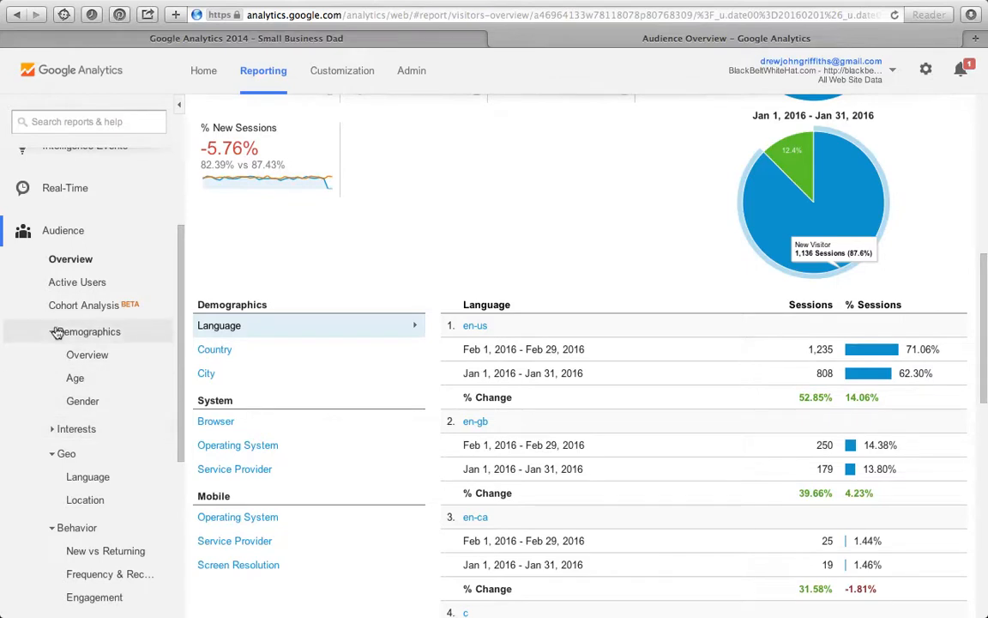
# Collapse Demographics, expand Geo, and review the en-us, en-gb, en-ca Language comparison
pyautogui.click(88, 331)
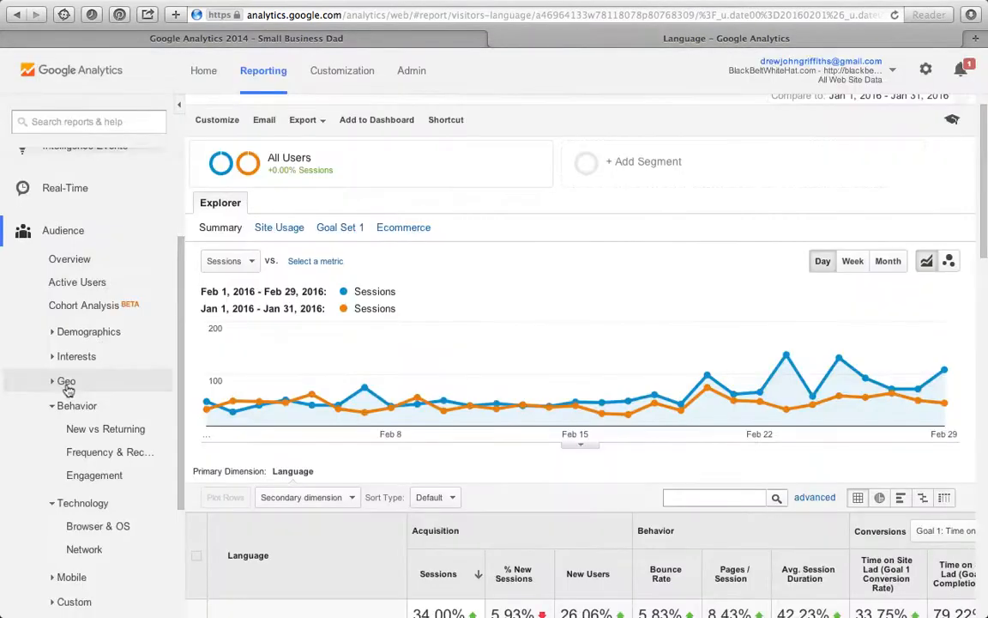
pyautogui.click(66, 381)
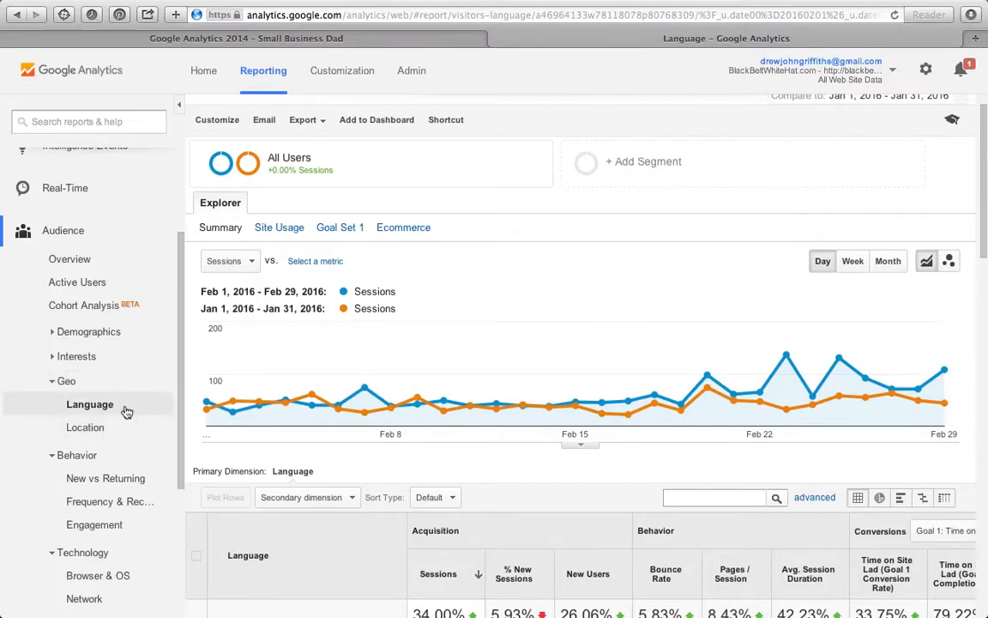
pyautogui.scroll(-3)
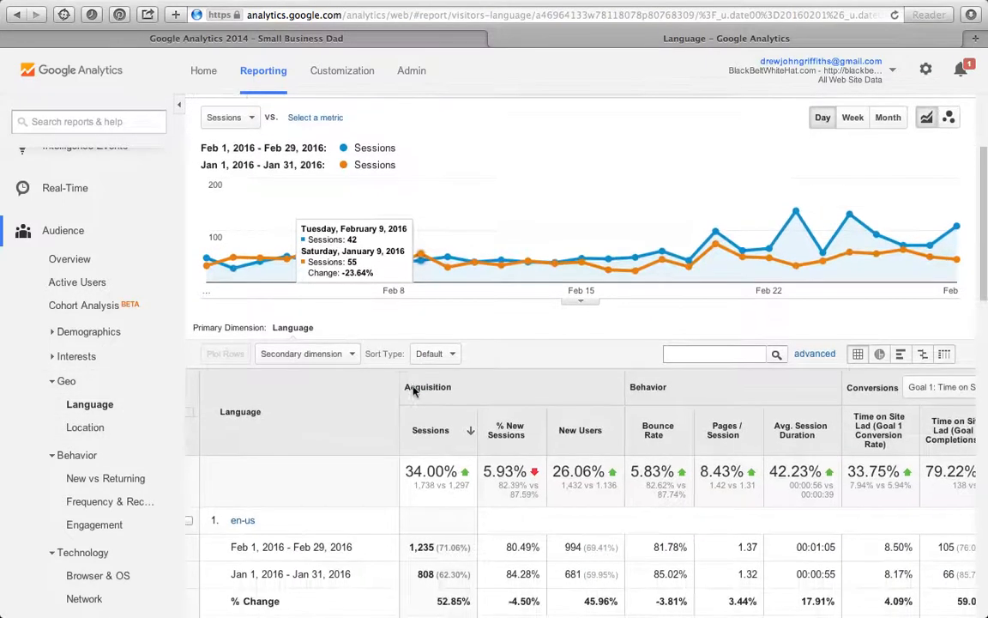
pyautogui.scroll(-3)
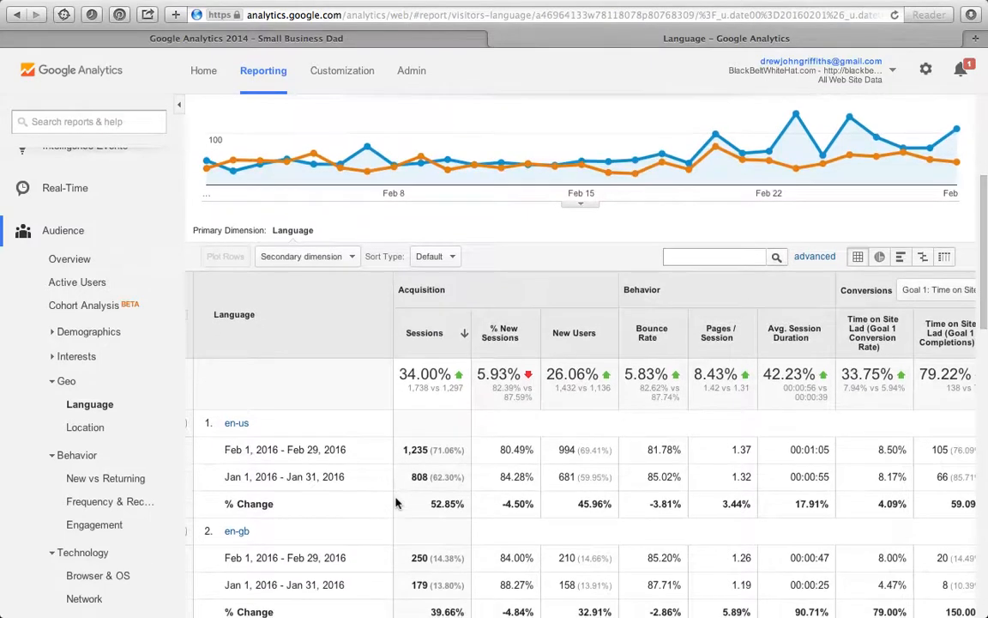
pyautogui.scroll(-3)
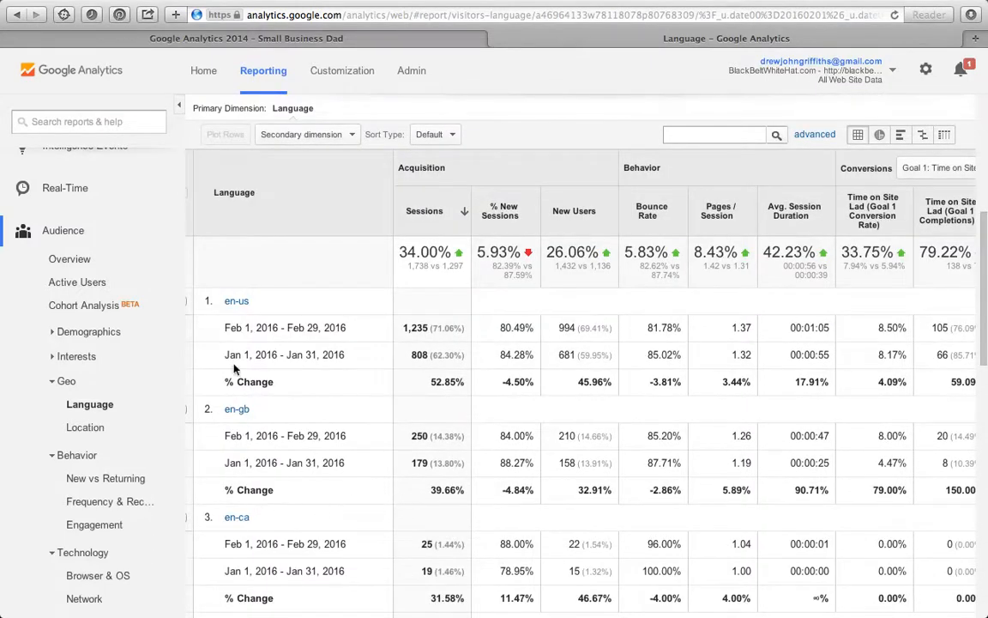
pyautogui.moveTo(197, 476)
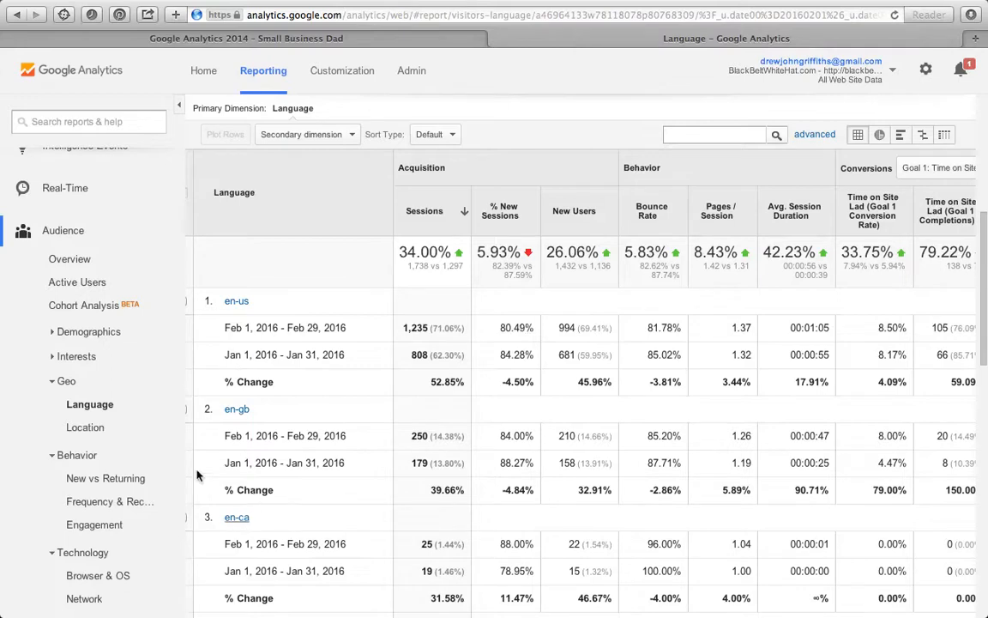
pyautogui.click(85, 427)
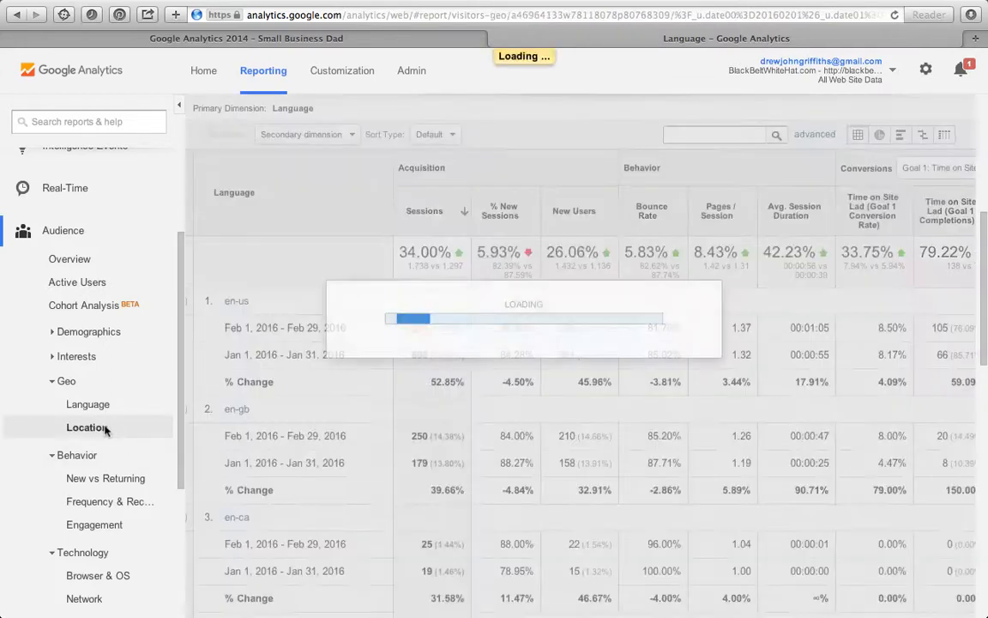
pyautogui.click(87, 427)
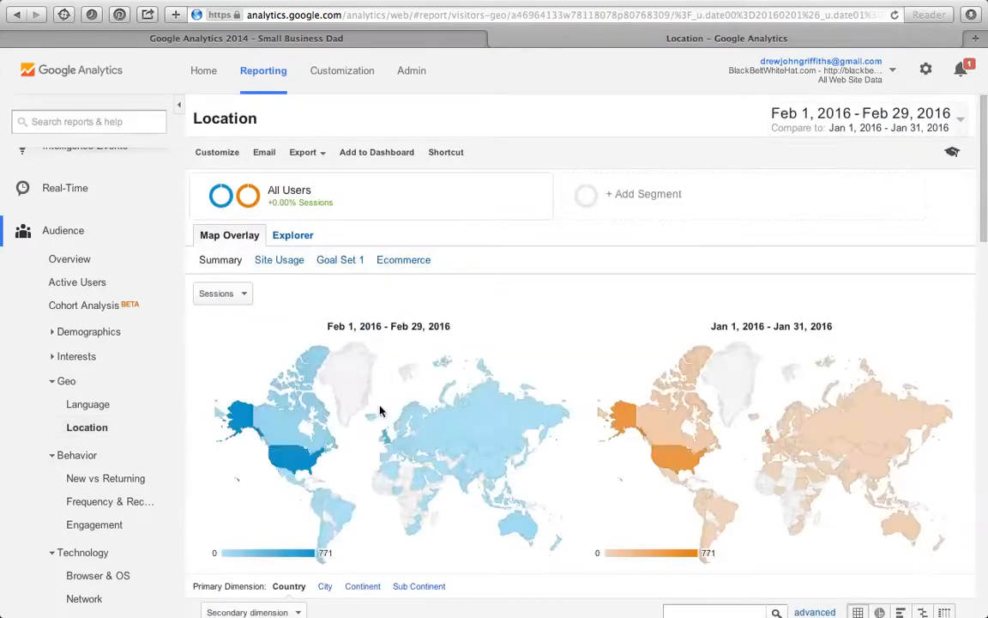
pyautogui.moveTo(889, 168)
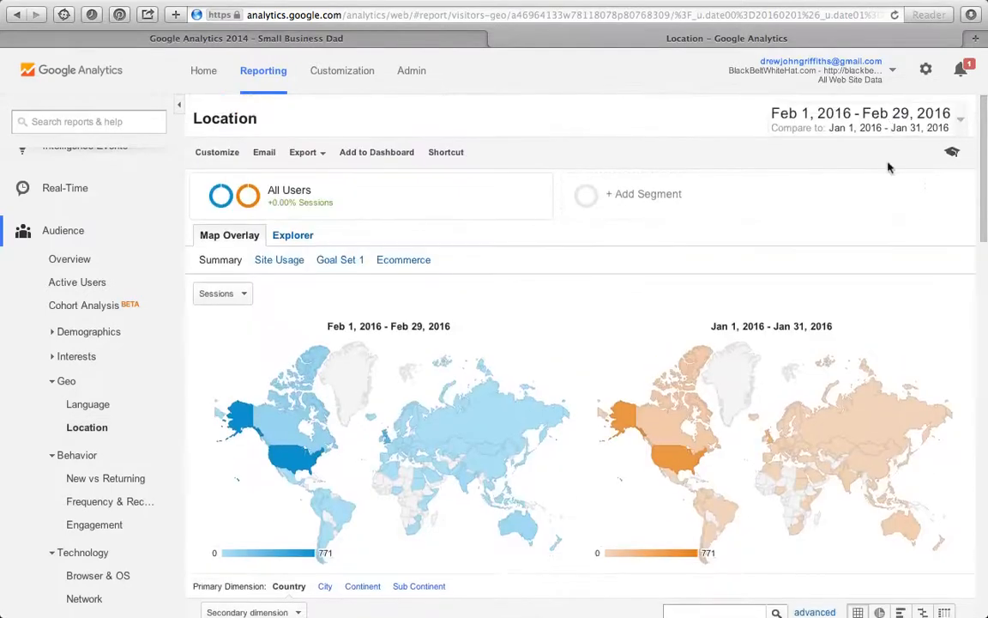
pyautogui.scroll(-3)
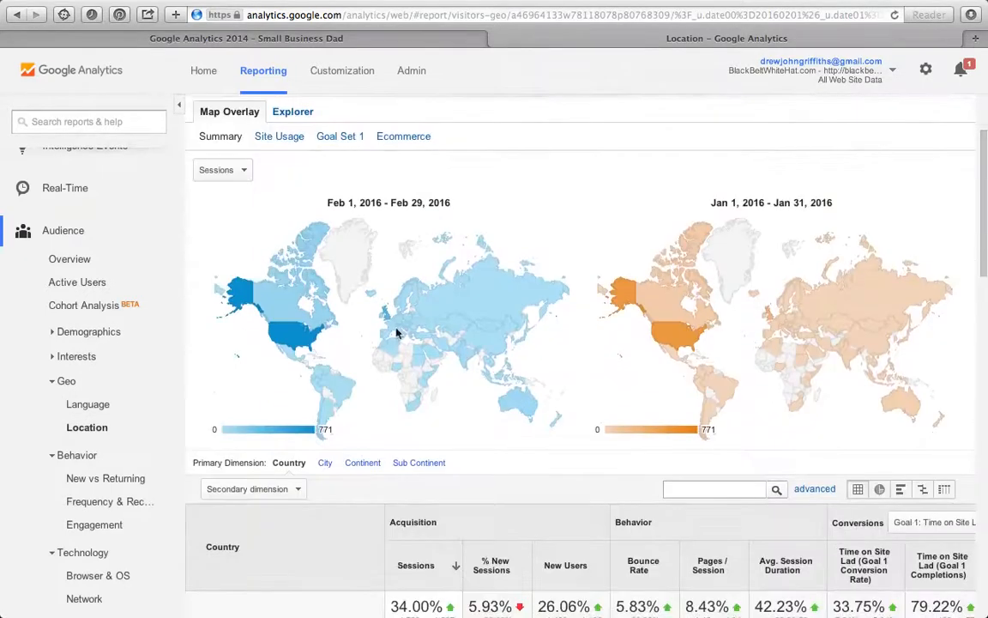
pyautogui.moveTo(384, 320)
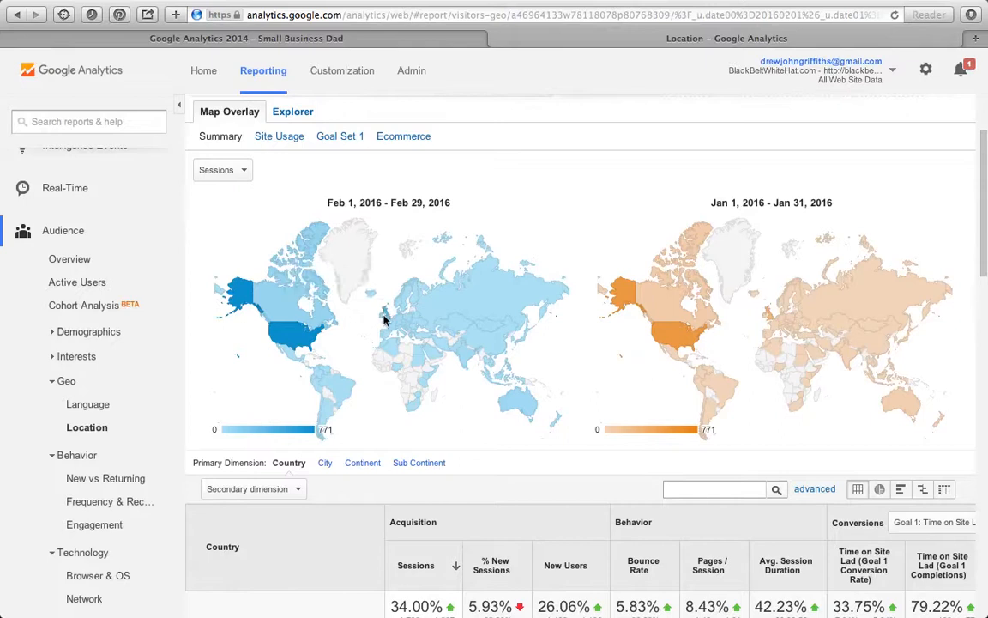
pyautogui.moveTo(303, 335)
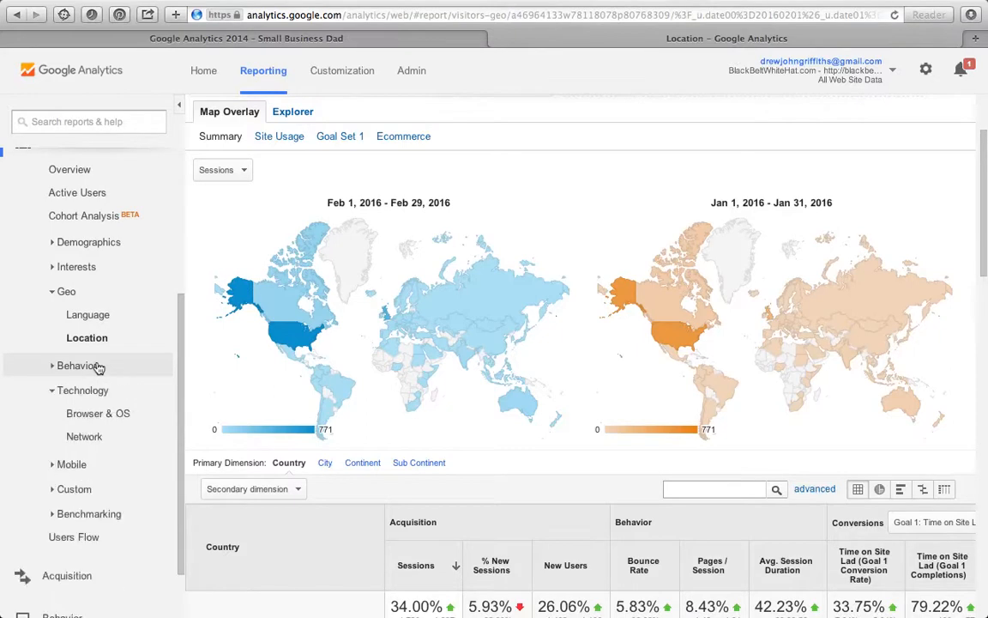
# Open New vs Returning, then scroll the Frequency & Recency session-count table
pyautogui.click(76, 365)
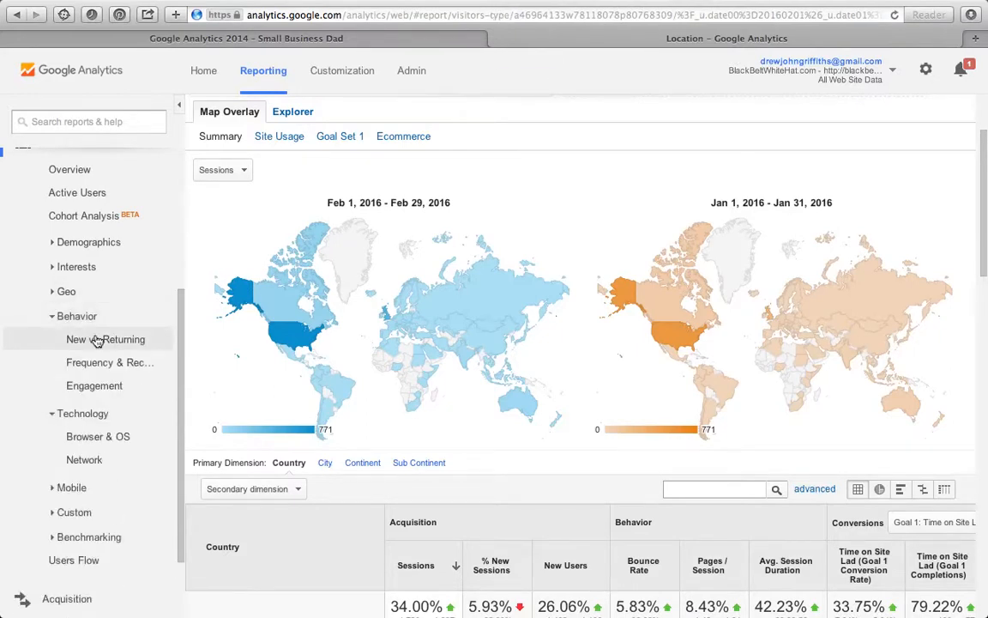
pyautogui.click(105, 339)
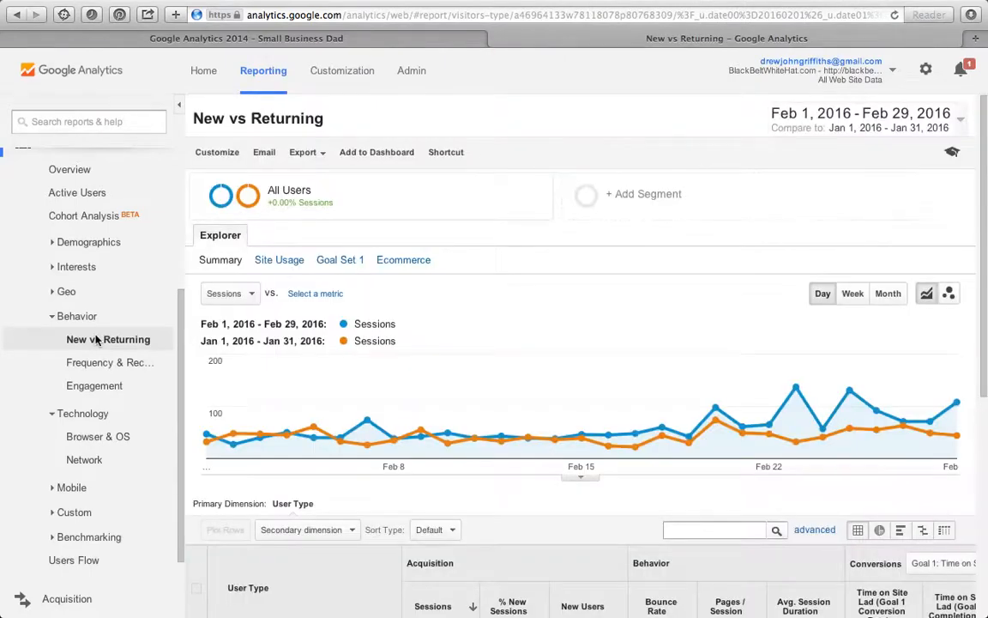
pyautogui.moveTo(319, 426)
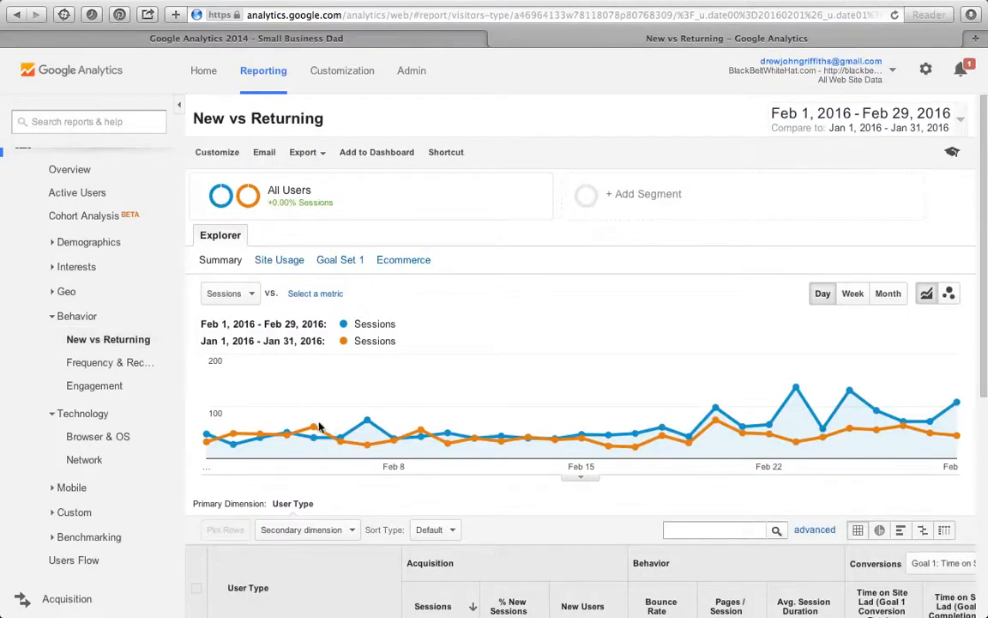
pyautogui.click(112, 362)
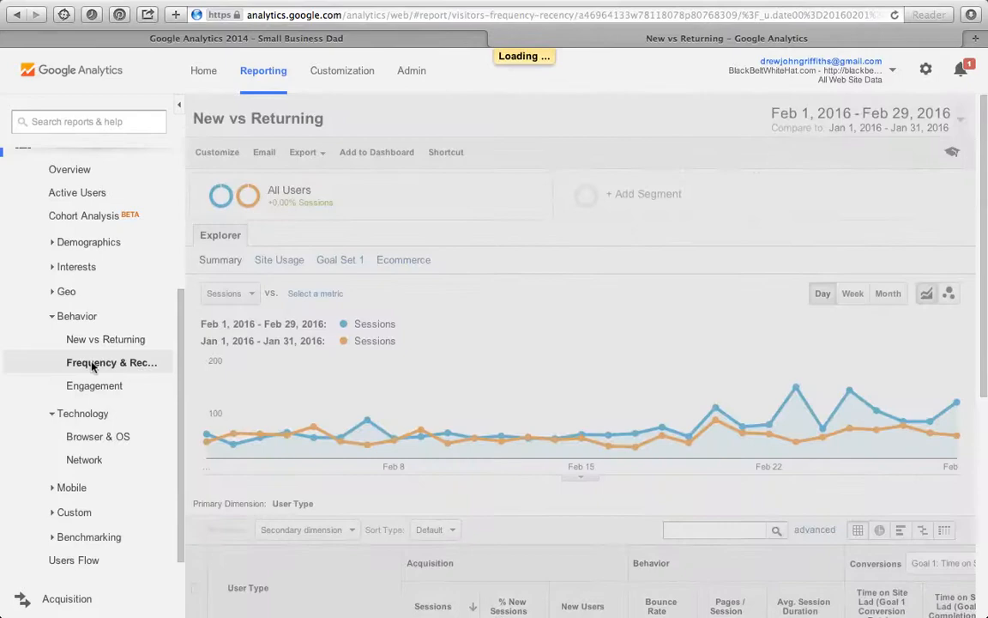
pyautogui.click(112, 362)
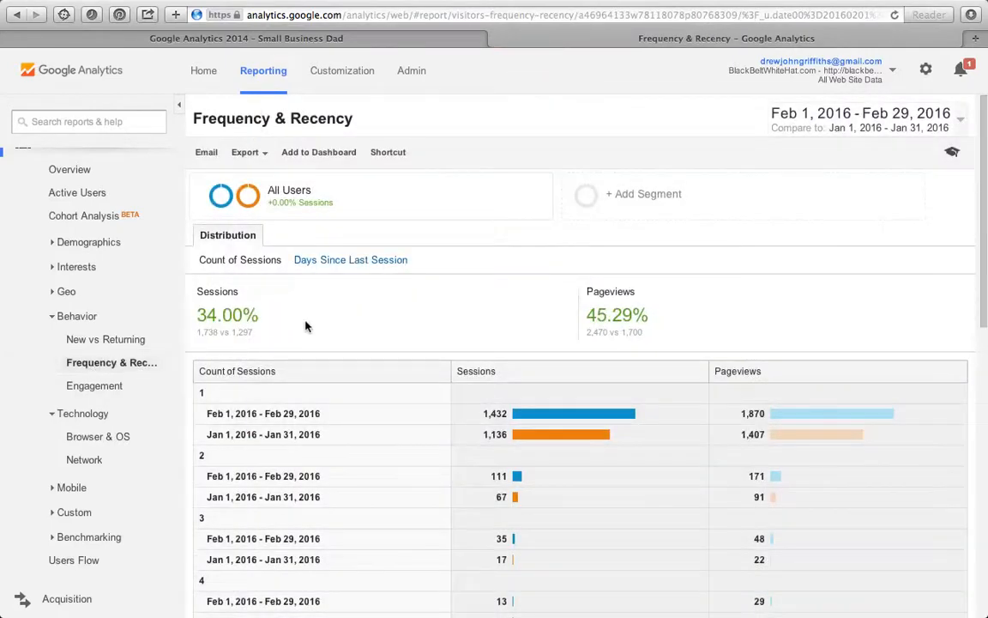
pyautogui.scroll(-3)
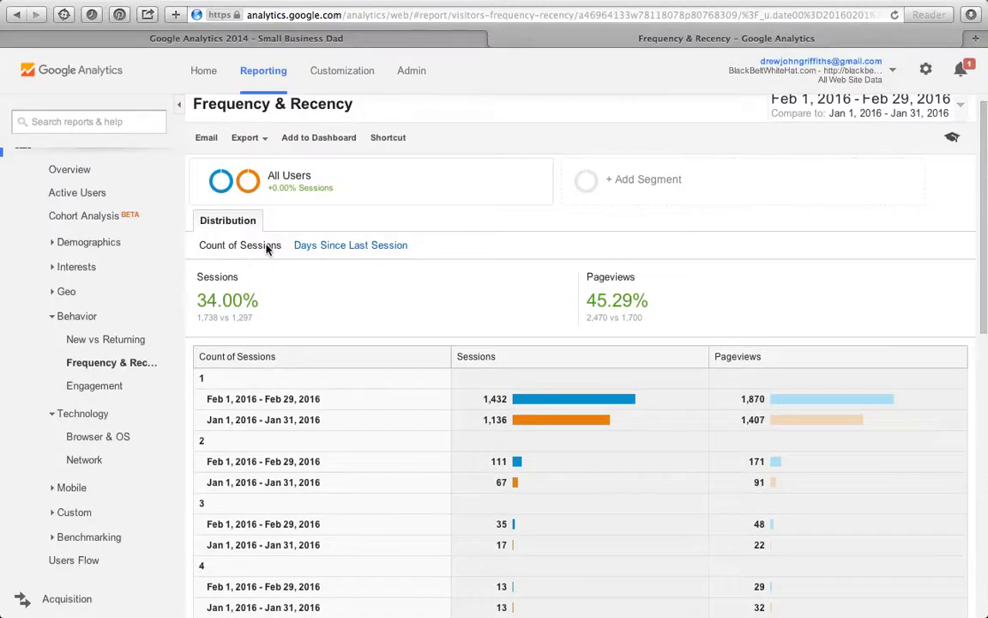
pyautogui.scroll(-3)
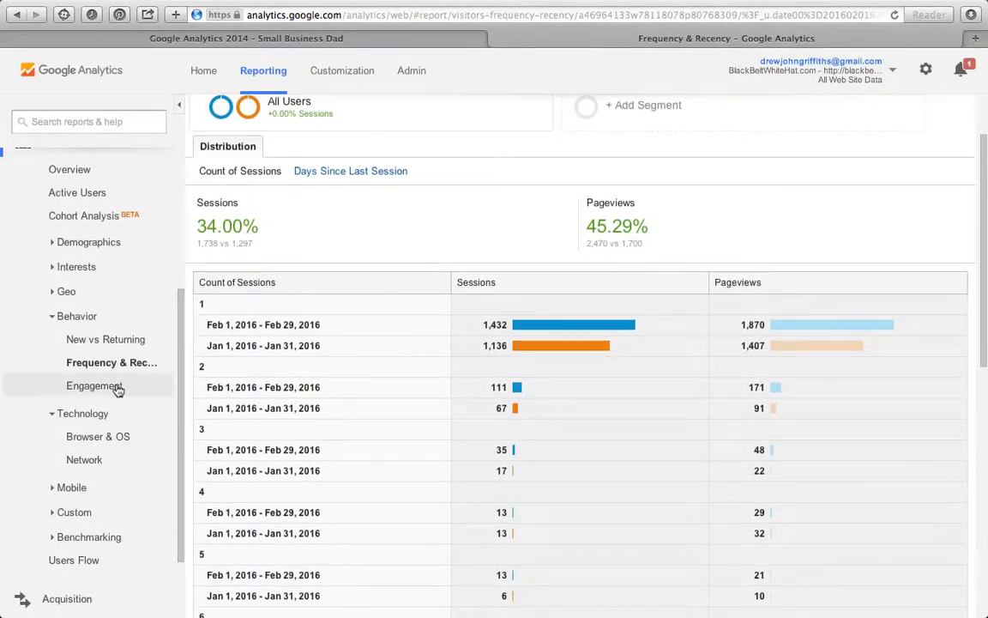
# Open the Audience > Behavior > Engagement session-duration report
pyautogui.click(96, 385)
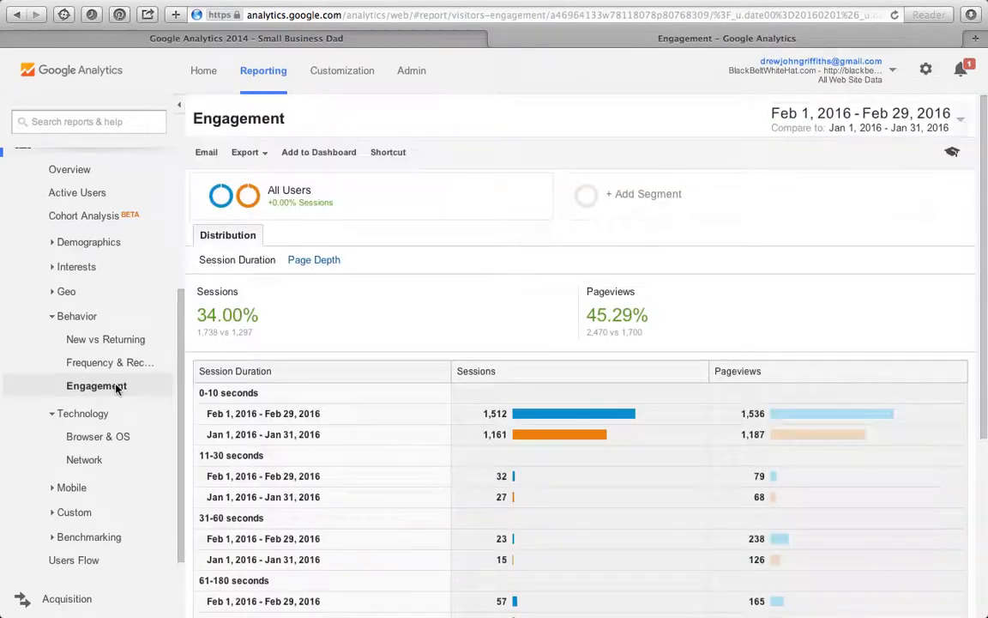
pyautogui.moveTo(340, 384)
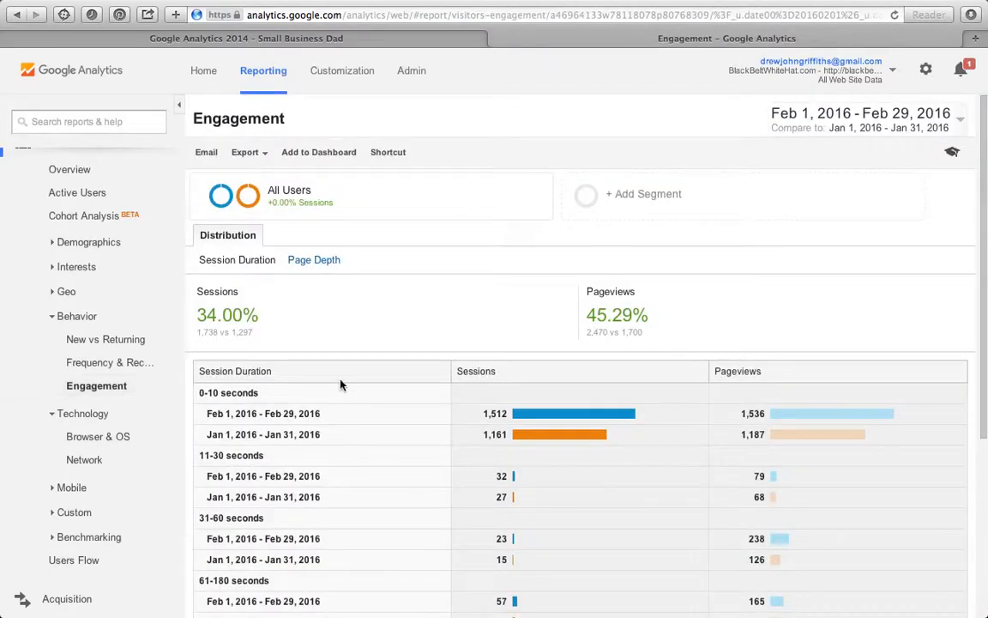
pyautogui.moveTo(83, 413)
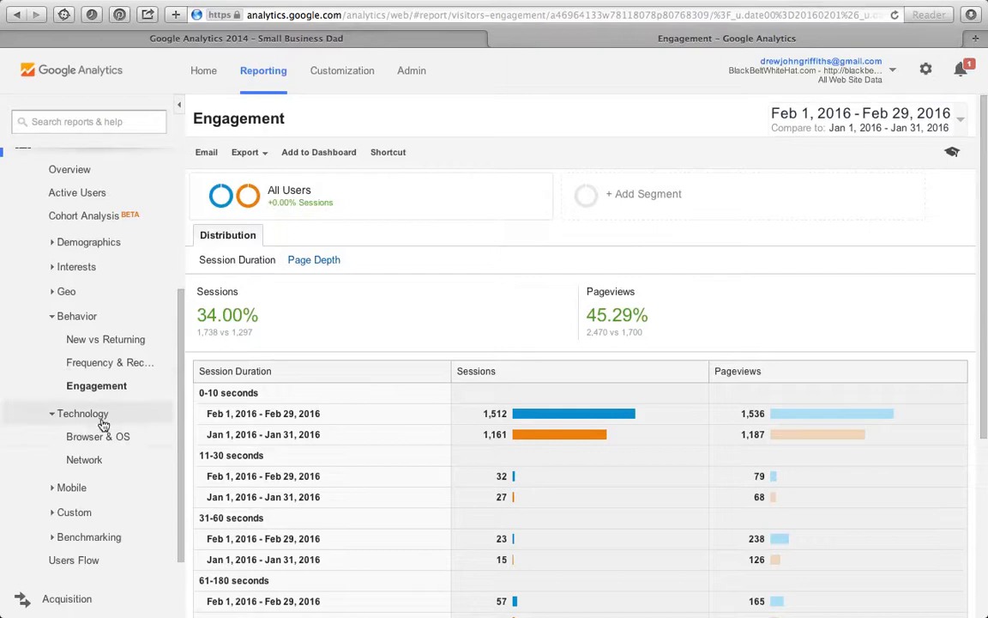
pyautogui.moveTo(98, 440)
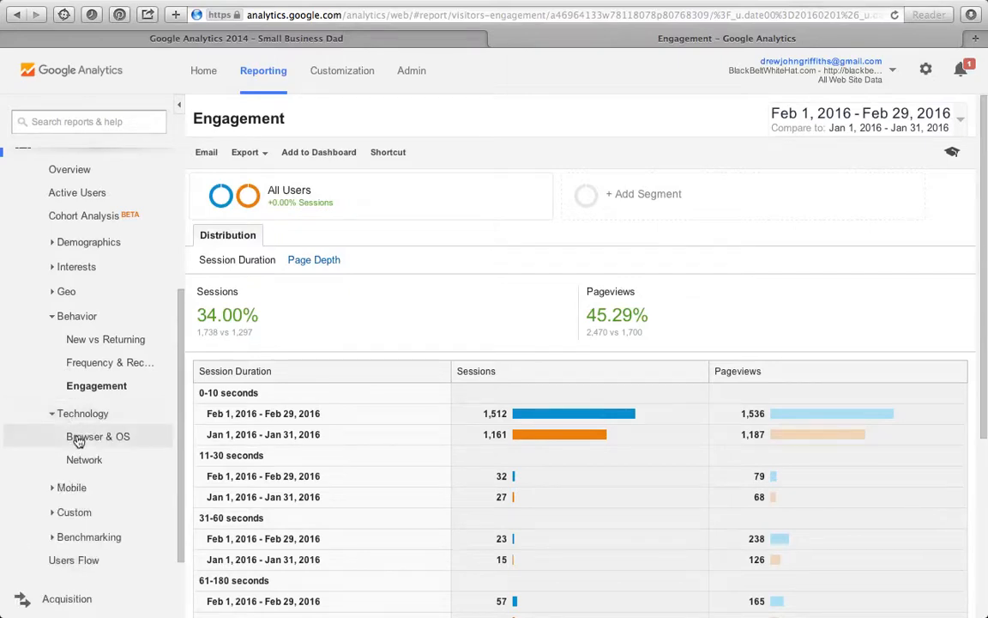
# Review browser sessions in Browser & OS (Chrome up 31.31%), then go to Network
pyautogui.click(98, 436)
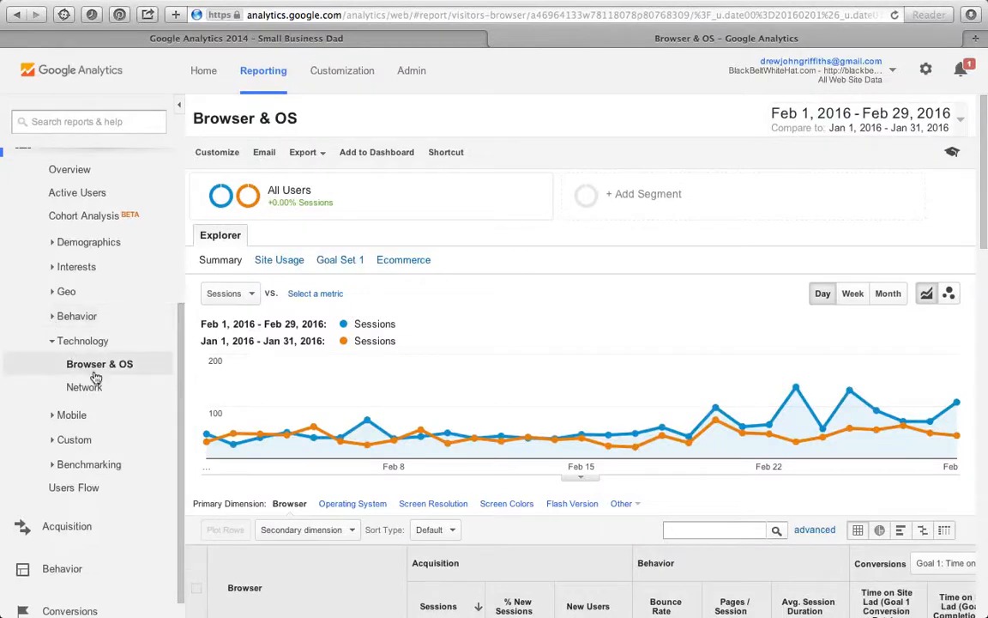
pyautogui.moveTo(99, 363)
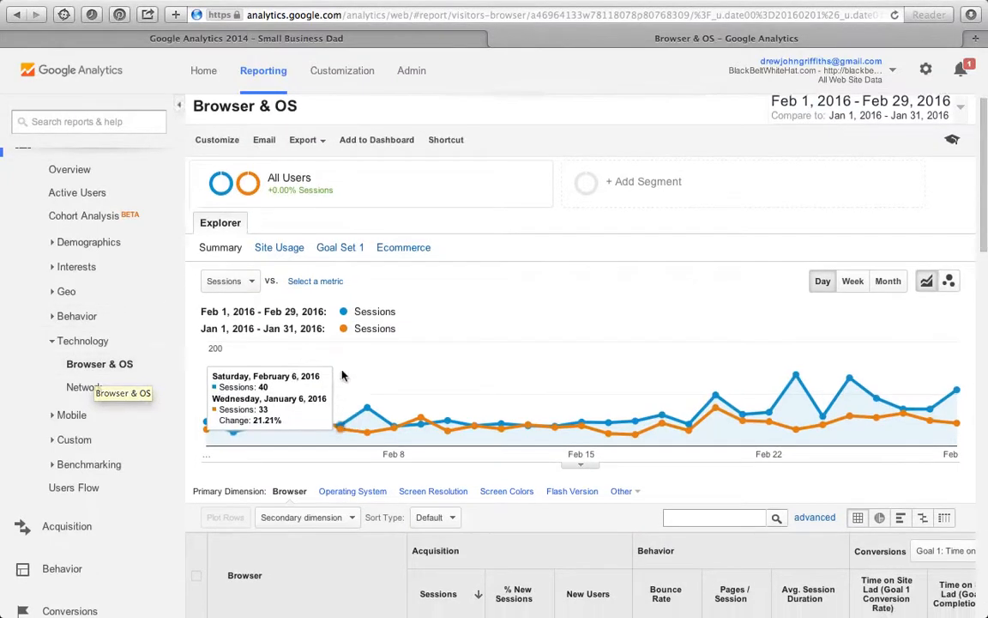
pyautogui.scroll(-3)
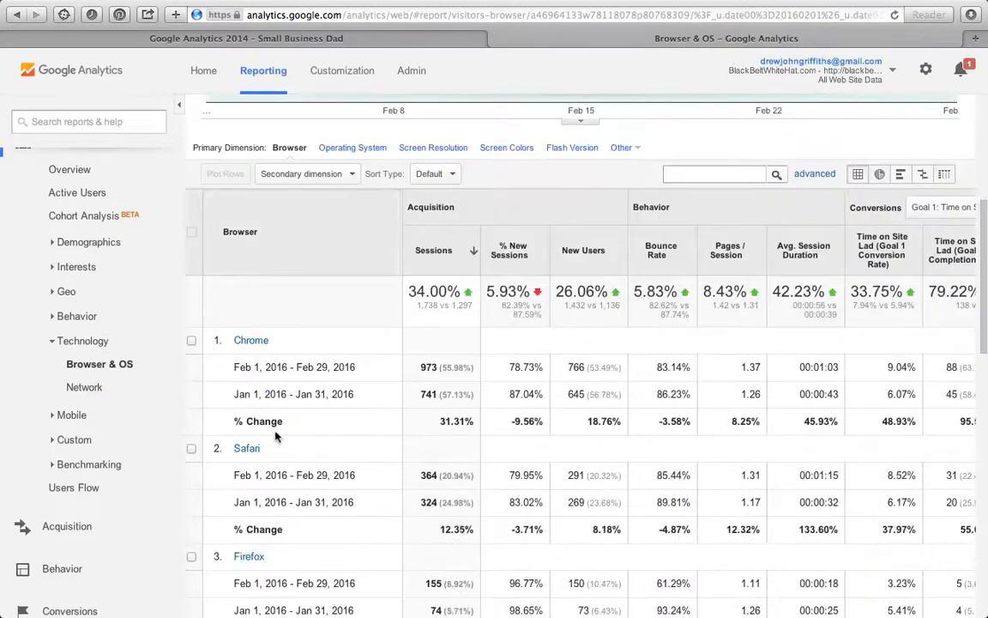
pyautogui.moveTo(125, 414)
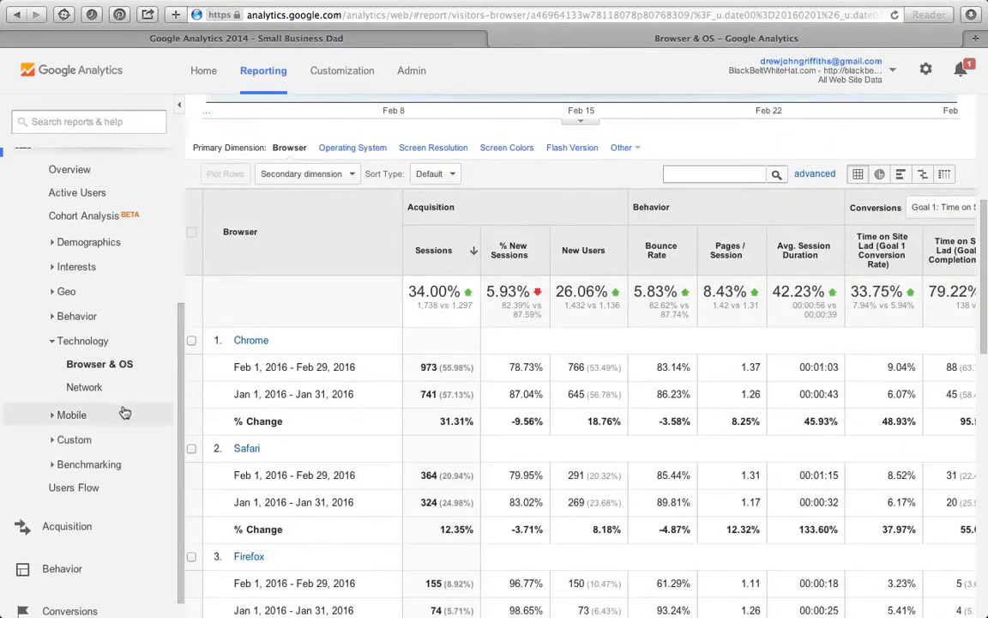
pyautogui.click(85, 387)
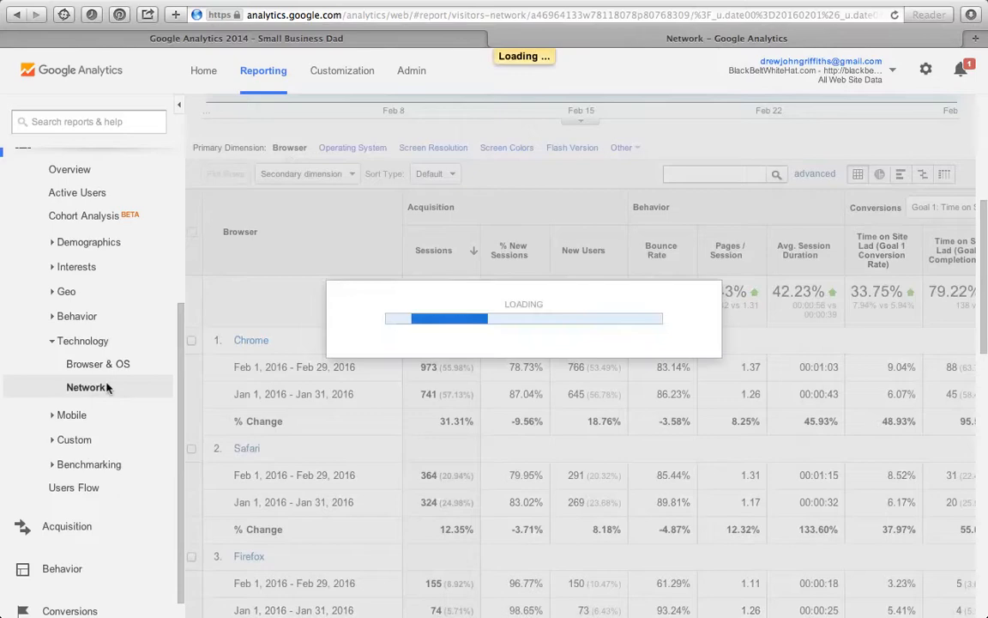
# Scroll the Network report's Service Provider table ((not set) sessions up 38.79%) and back up
pyautogui.click(86, 387)
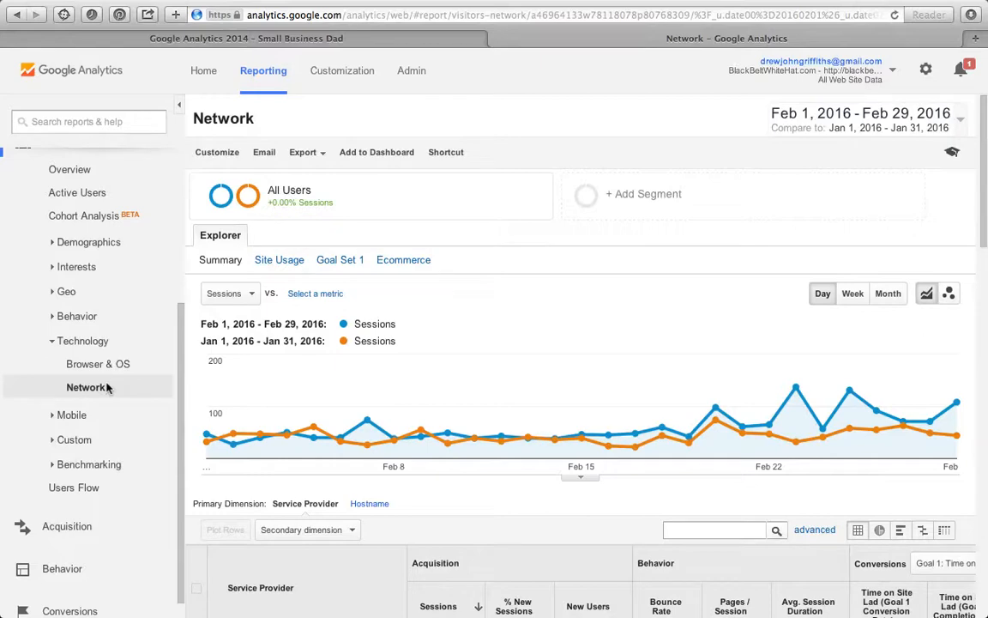
pyautogui.moveTo(367, 370)
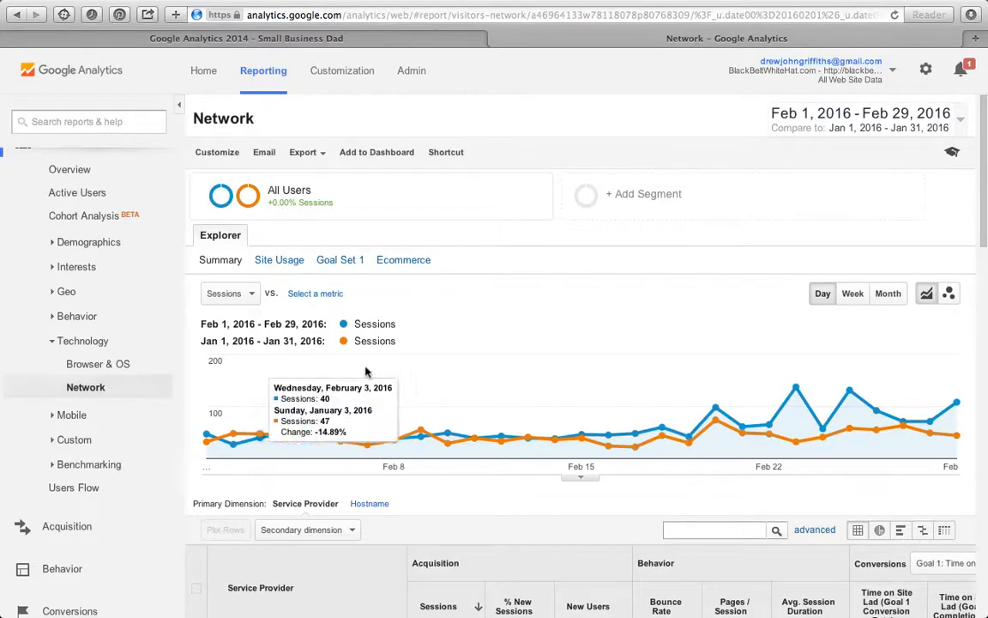
pyautogui.scroll(-3)
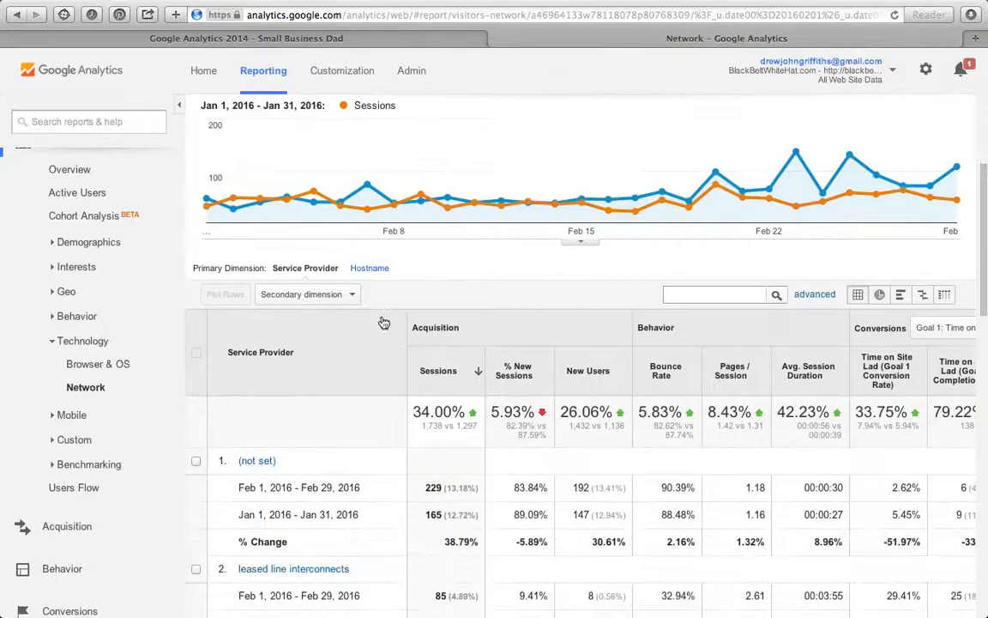
pyautogui.scroll(-3)
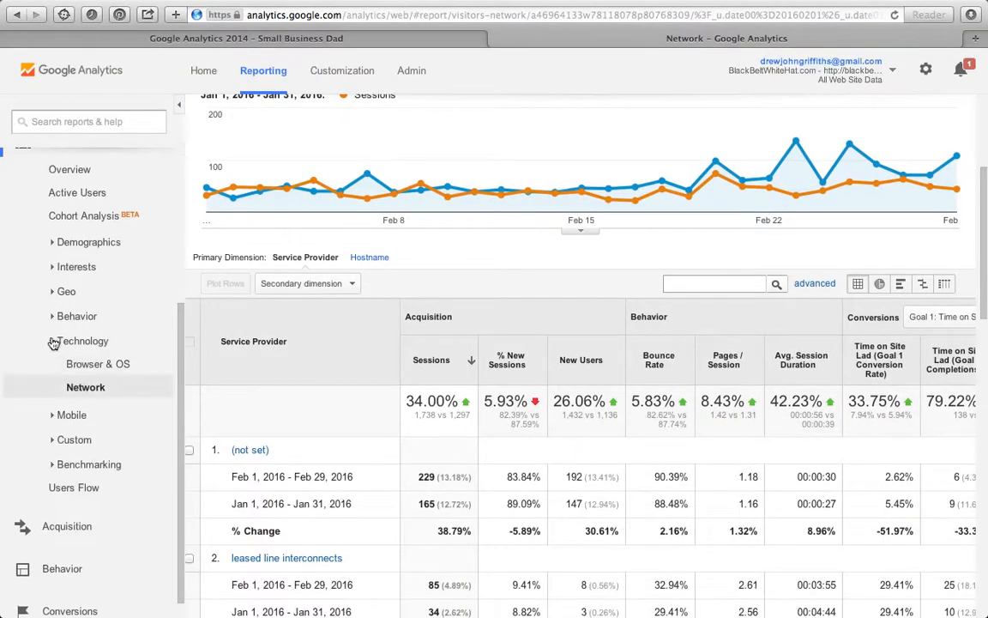
pyautogui.scroll(3)
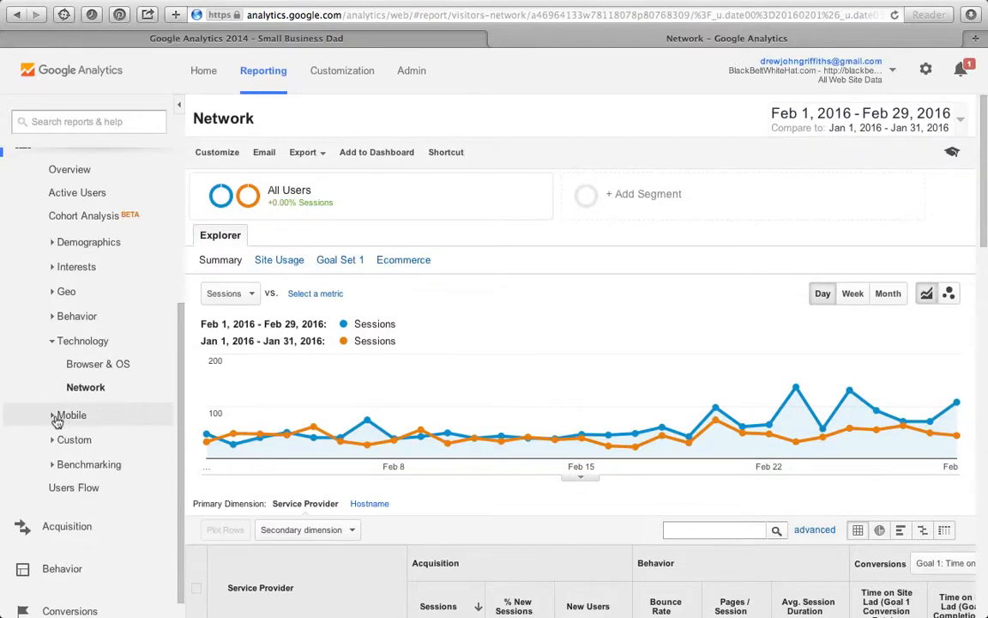
# Open Mobile Overview and scroll the device table (mobile up 38.93%, tablet up 50.65%)
pyautogui.click(71, 414)
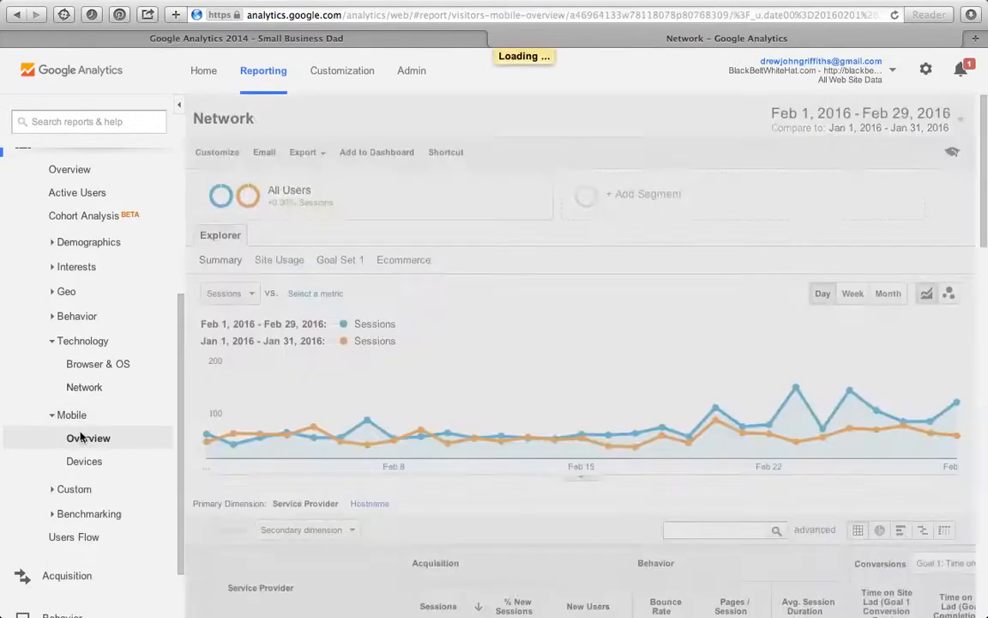
pyautogui.click(88, 437)
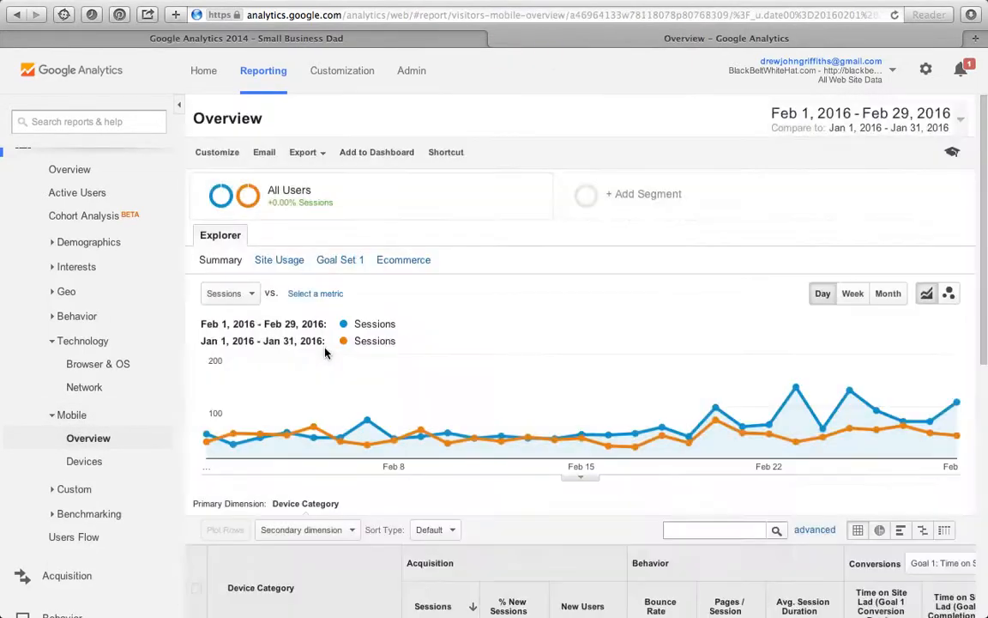
pyautogui.scroll(-3)
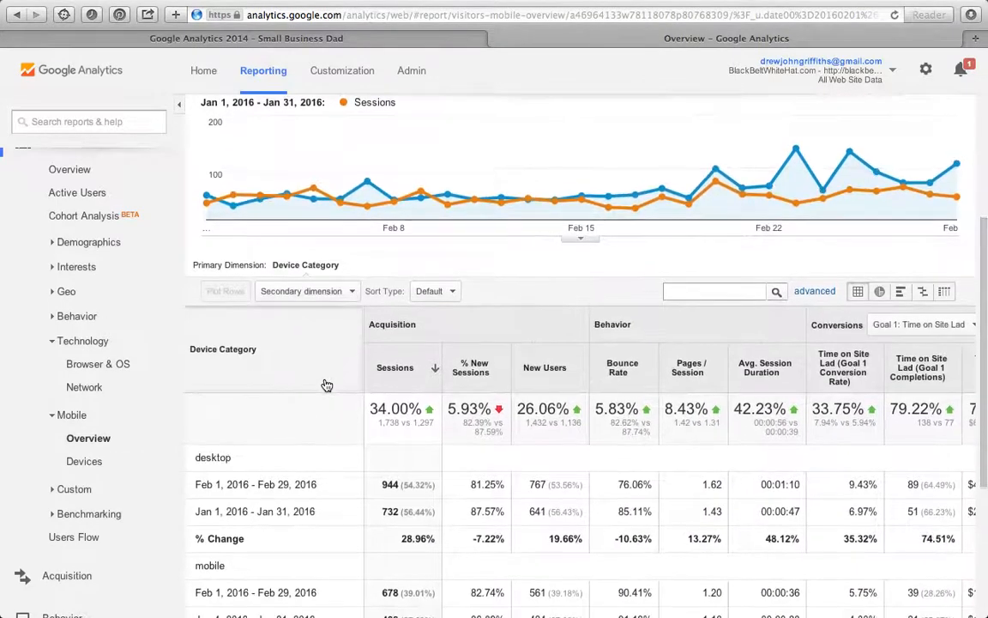
pyautogui.scroll(-3)
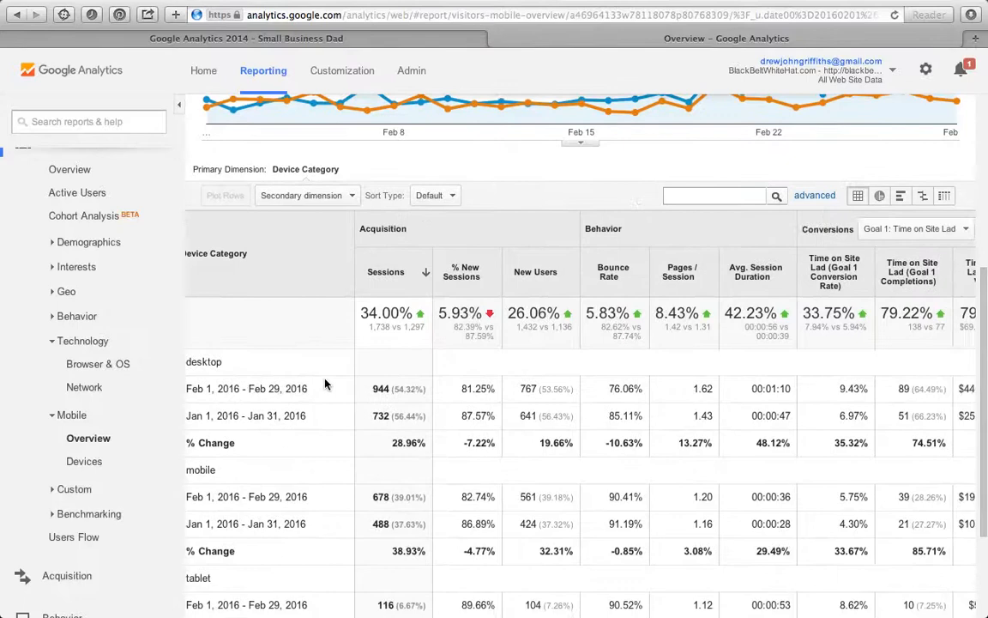
pyautogui.scroll(-3)
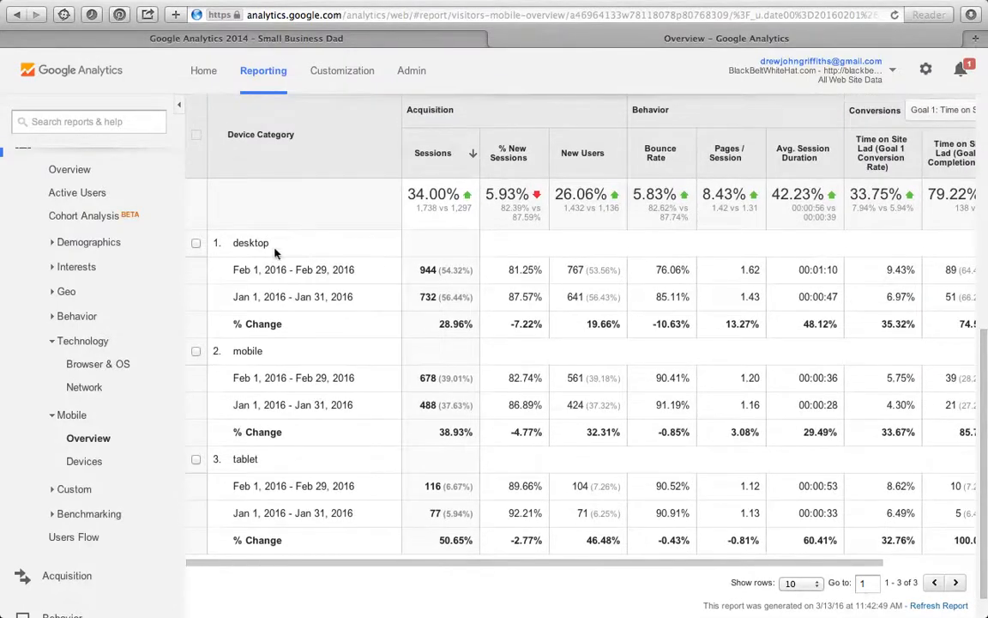
pyautogui.moveTo(275, 431)
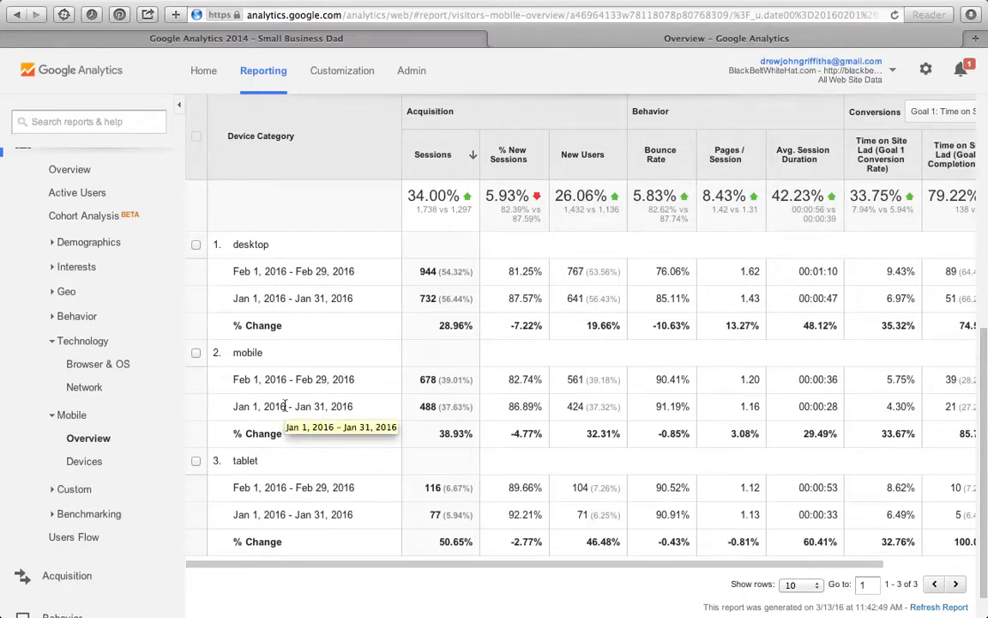
pyautogui.moveTo(283, 366)
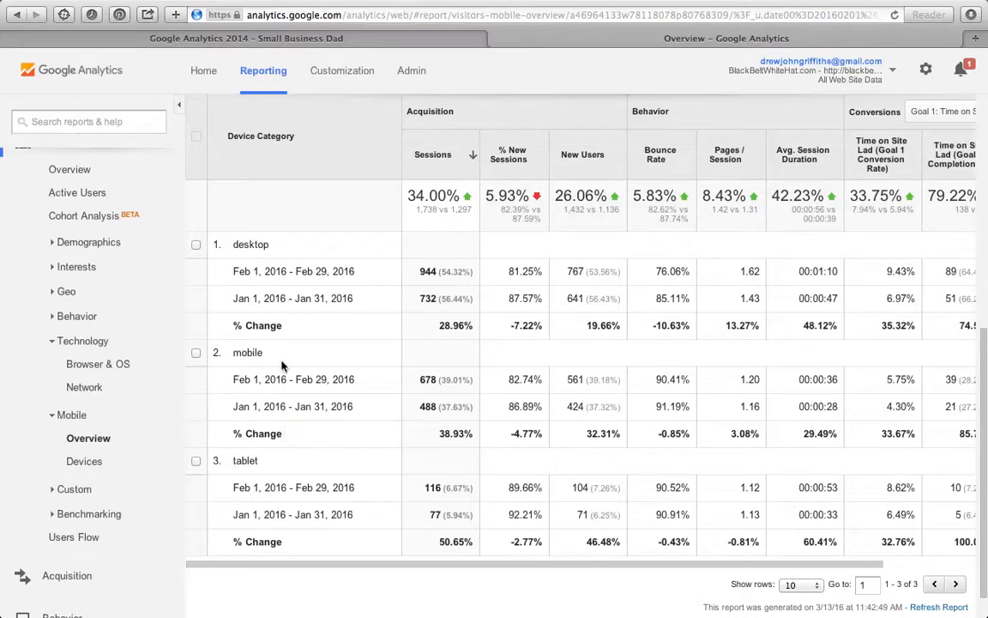
pyautogui.scroll(3)
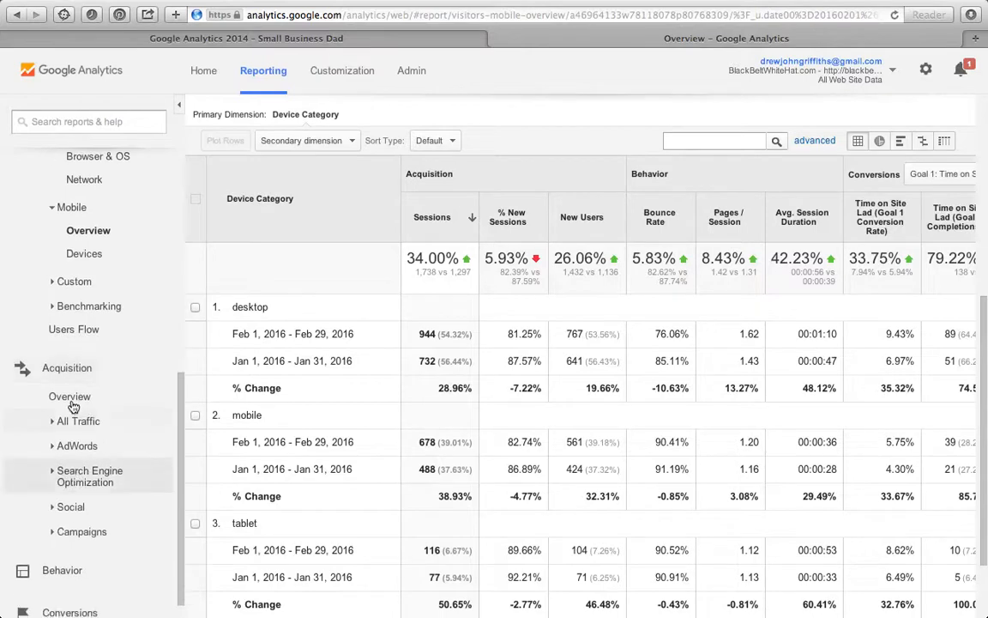
# Browse the Acquisition Overview charts and channel table, then open All Traffic > Channels
pyautogui.click(70, 395)
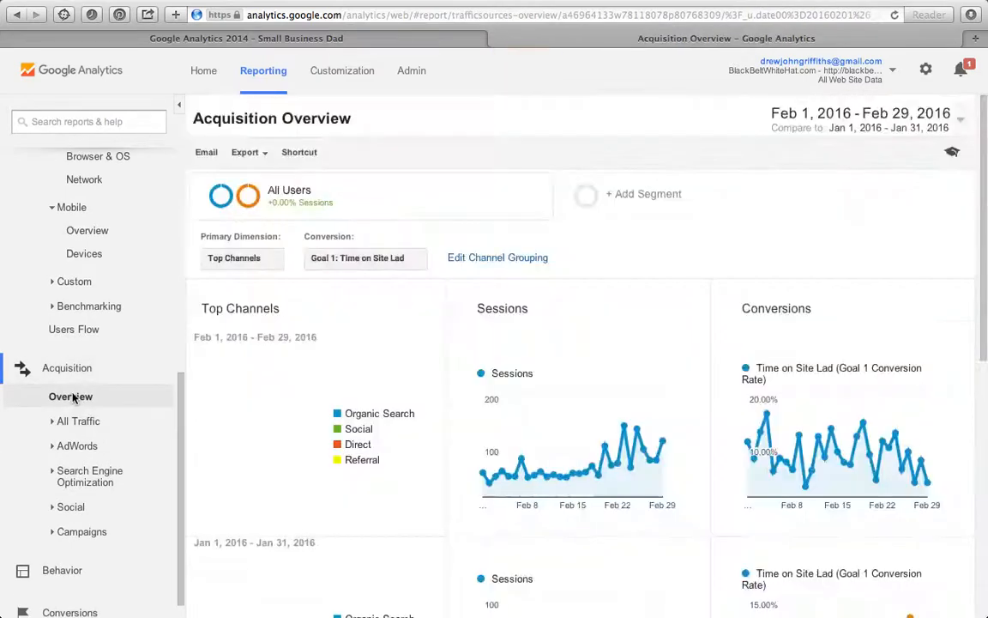
pyautogui.scroll(-3)
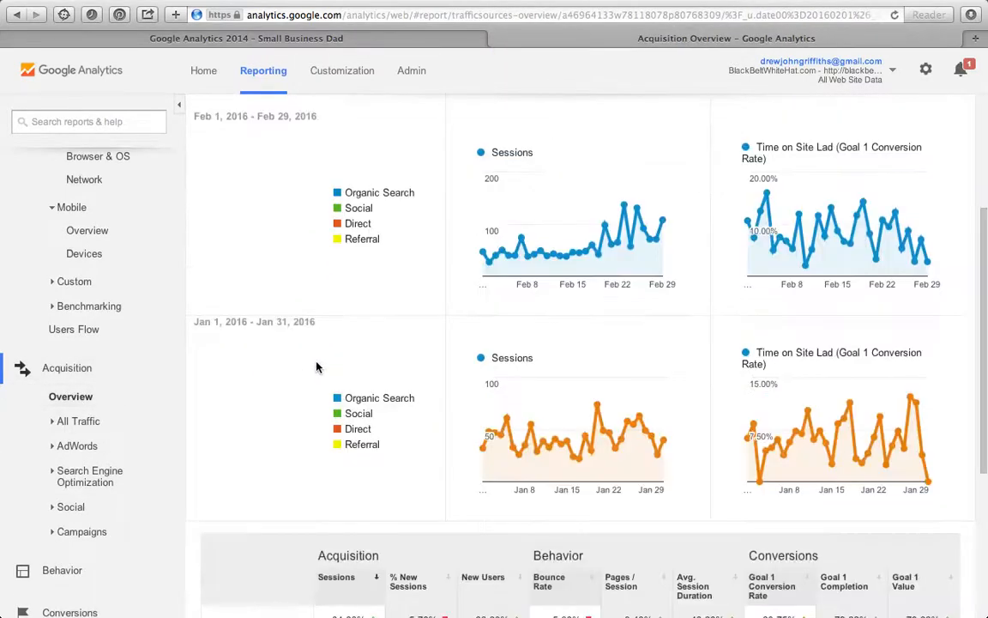
pyautogui.scroll(3)
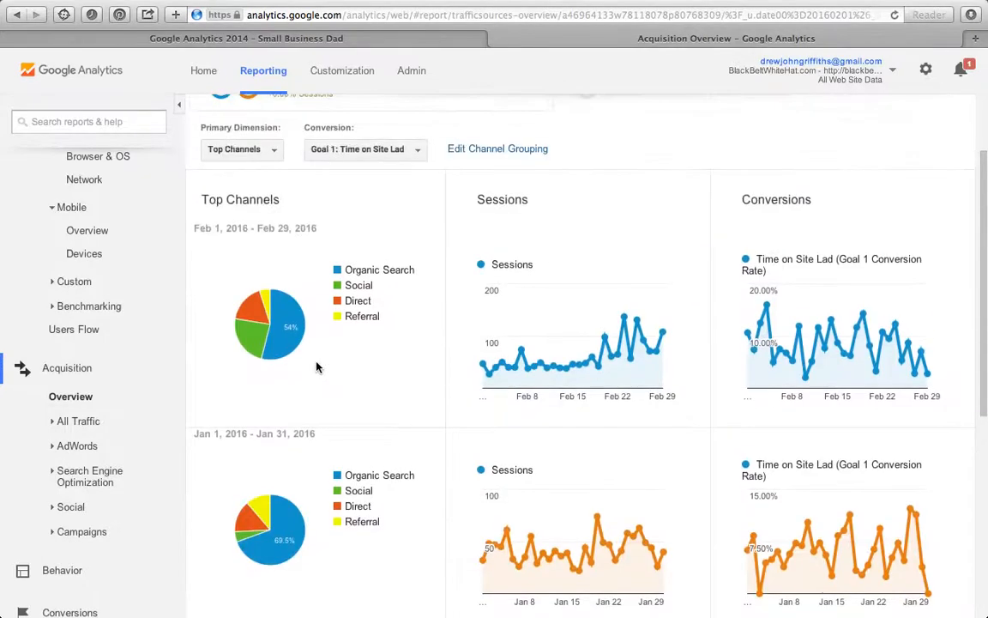
pyautogui.scroll(3)
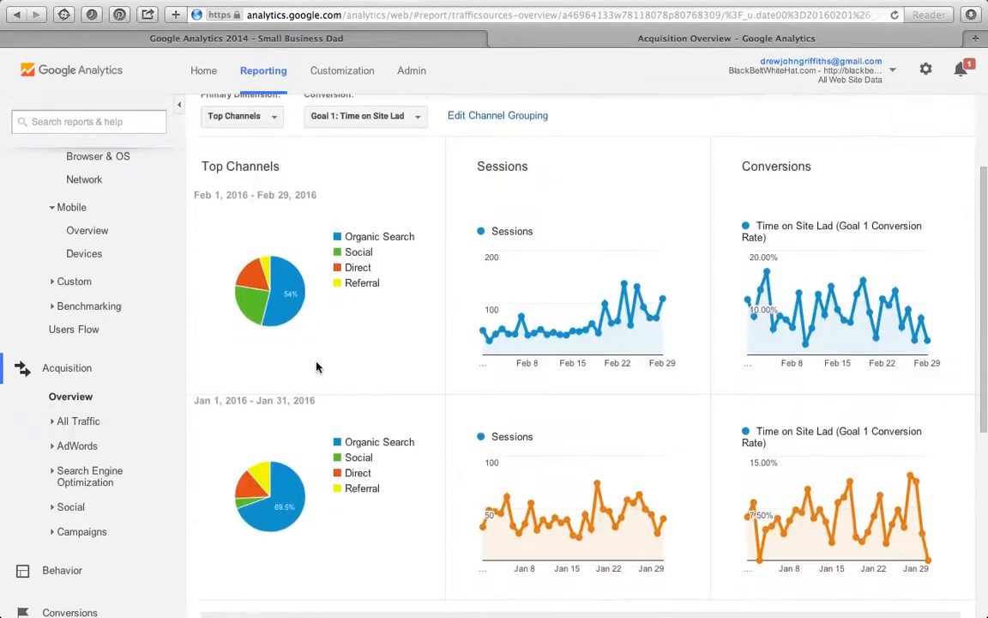
pyautogui.scroll(-3)
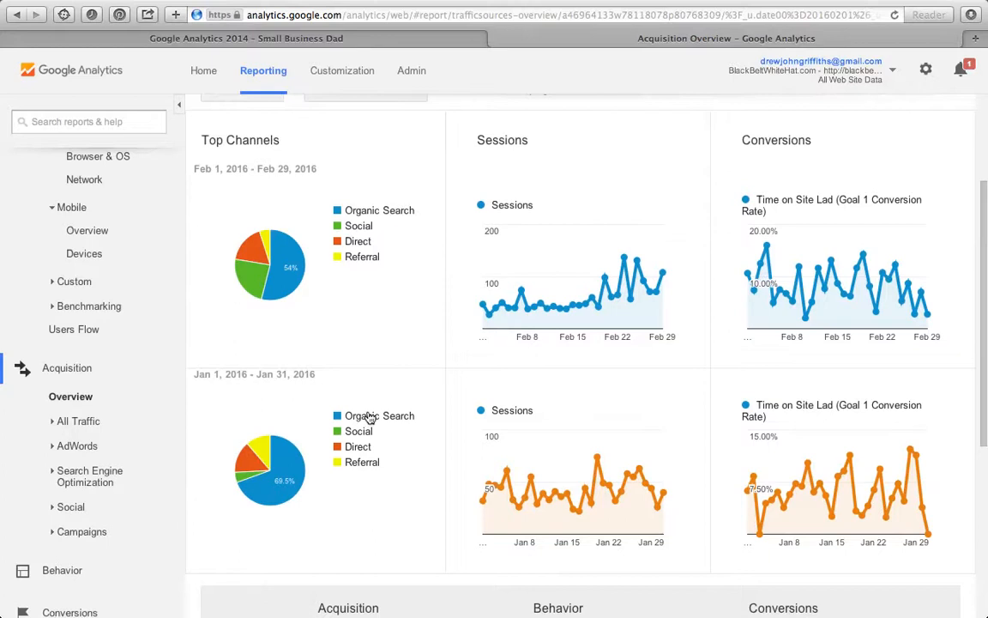
pyautogui.moveTo(298, 489)
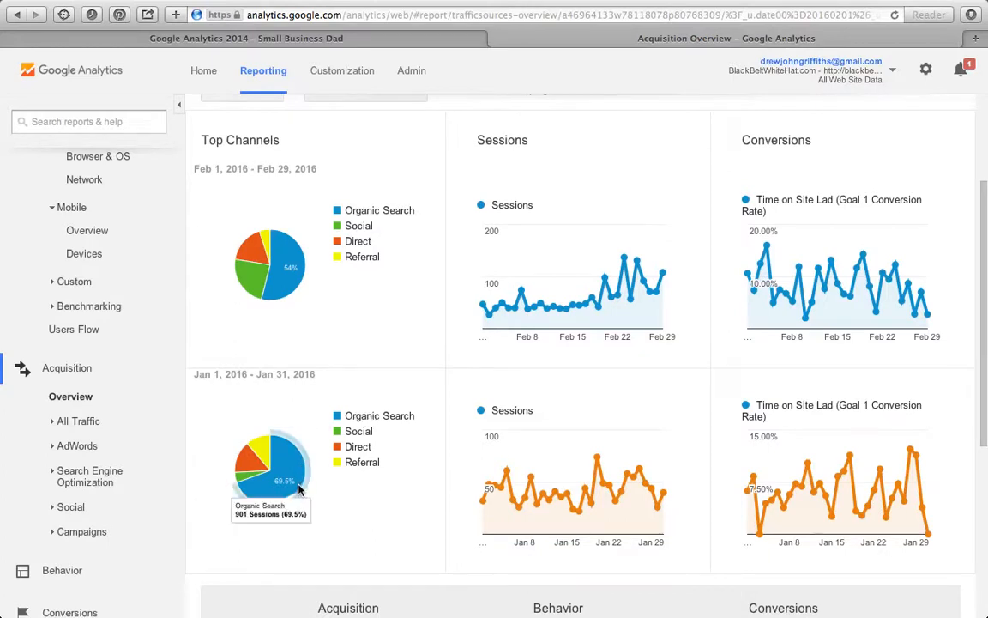
pyautogui.moveTo(354, 440)
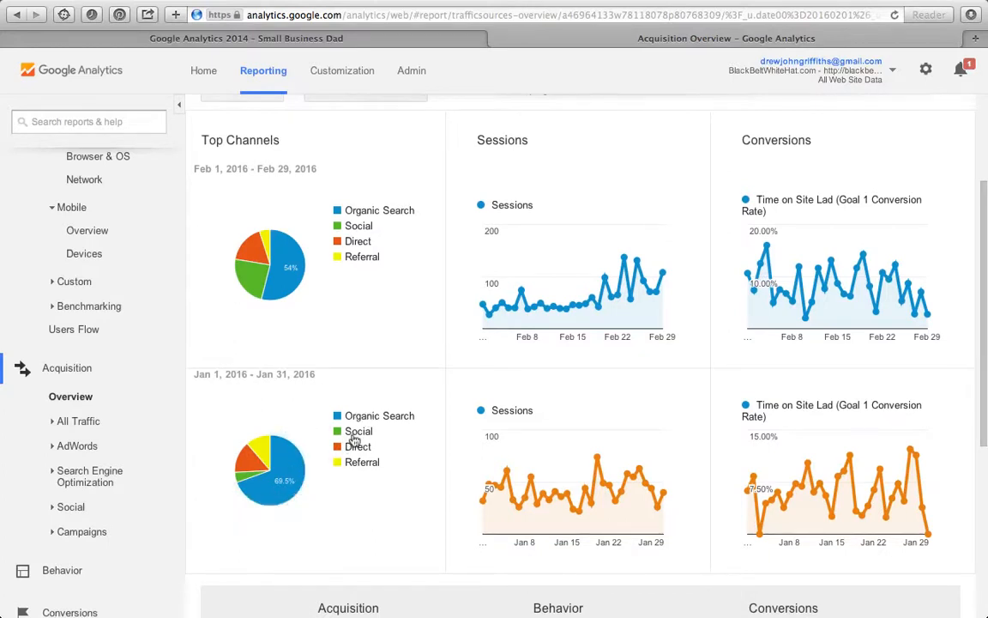
pyautogui.moveTo(352, 455)
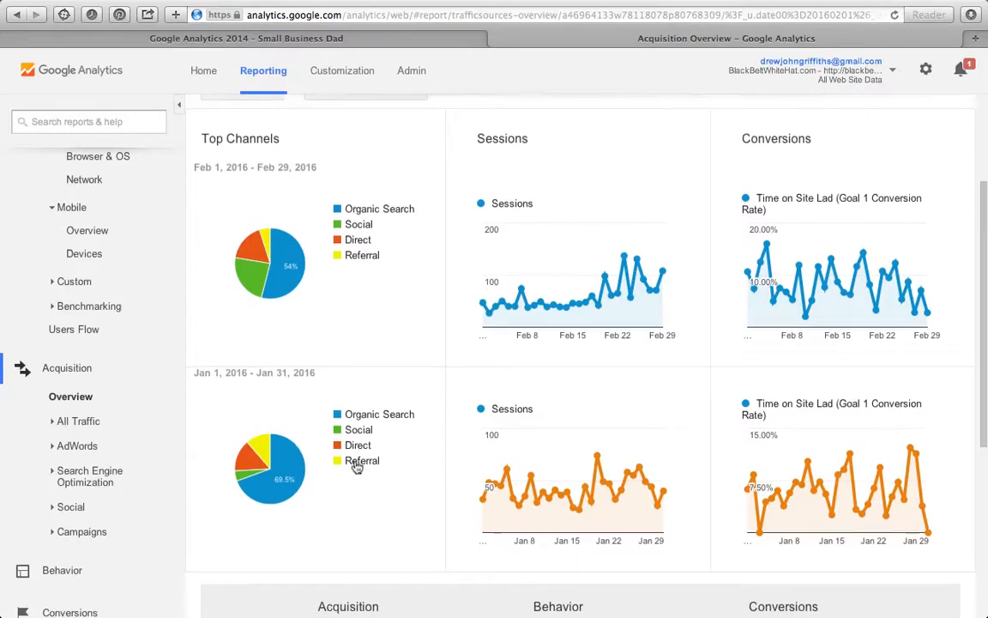
pyautogui.scroll(-3)
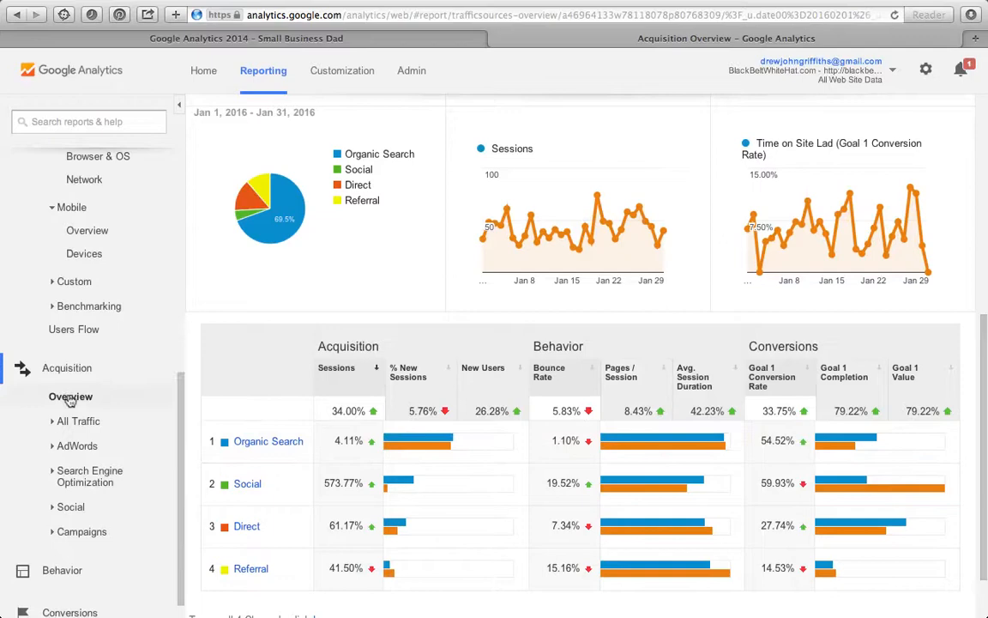
pyautogui.click(78, 421)
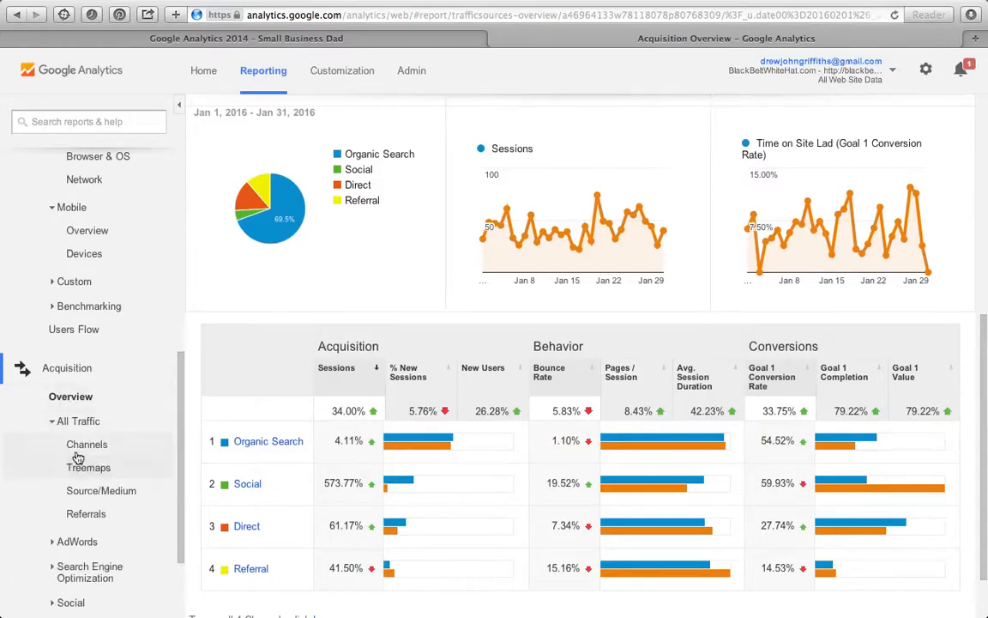
pyautogui.click(86, 444)
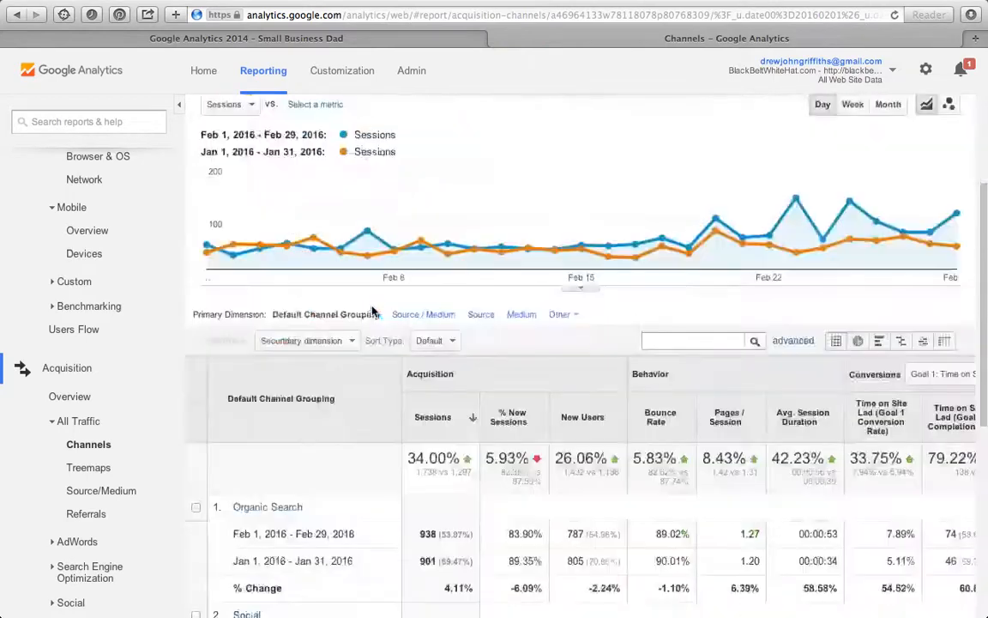
# Scroll the Channels table: Social up 573.77%, Referral down 41.50%; expand Search Engine Optimization
pyautogui.scroll(-3)
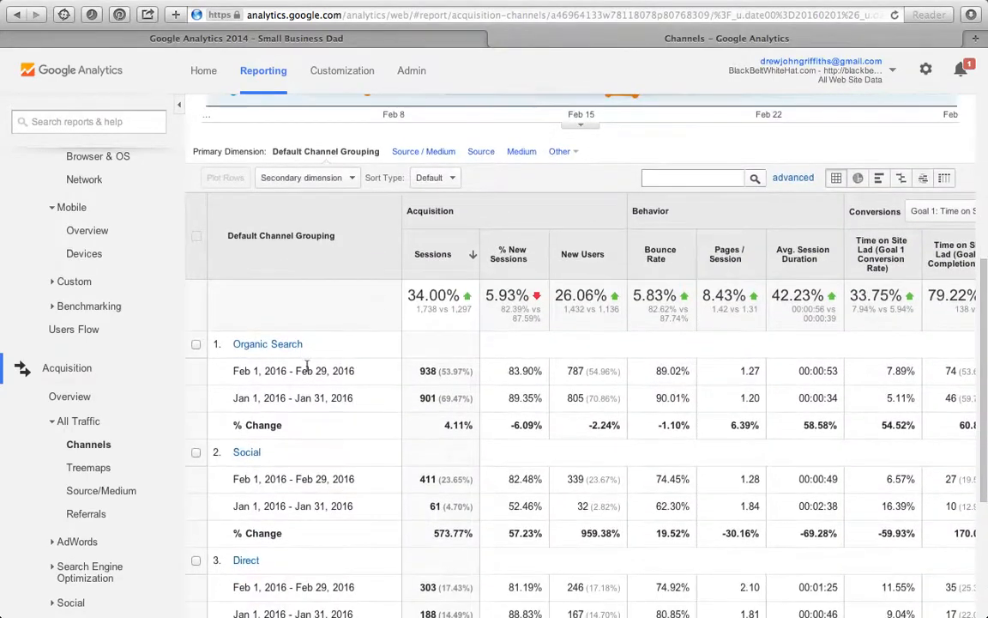
pyautogui.moveTo(446, 358)
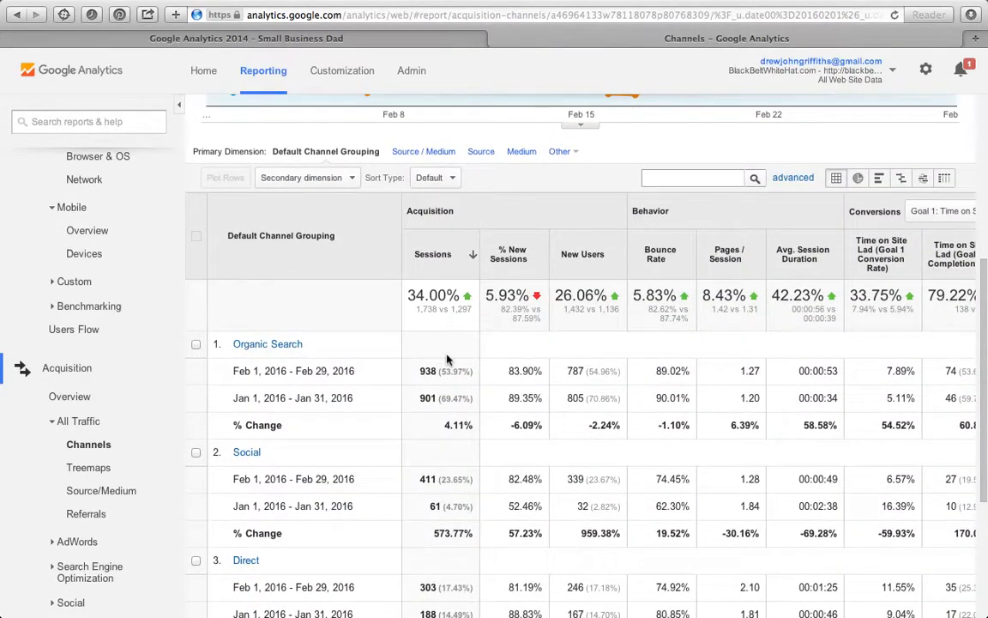
pyautogui.scroll(-3)
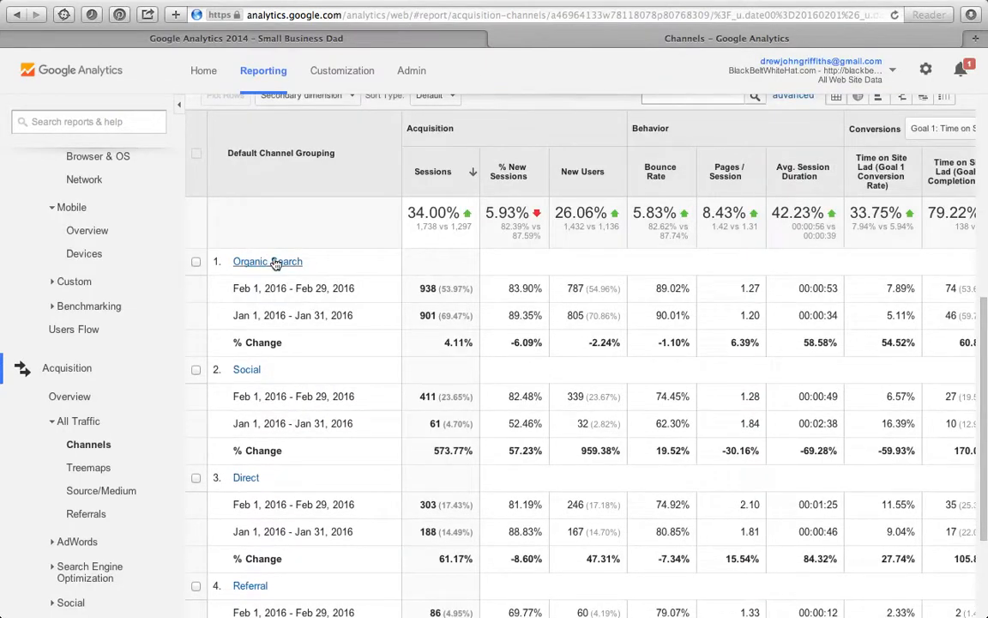
pyautogui.scroll(-3)
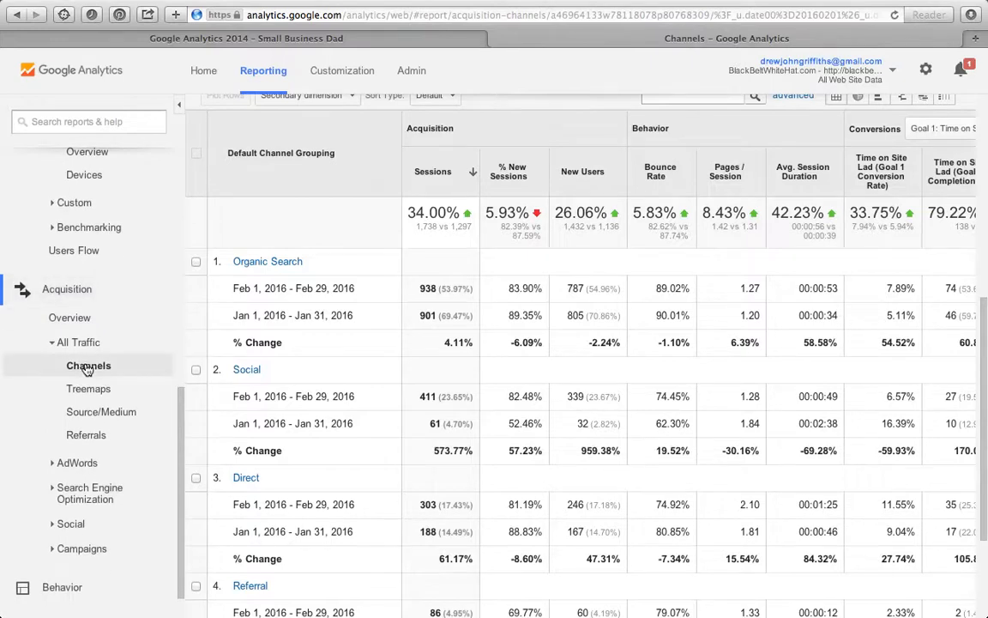
pyautogui.moveTo(89, 366)
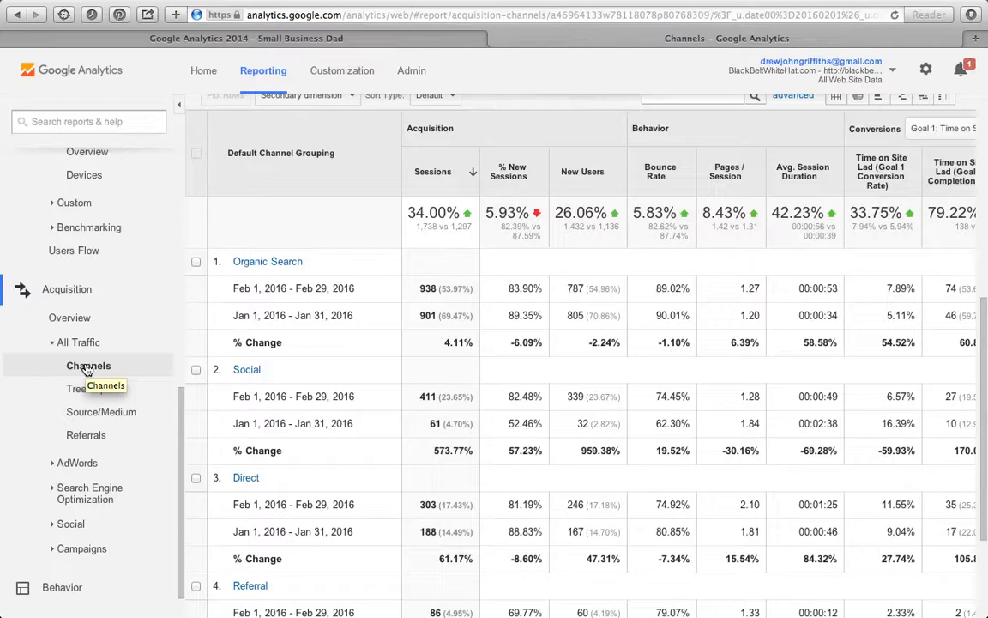
pyautogui.moveTo(285, 496)
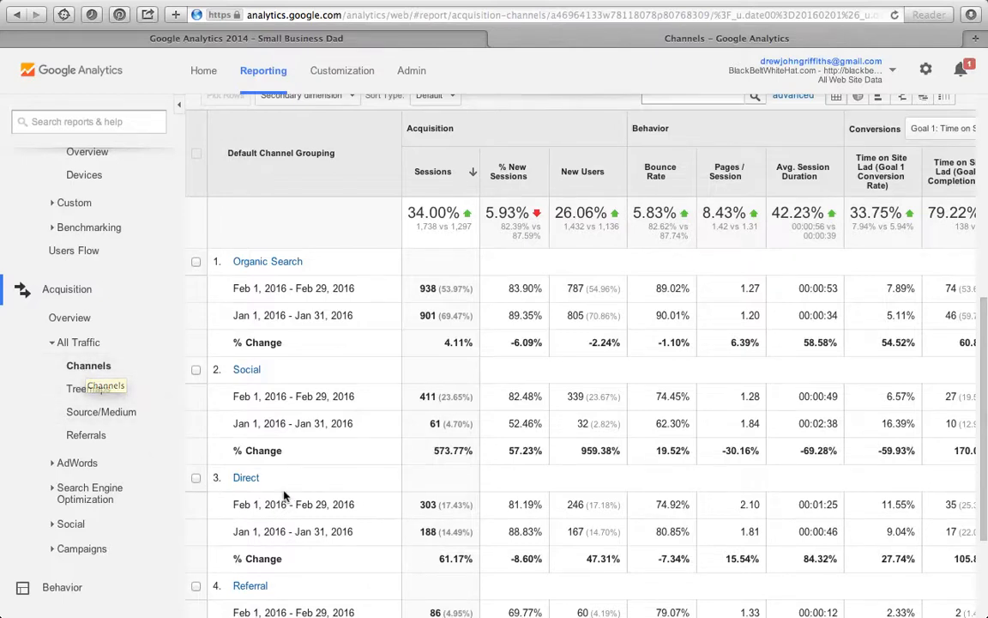
pyautogui.scroll(-3)
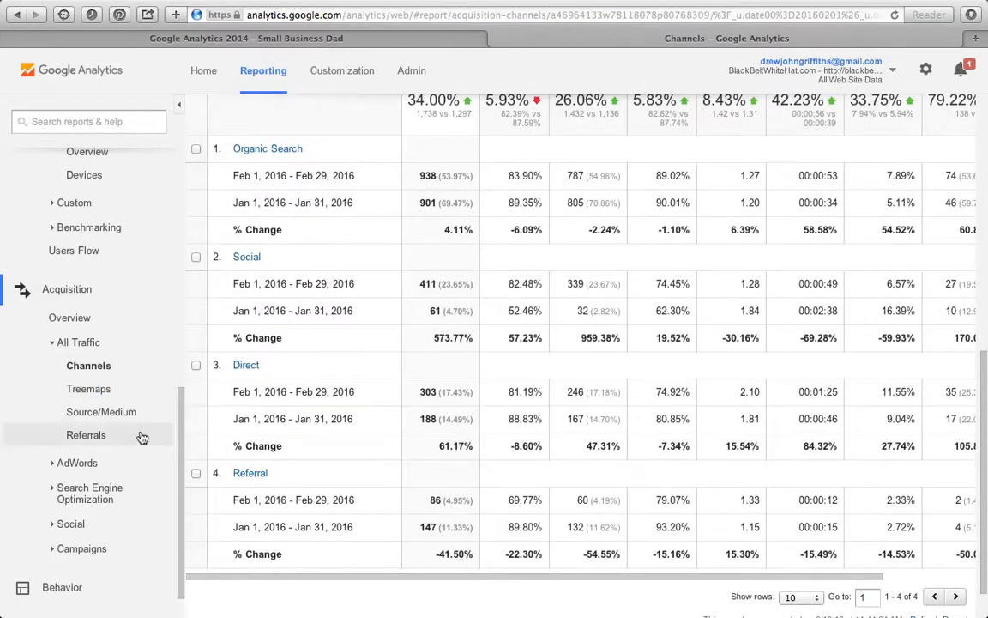
pyautogui.click(89, 474)
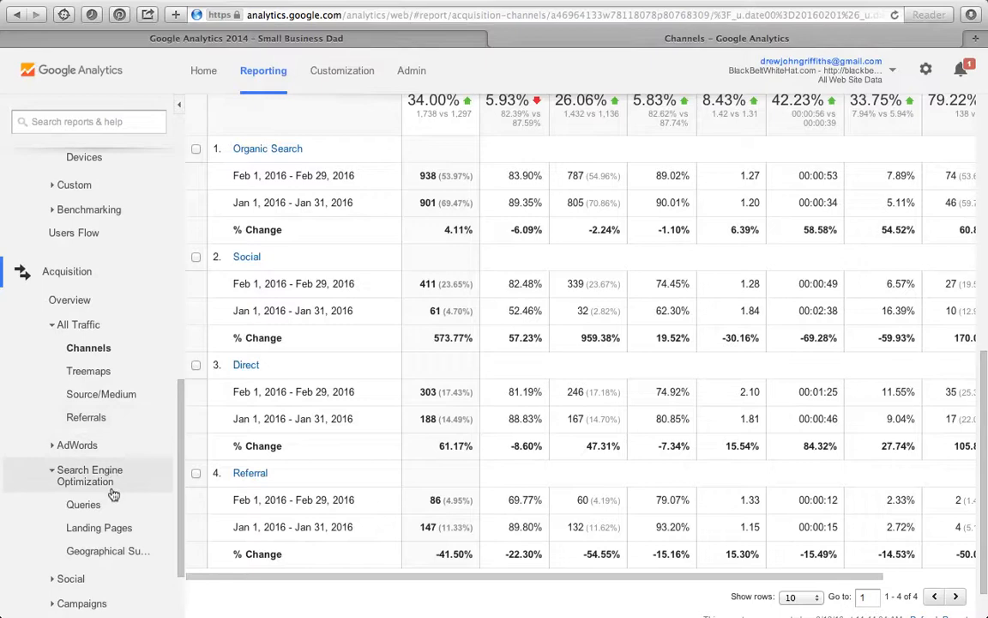
pyautogui.click(84, 504)
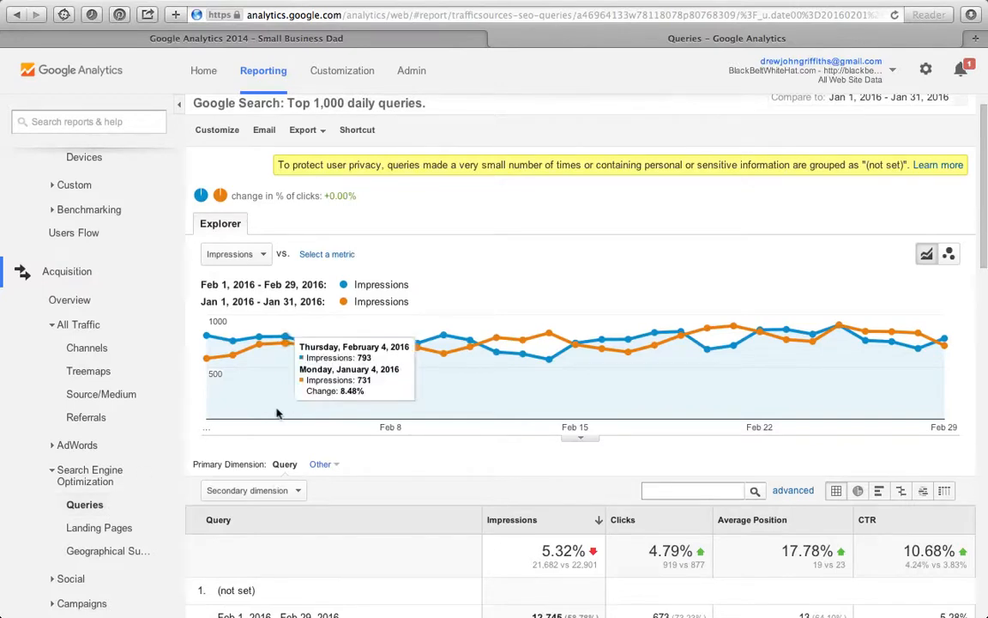
pyautogui.scroll(-3)
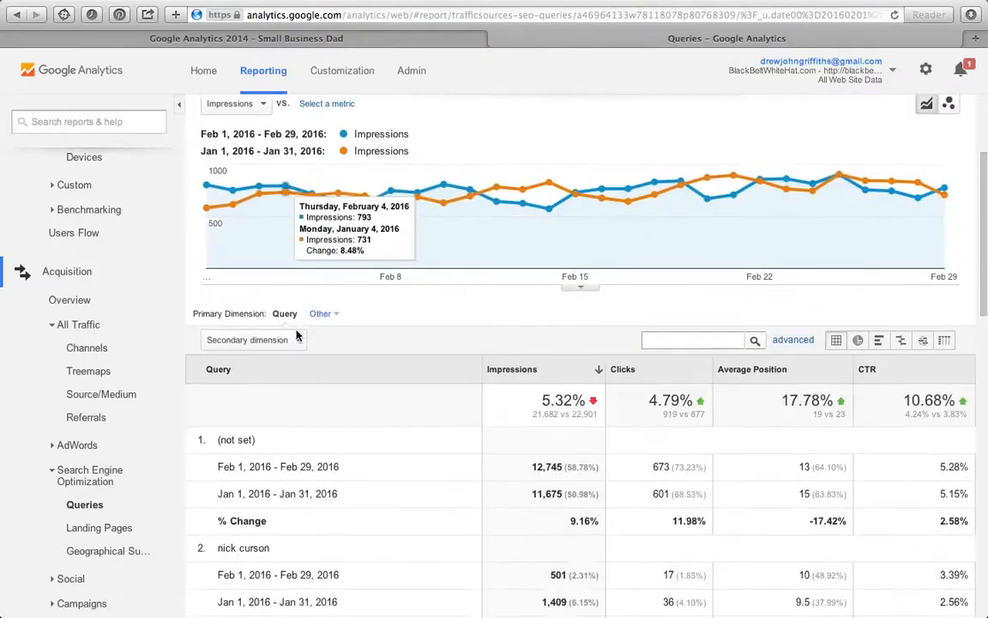
pyautogui.scroll(-3)
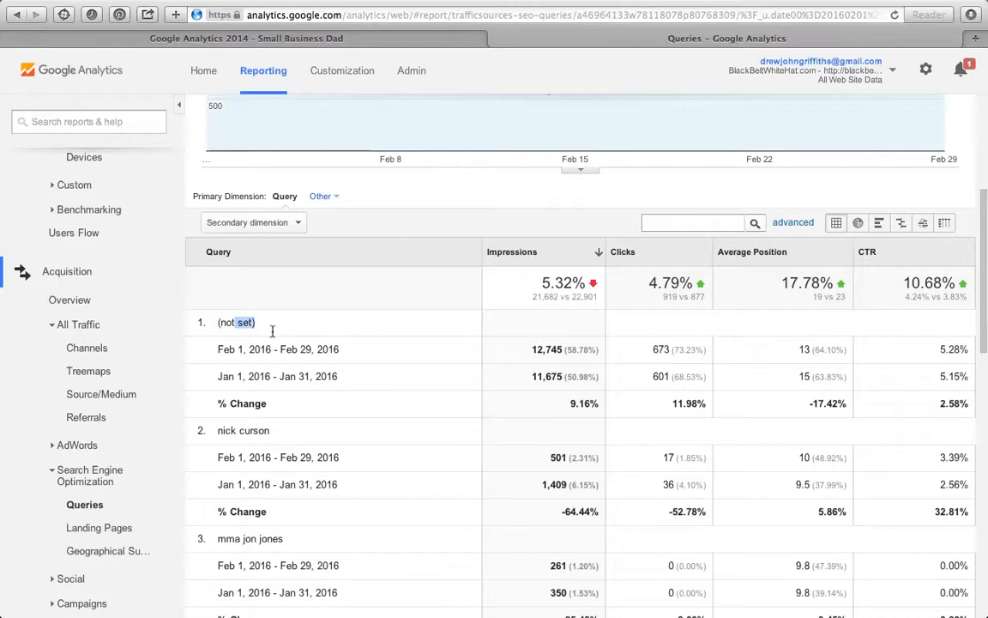
pyautogui.moveTo(320, 351)
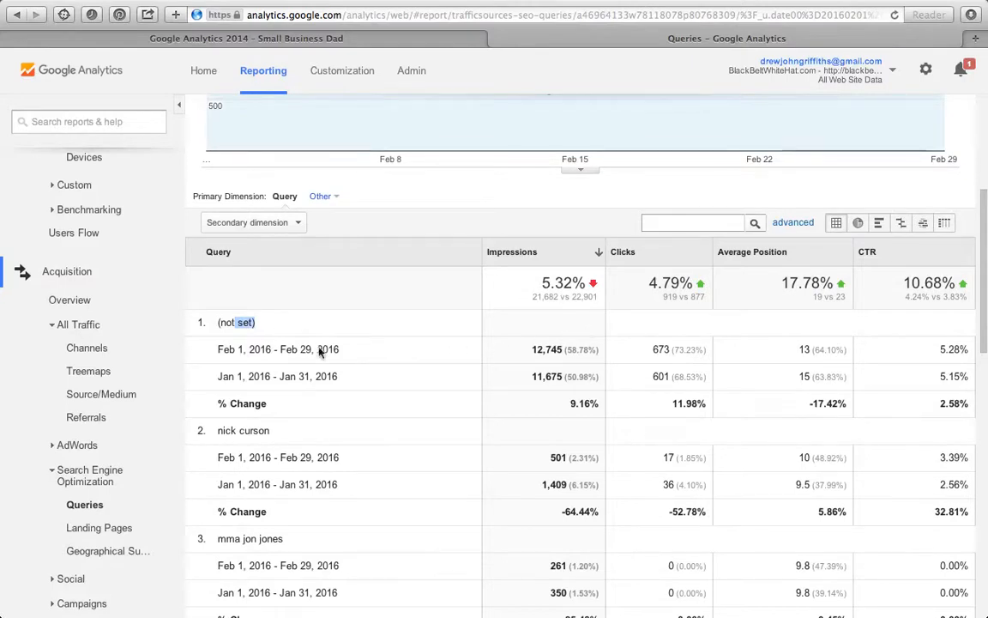
pyautogui.scroll(-3)
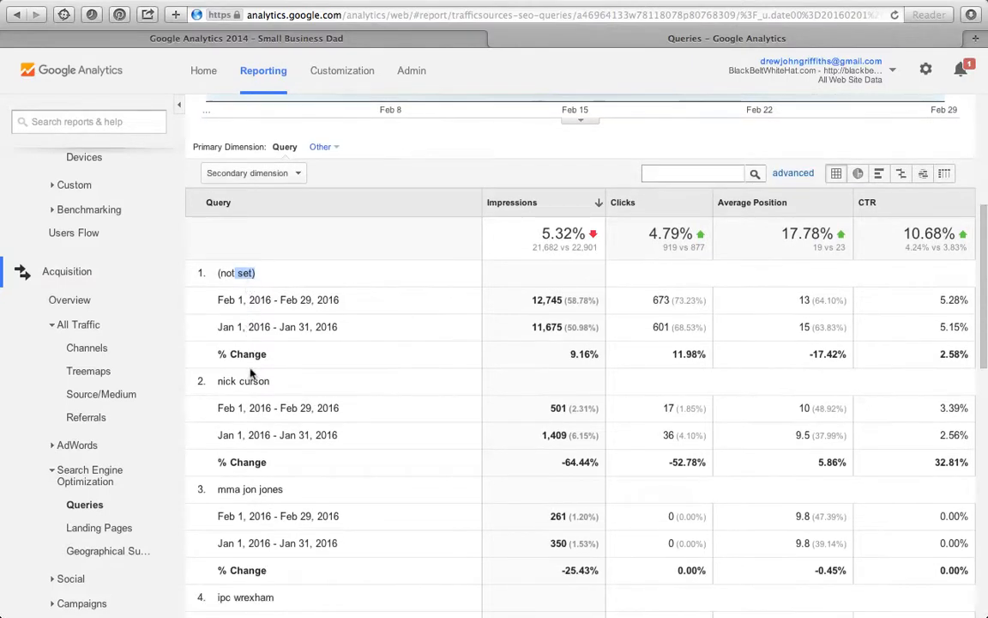
pyautogui.doubleClick(243, 380)
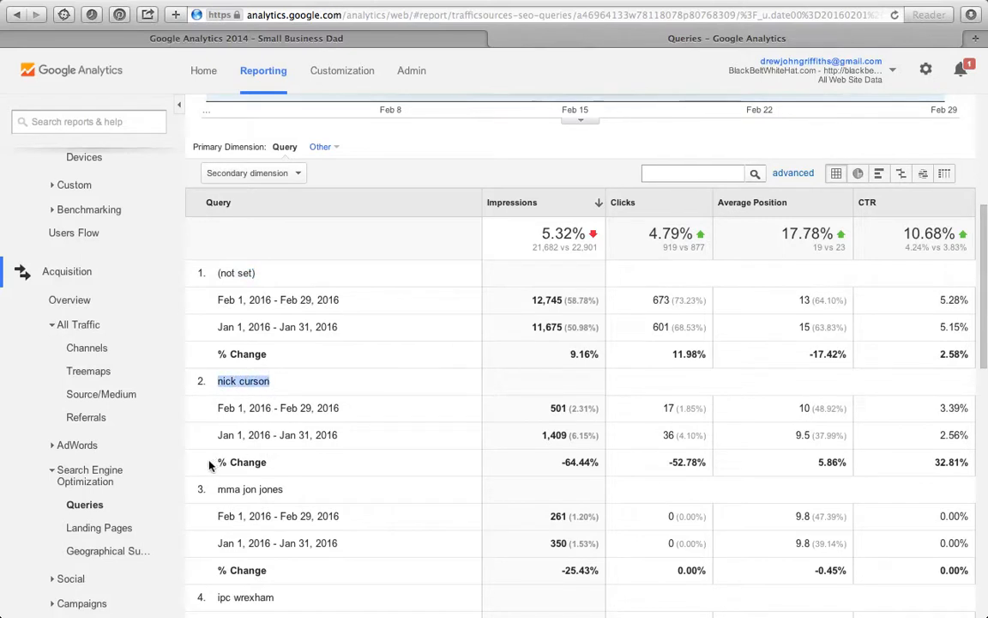
pyautogui.scroll(-3)
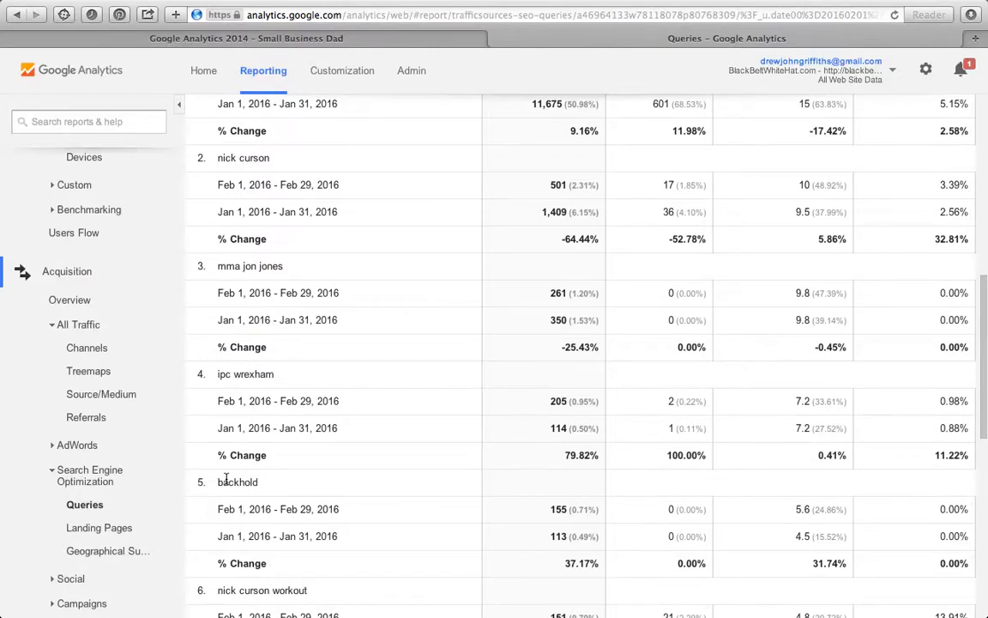
pyautogui.scroll(-3)
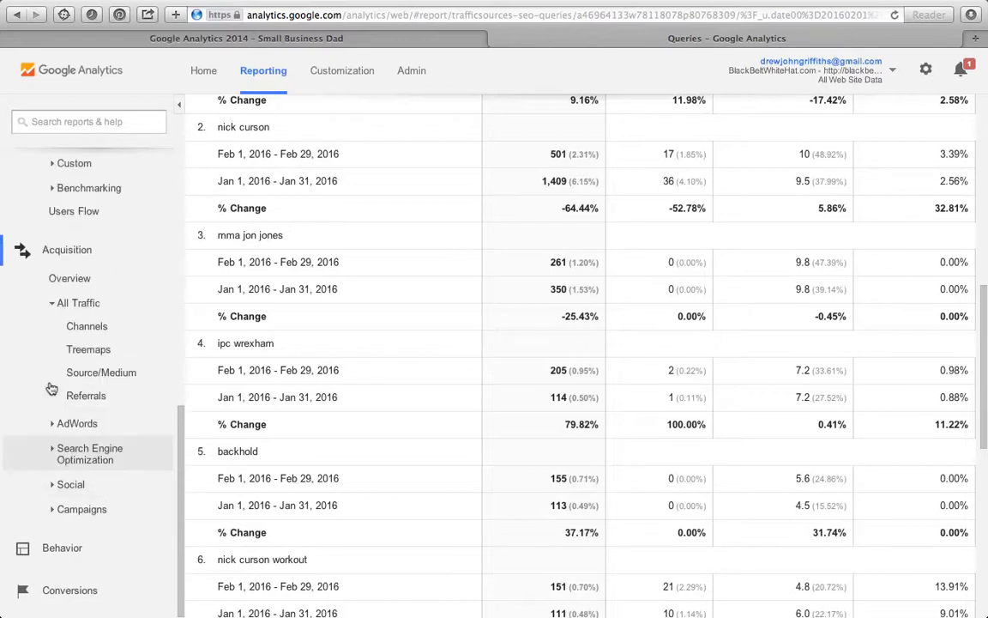
pyautogui.moveTo(73, 427)
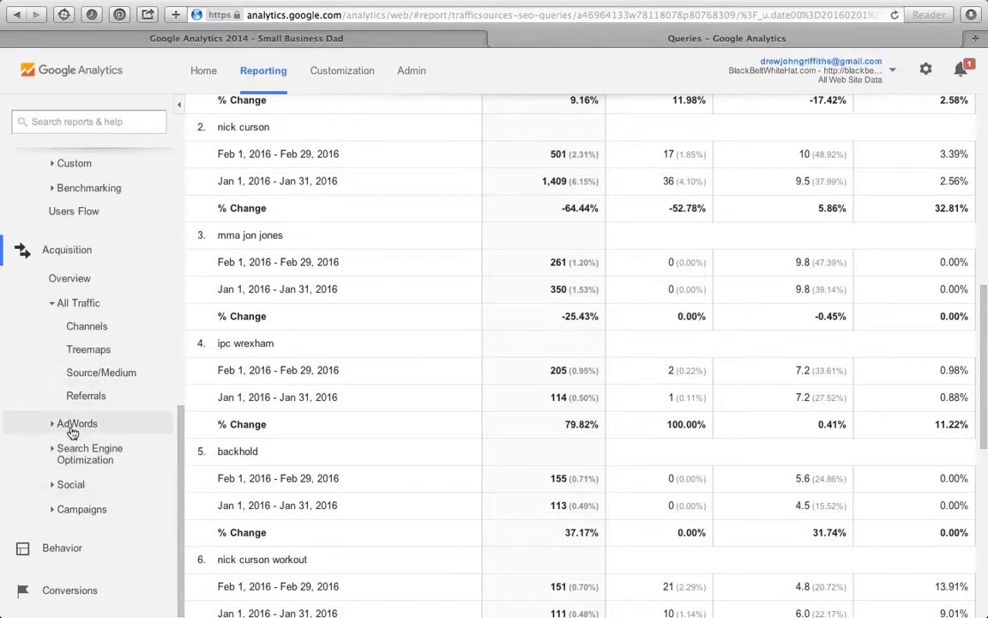
pyautogui.moveTo(83, 483)
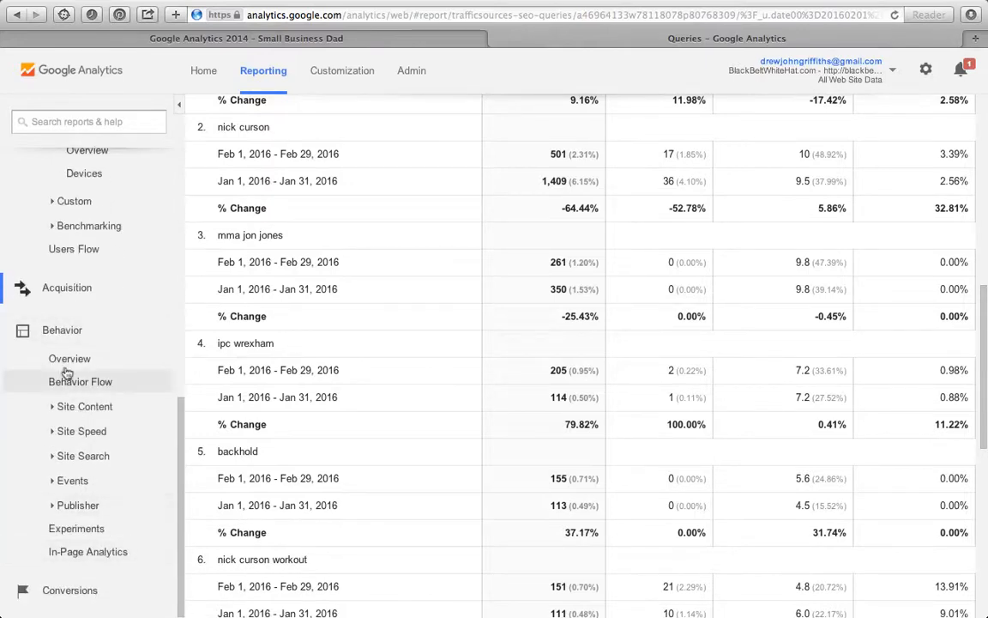
# Open Behavior > Site Content > All Pages and start scrolling its comparison table
pyautogui.click(84, 405)
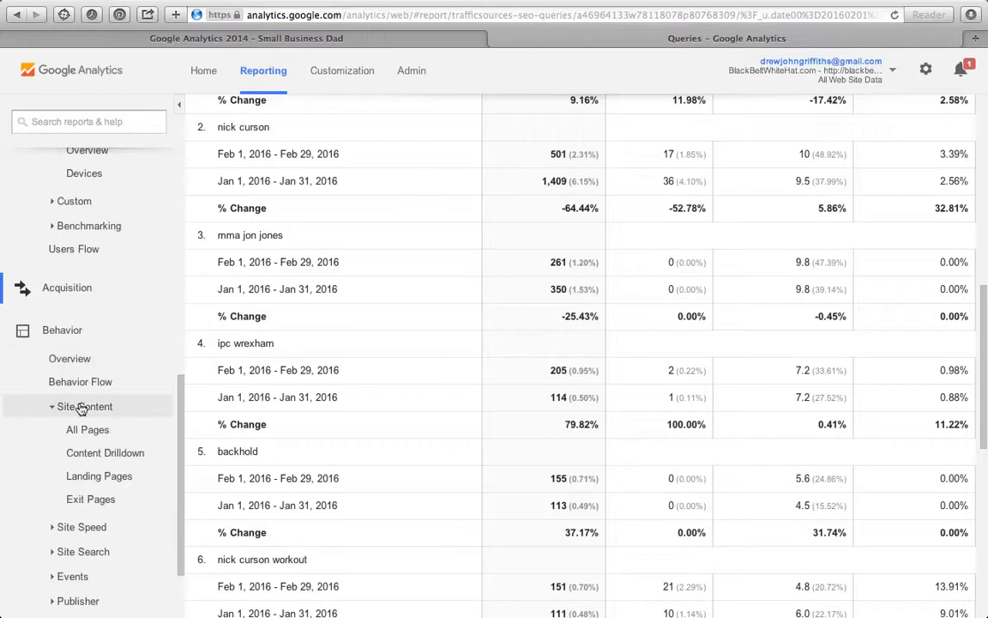
pyautogui.click(87, 428)
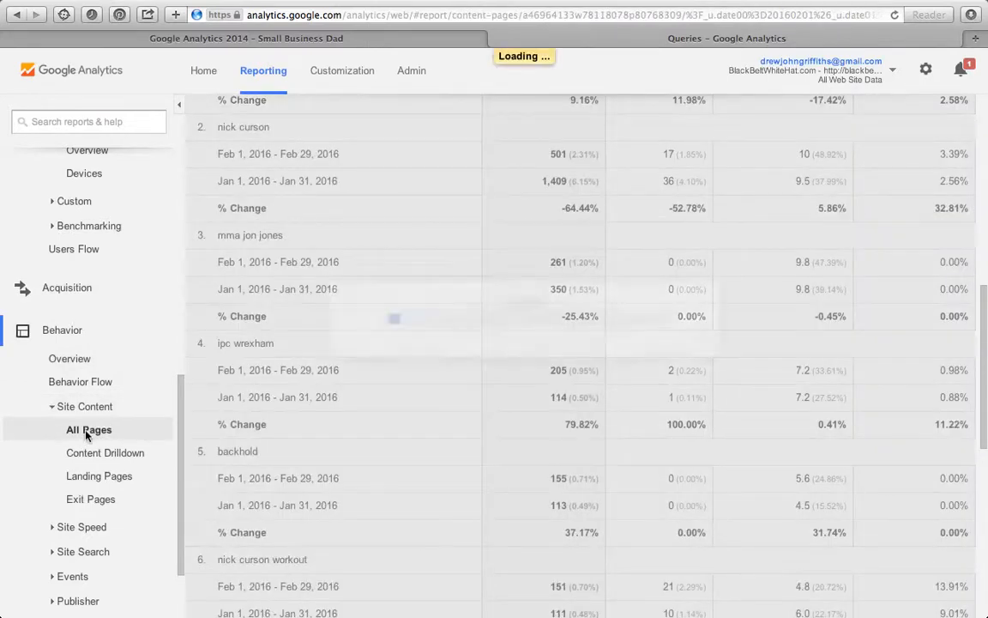
pyautogui.click(89, 429)
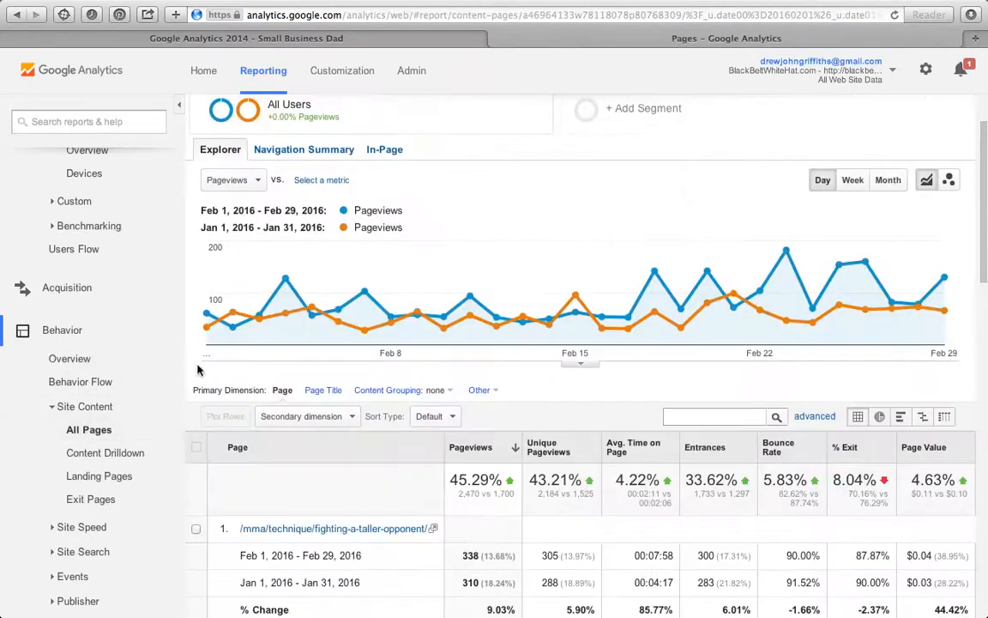
pyautogui.scroll(-3)
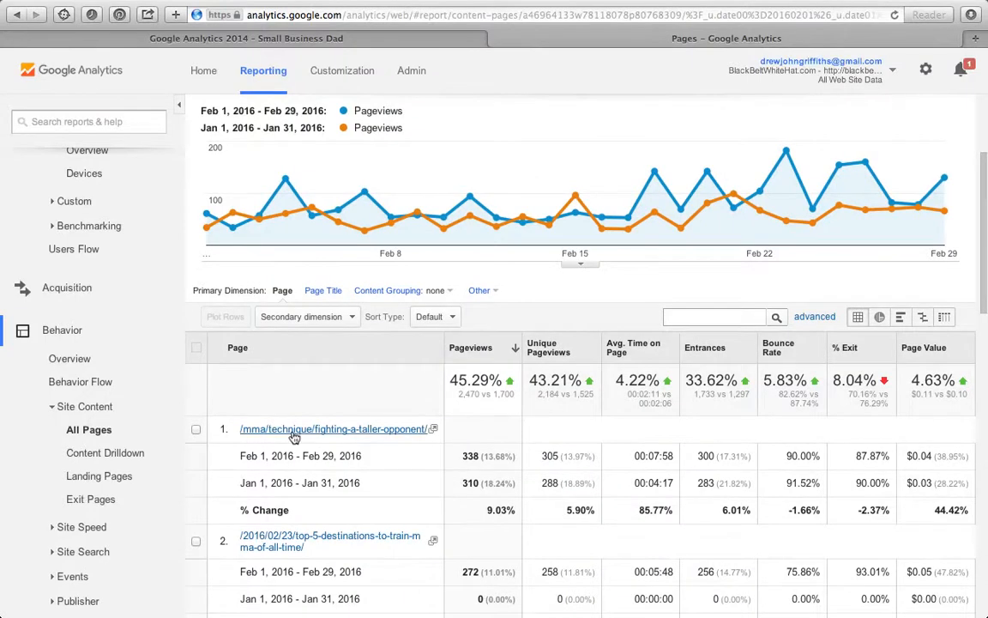
pyautogui.scroll(-3)
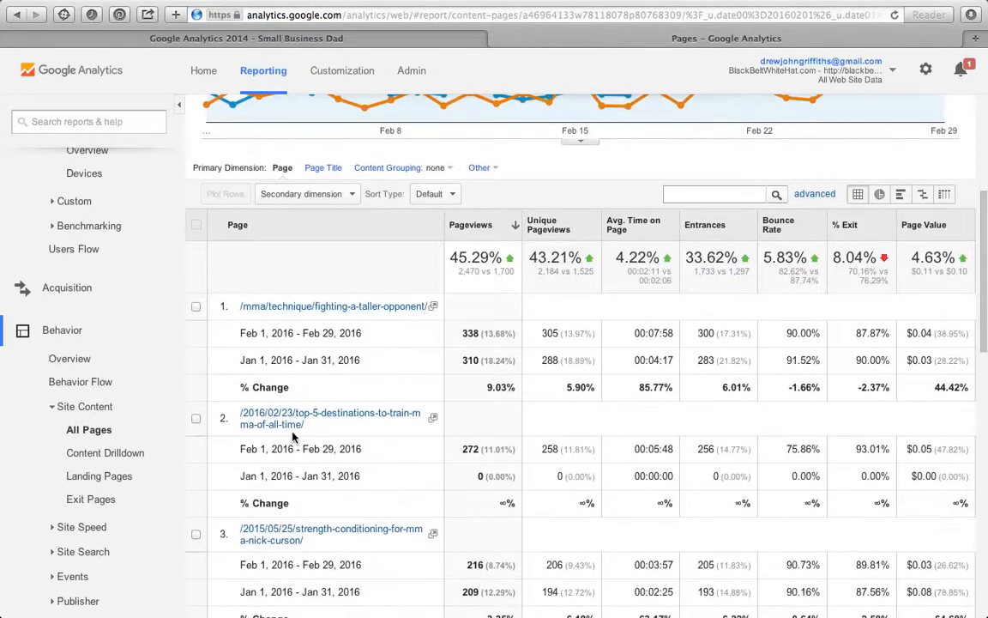
pyautogui.moveTo(468, 359)
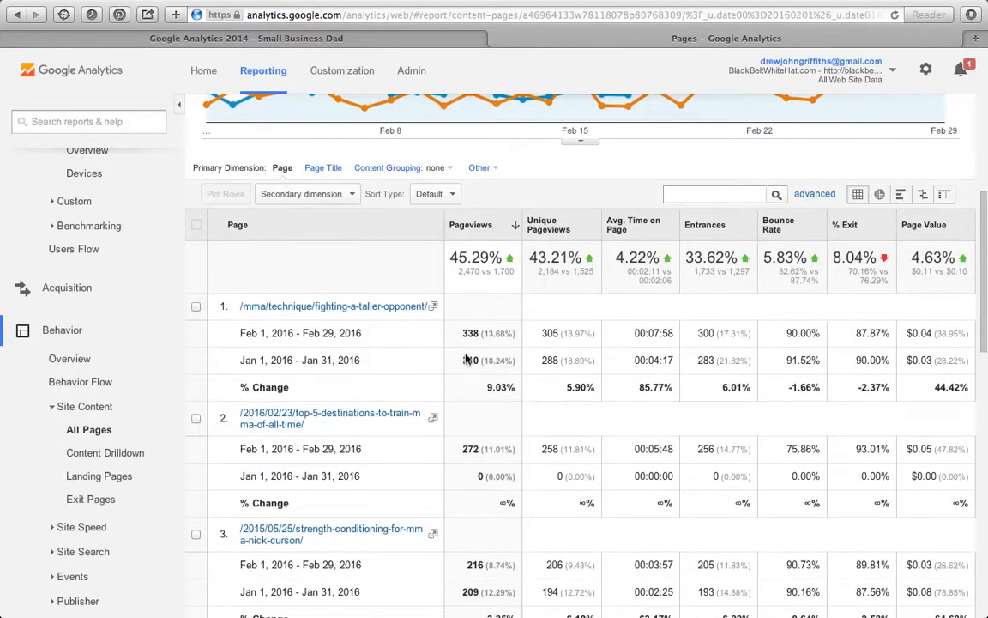
pyautogui.moveTo(476, 347)
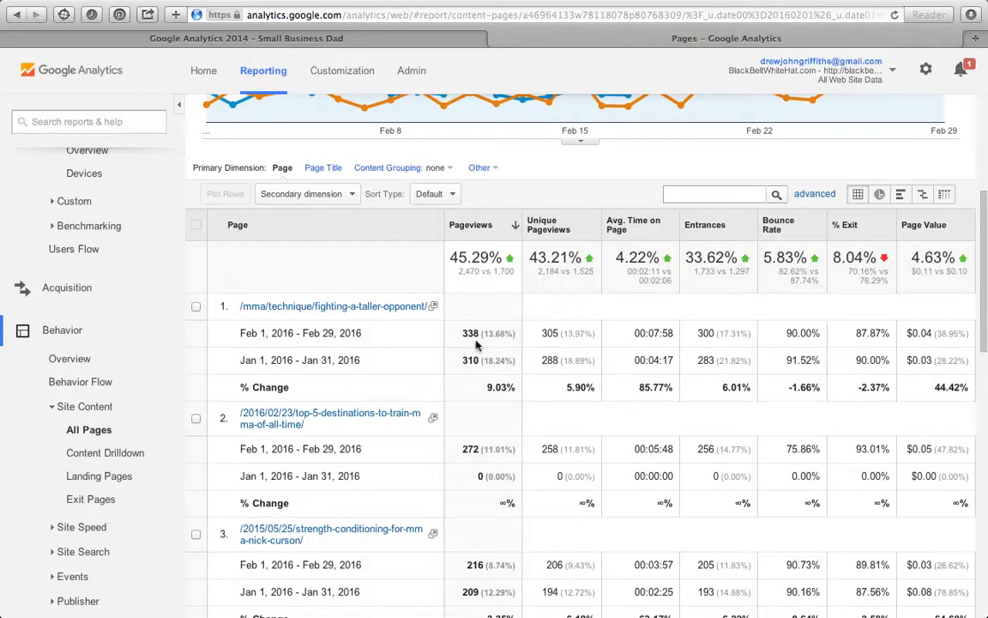
pyautogui.moveTo(619, 348)
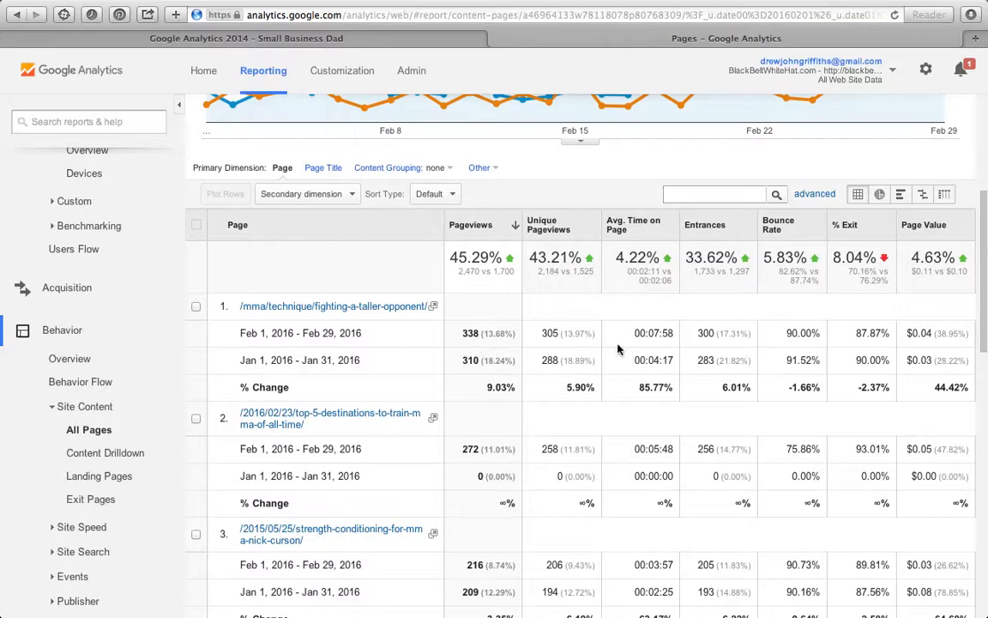
pyautogui.moveTo(663, 339)
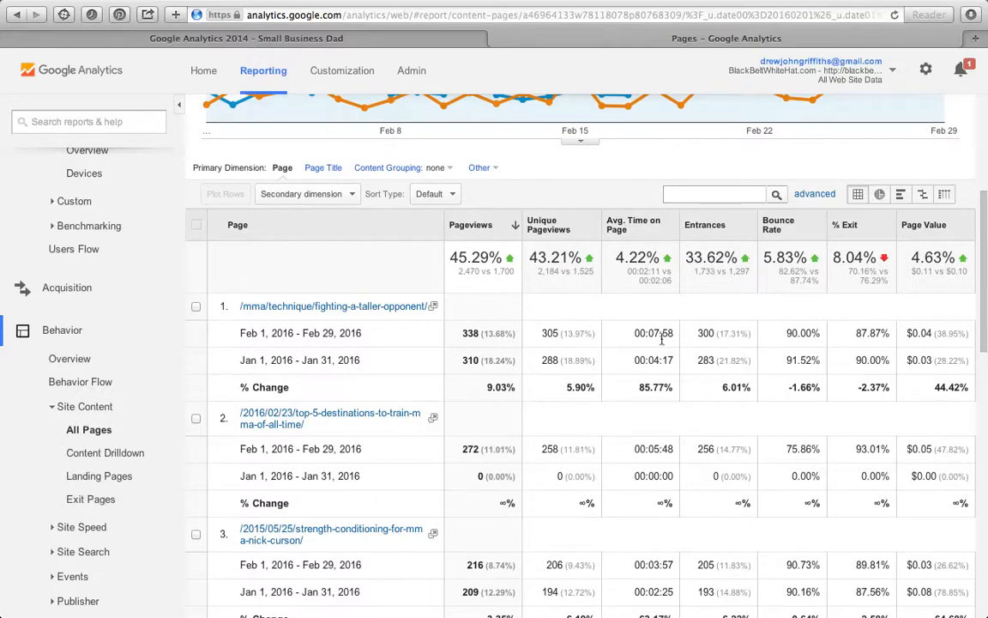
pyautogui.moveTo(558, 335)
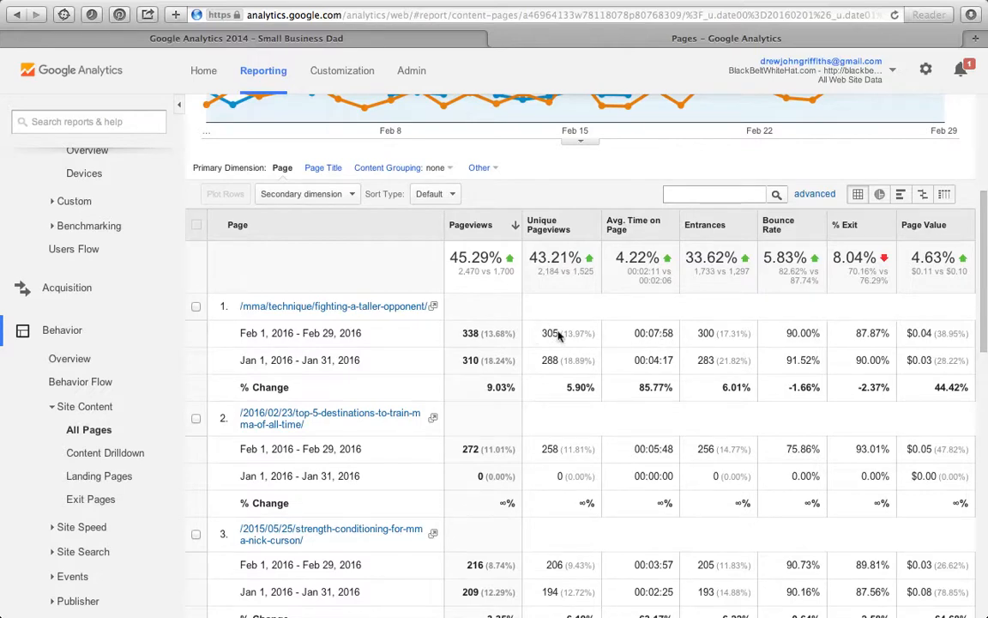
# Scroll through All Pages (pageviews up 45.29%), then open Site Speed Overview
pyautogui.scroll(-3)
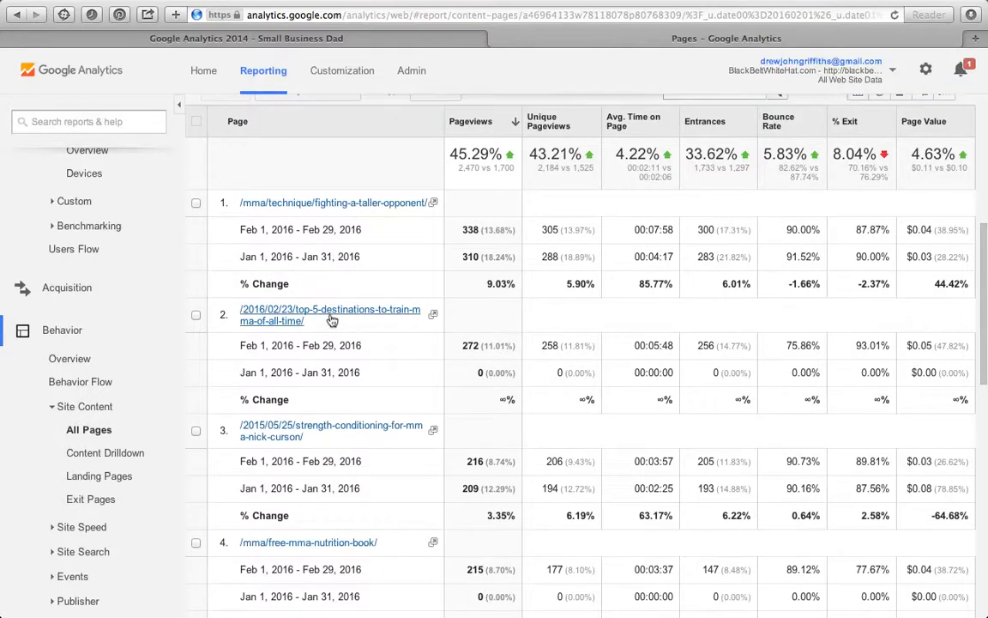
pyautogui.moveTo(334, 291)
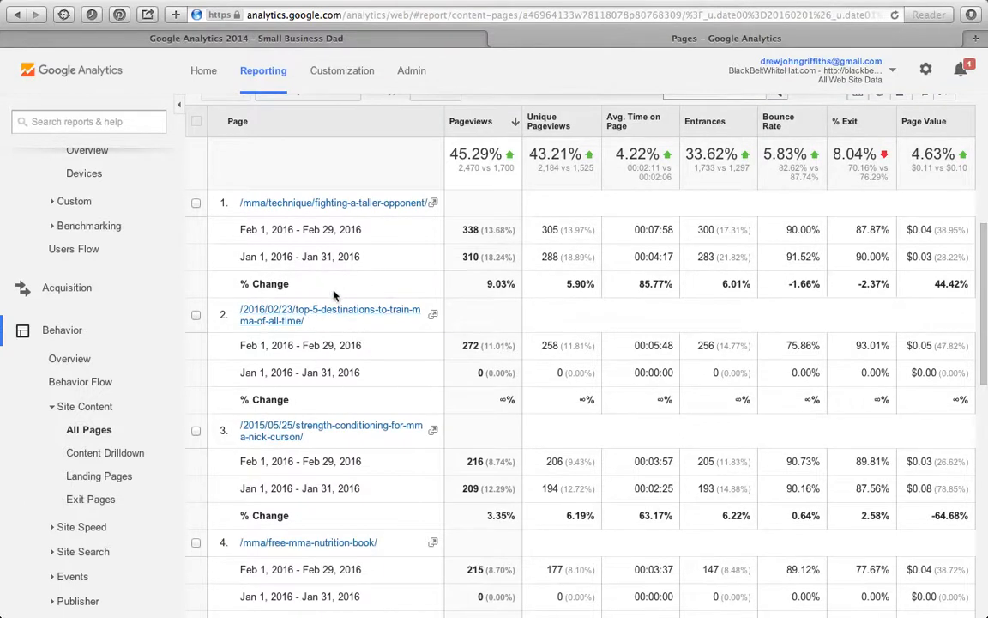
pyautogui.moveTo(382, 329)
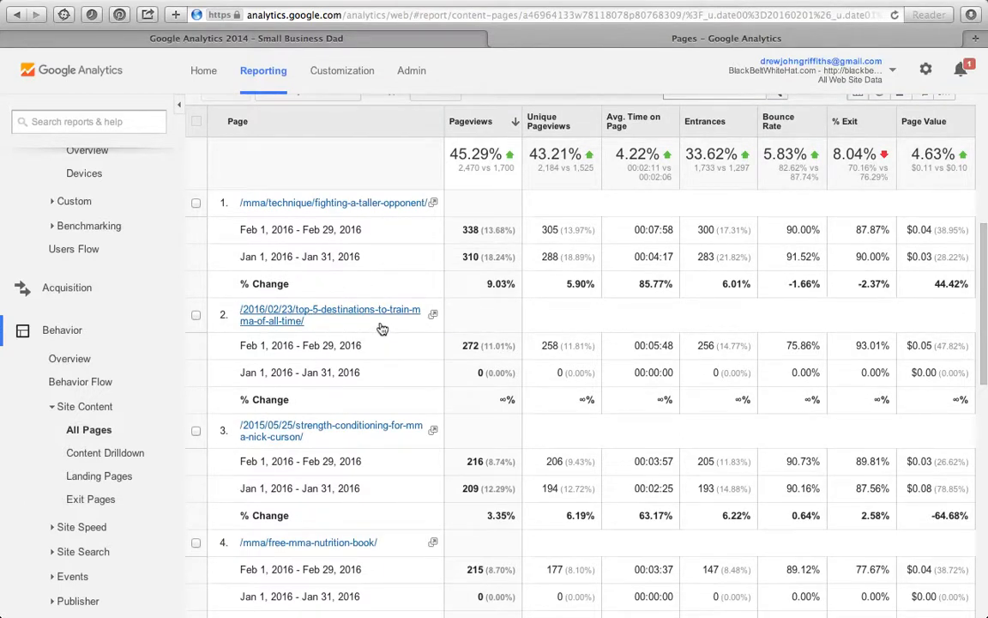
pyautogui.scroll(3)
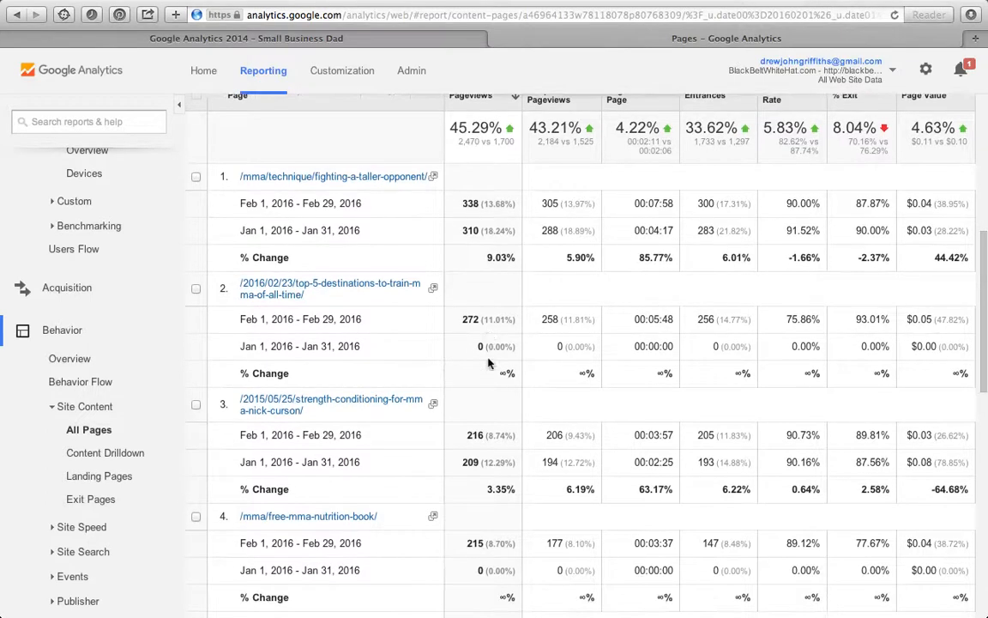
pyautogui.scroll(3)
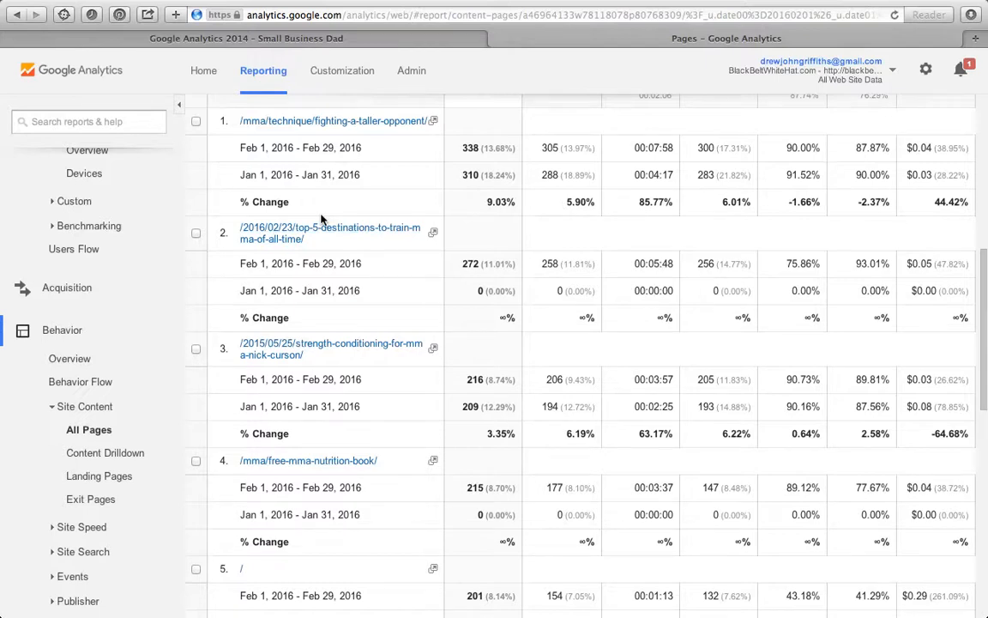
pyautogui.scroll(3)
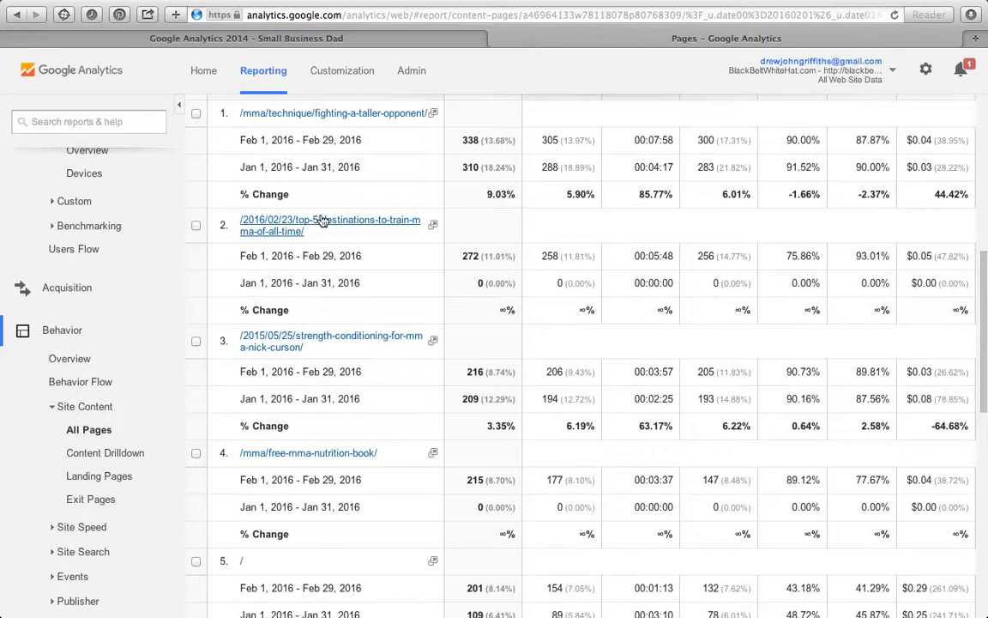
pyautogui.moveTo(154, 348)
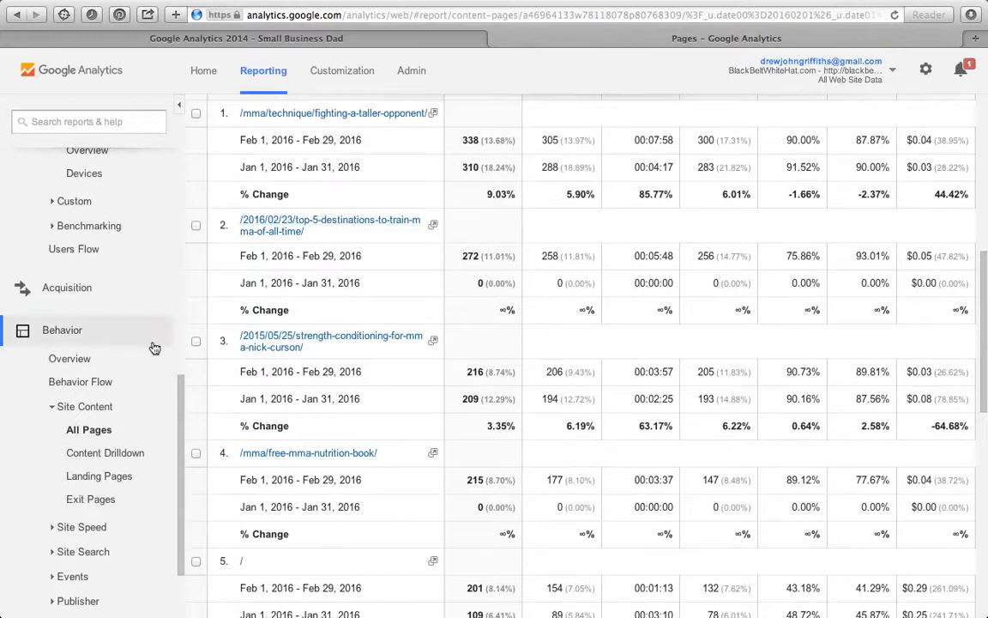
pyautogui.scroll(-3)
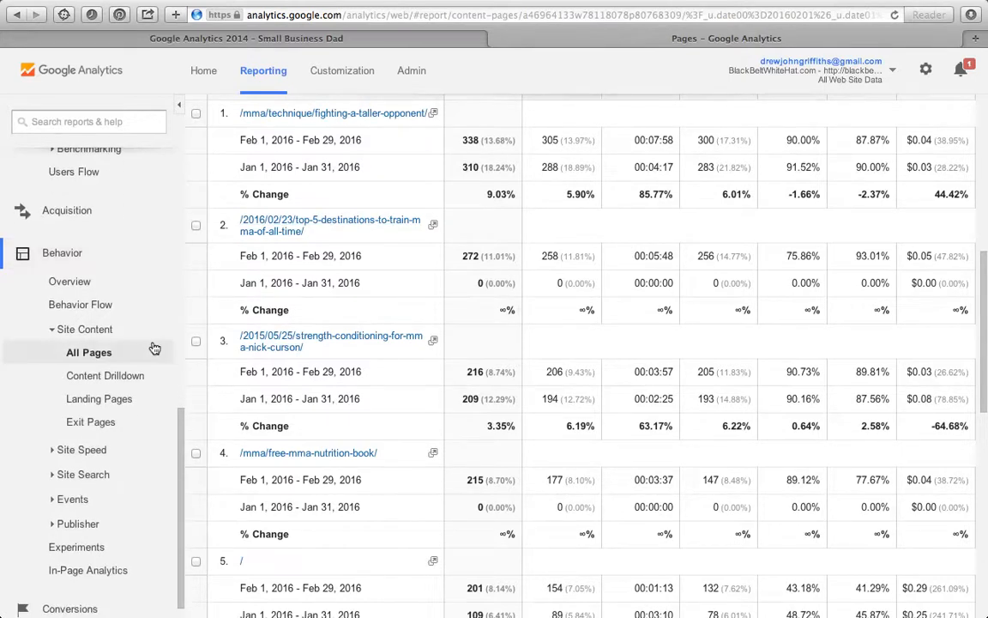
pyautogui.click(81, 448)
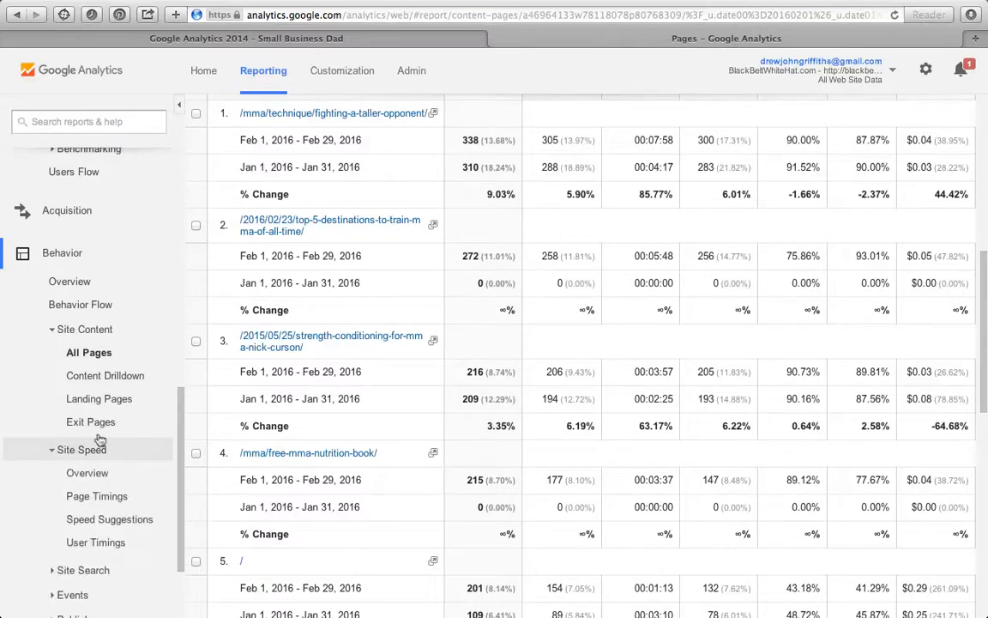
pyautogui.click(87, 428)
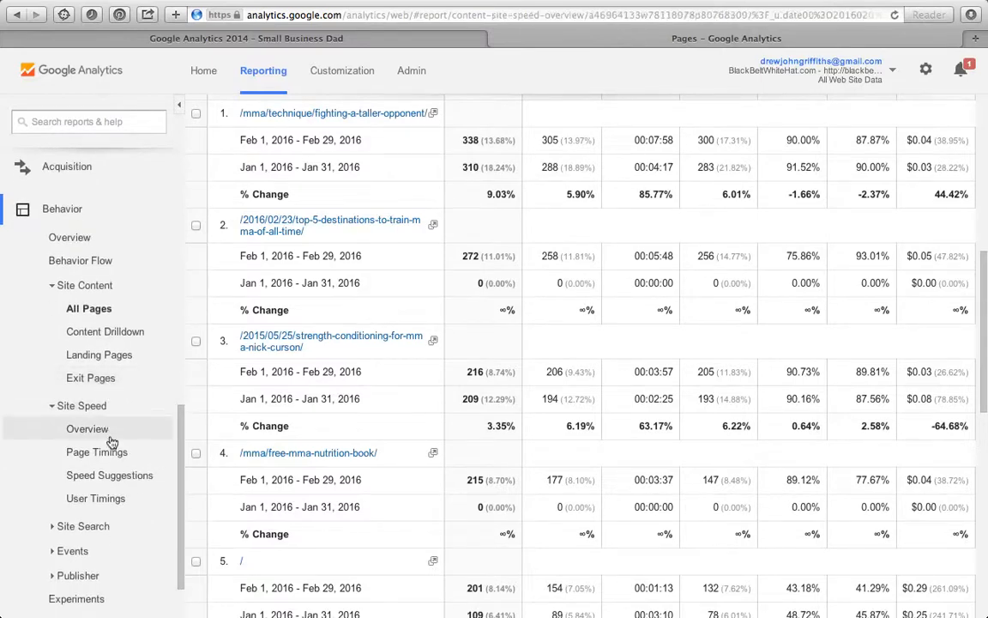
# Review Site Speed load times (page load down 3.33%, Chrome down 40.70%), expanding Site Search
pyautogui.click(88, 428)
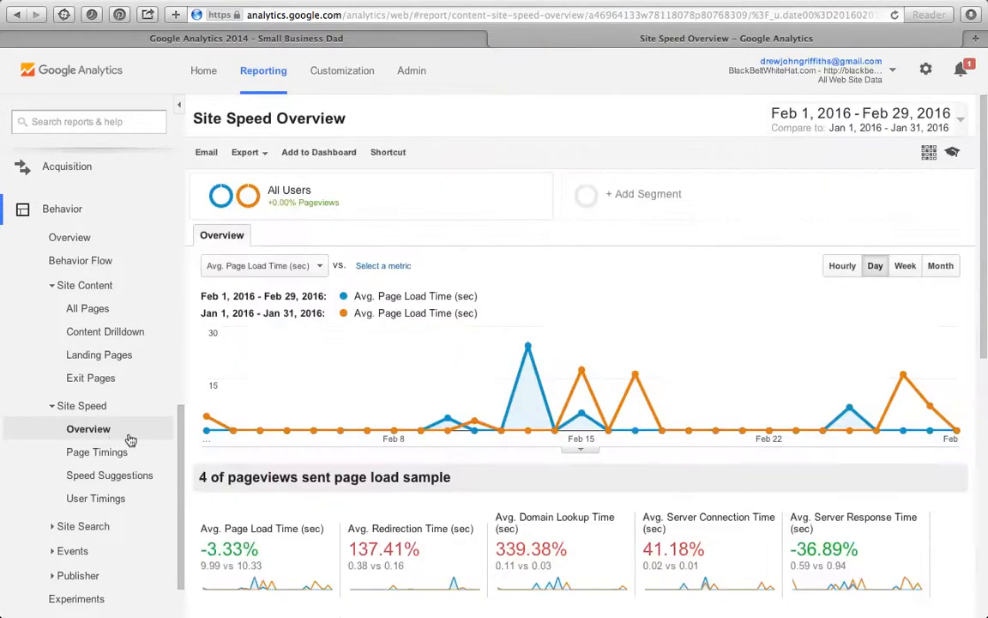
pyautogui.scroll(-3)
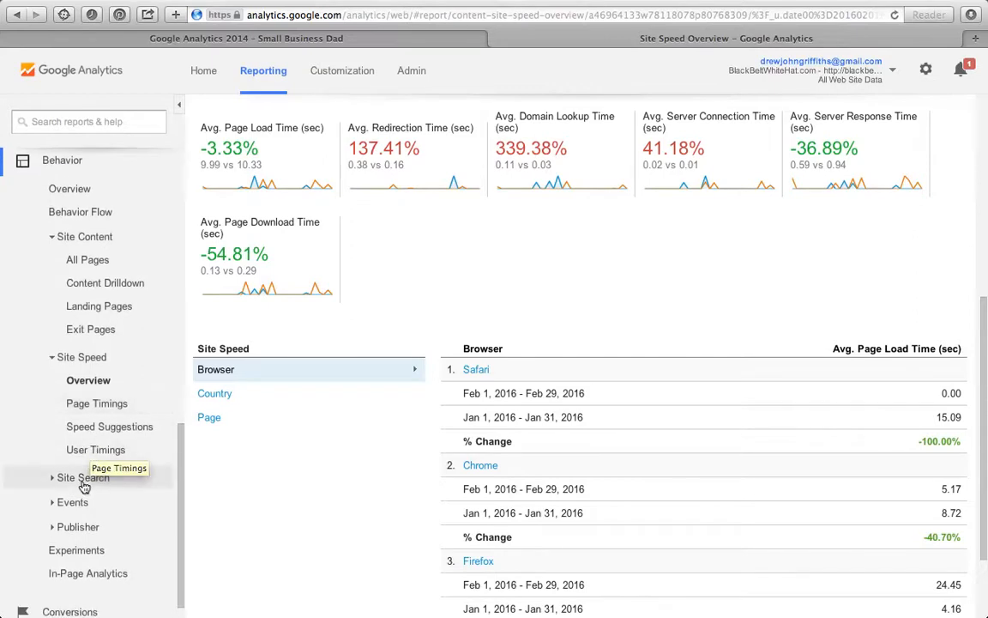
pyautogui.moveTo(83, 481)
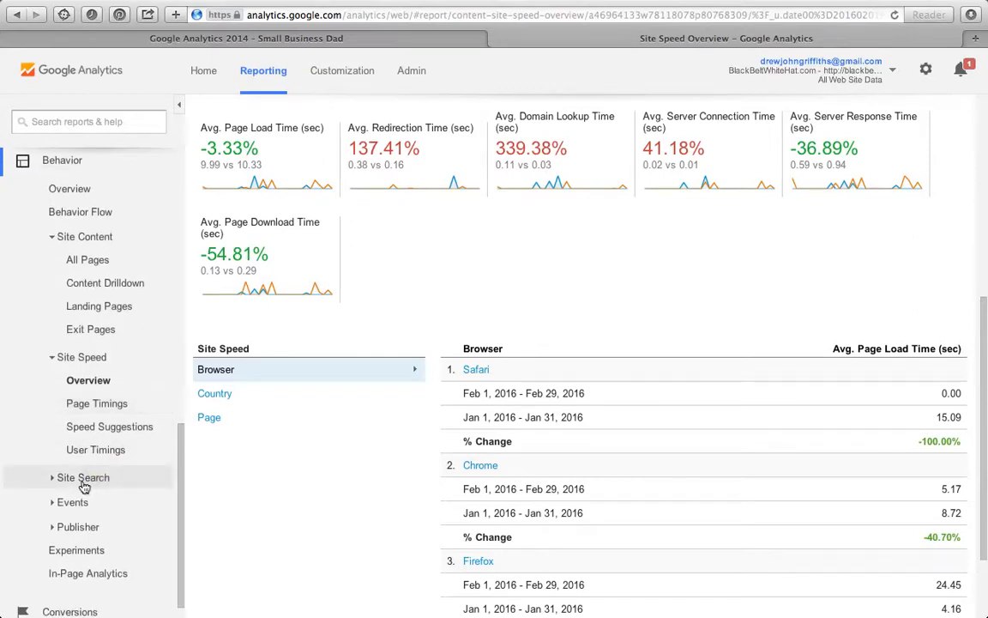
pyautogui.click(84, 477)
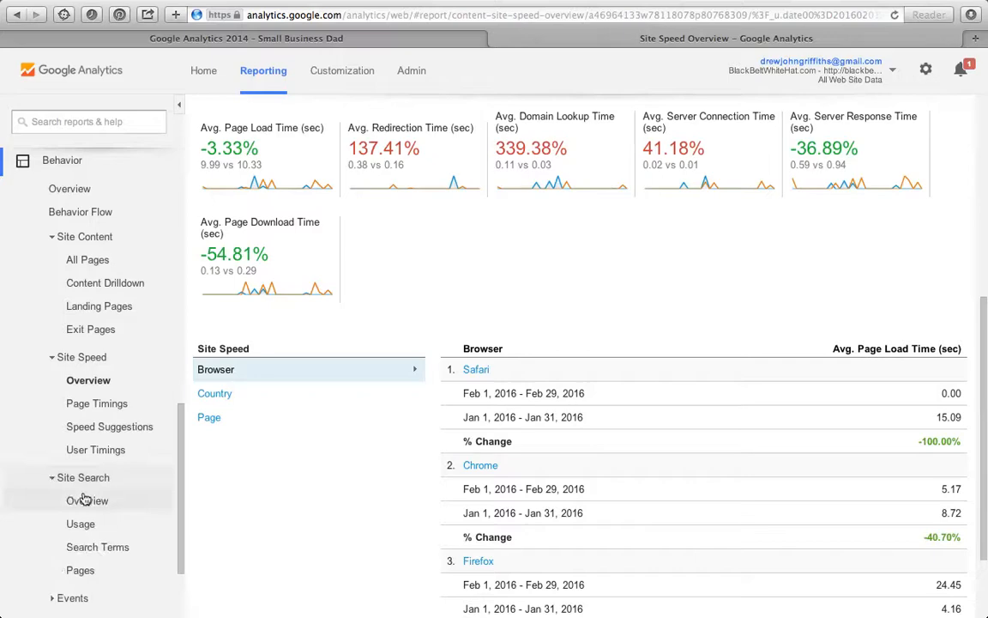
# Open Site Search Overview, showing 0.00% of February visits with search, and collapse the list
pyautogui.click(89, 500)
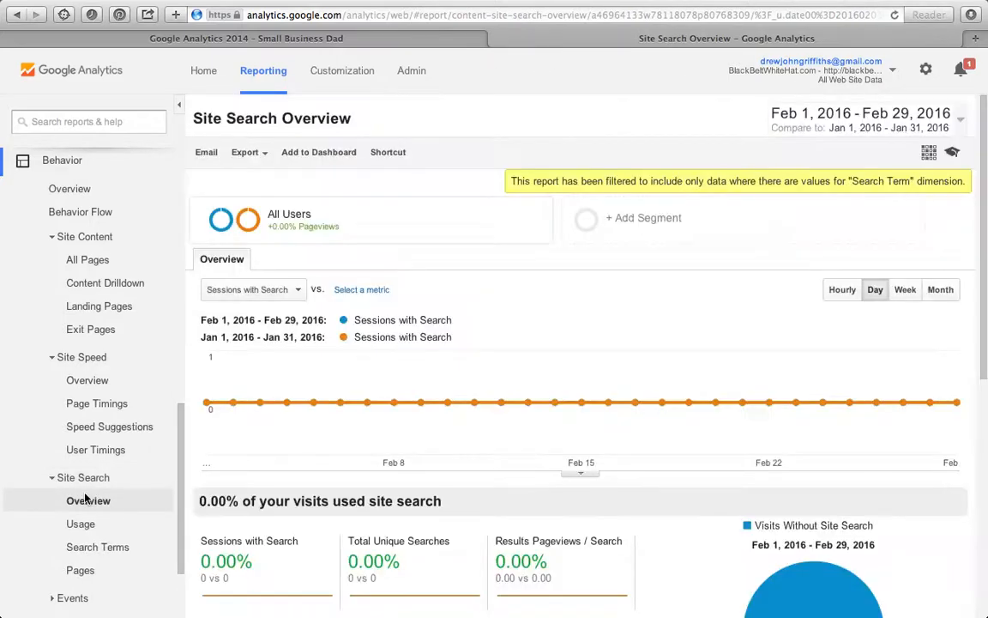
pyautogui.click(83, 477)
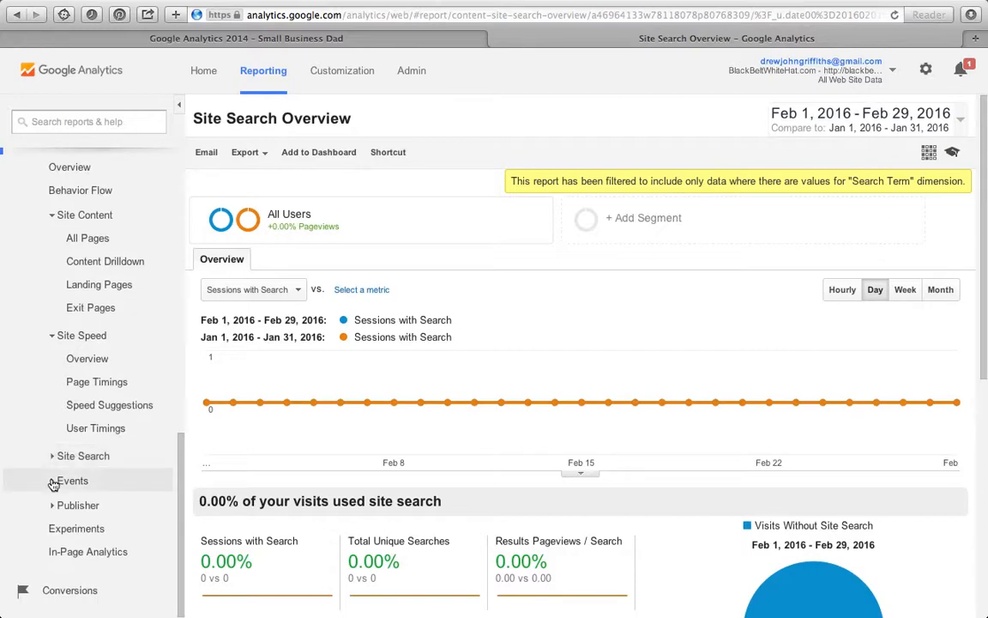
pyautogui.scroll(-3)
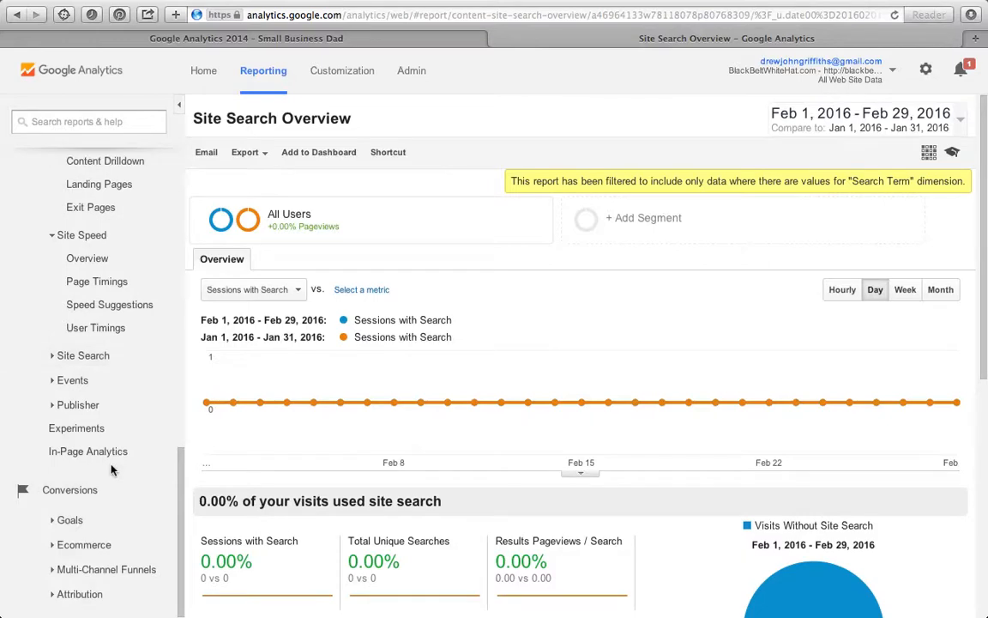
# Open Goals Overview and scroll to Goal Completion Location (completions up 75.61%)
pyautogui.click(70, 519)
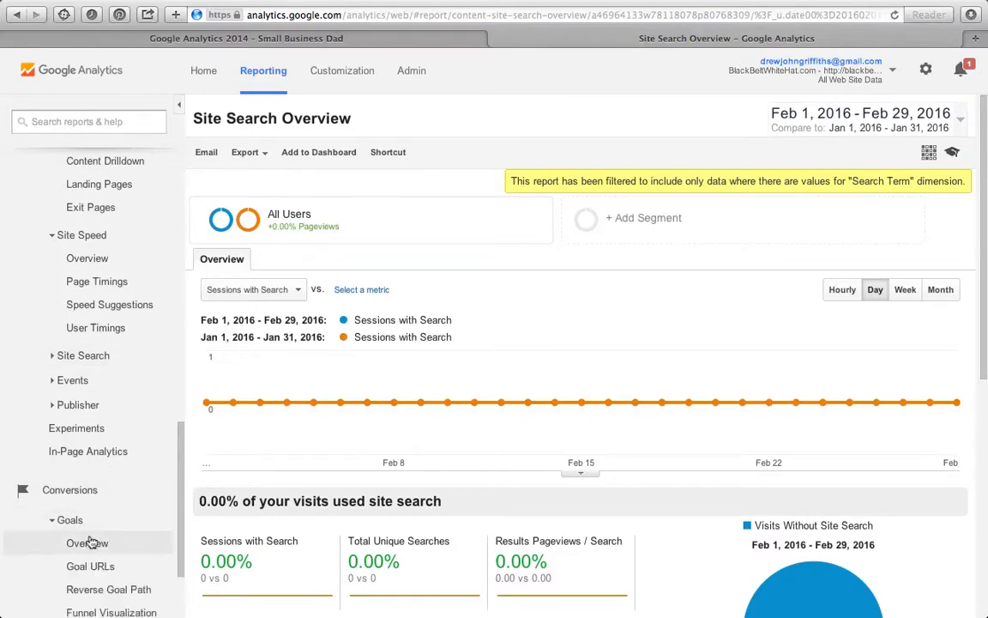
pyautogui.click(87, 542)
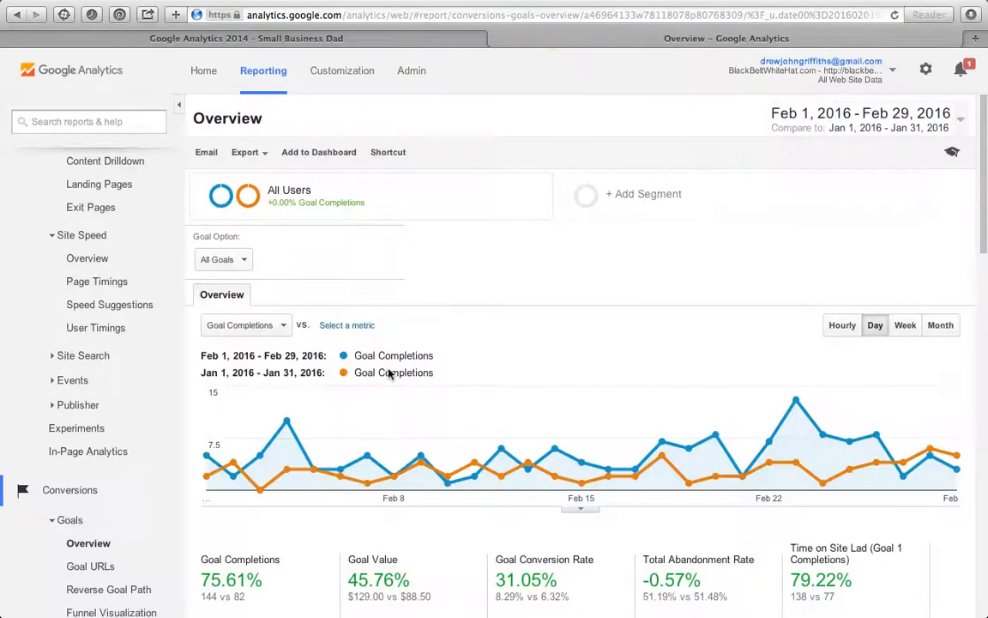
pyautogui.scroll(-3)
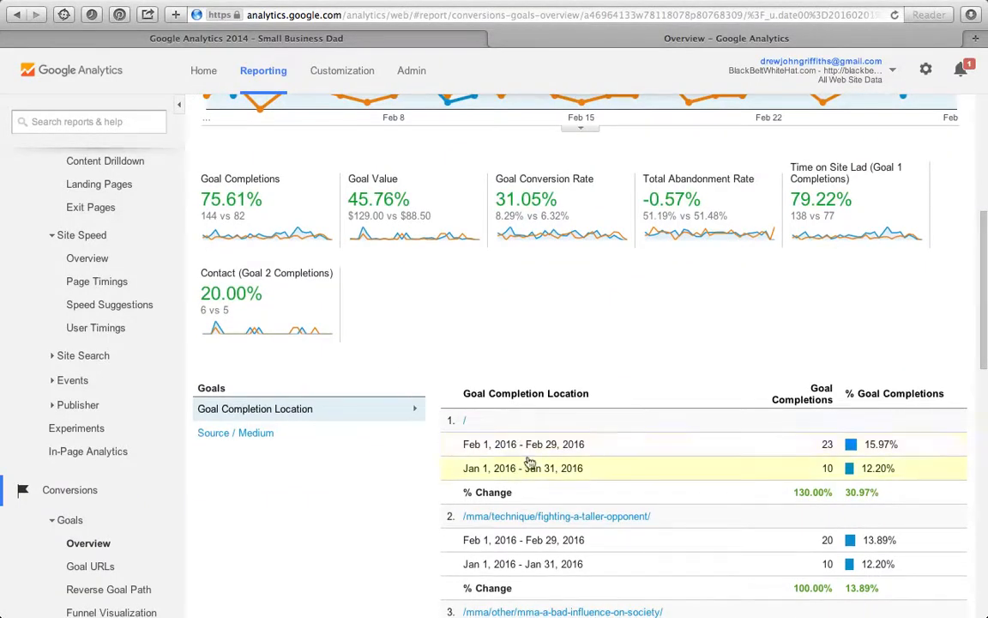
pyautogui.scroll(-3)
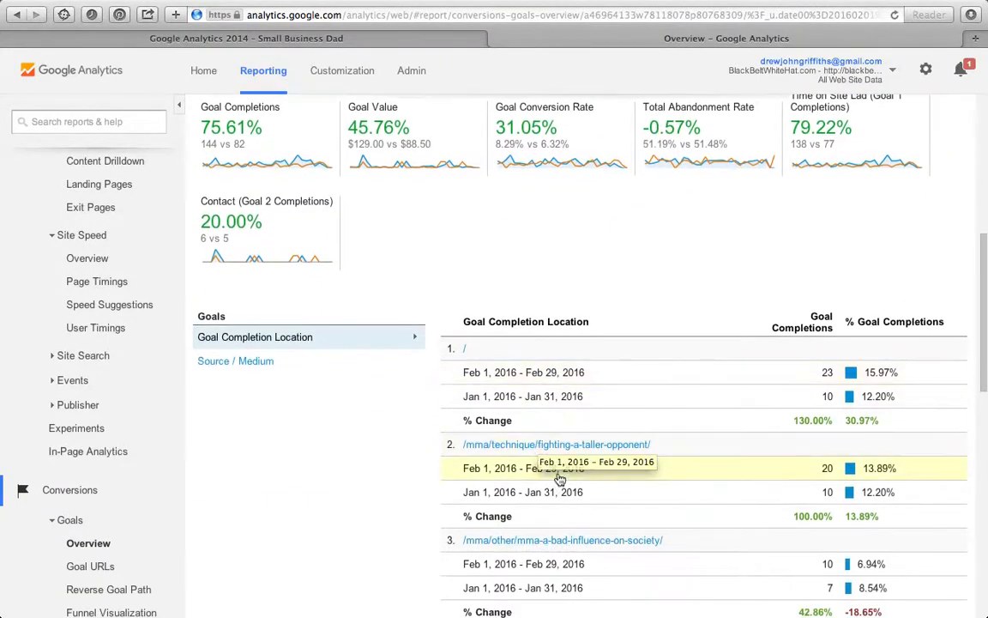
pyautogui.scroll(-3)
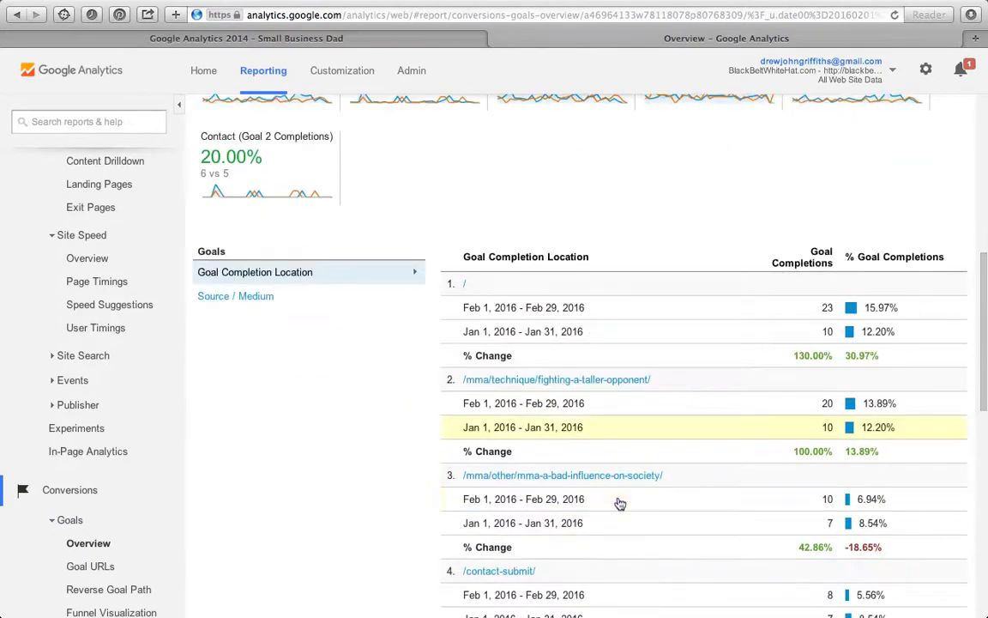
pyautogui.moveTo(617, 435)
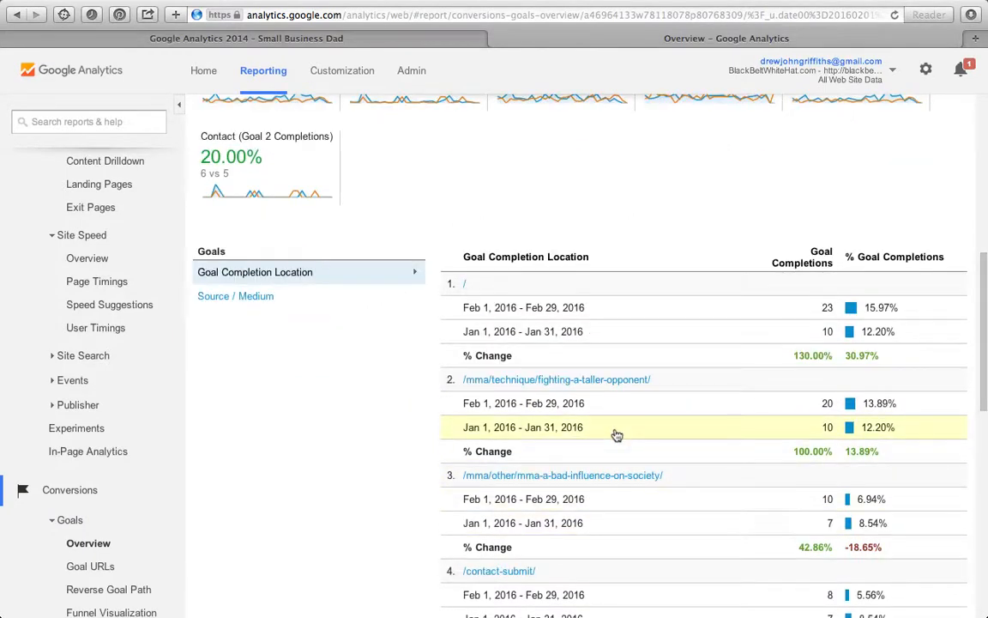
# Open Admin Goals for All Web Site Data, listing Contact and Time on Site Lad
pyautogui.click(88, 542)
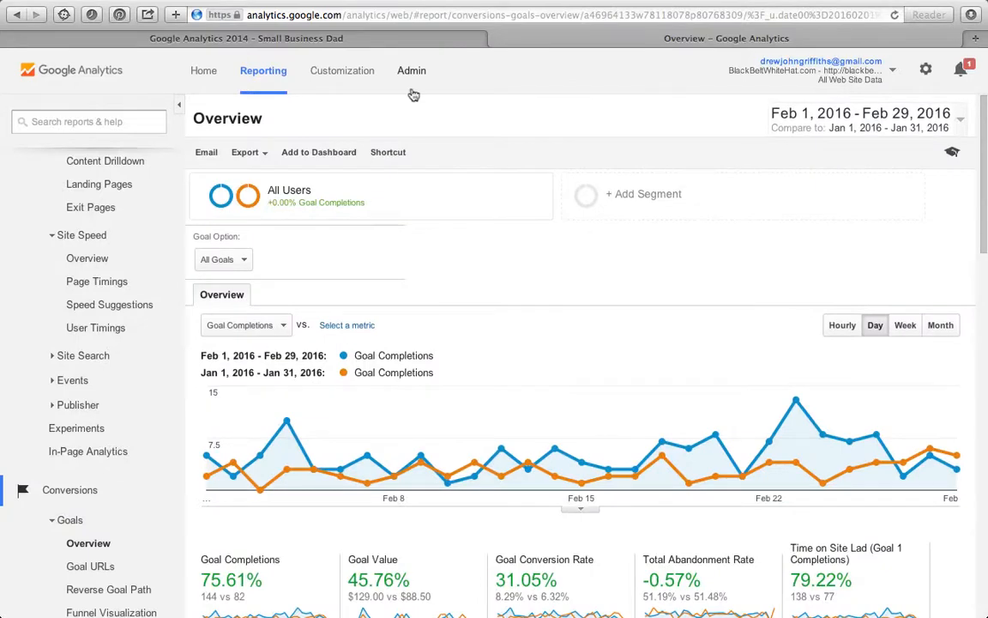
pyautogui.click(411, 71)
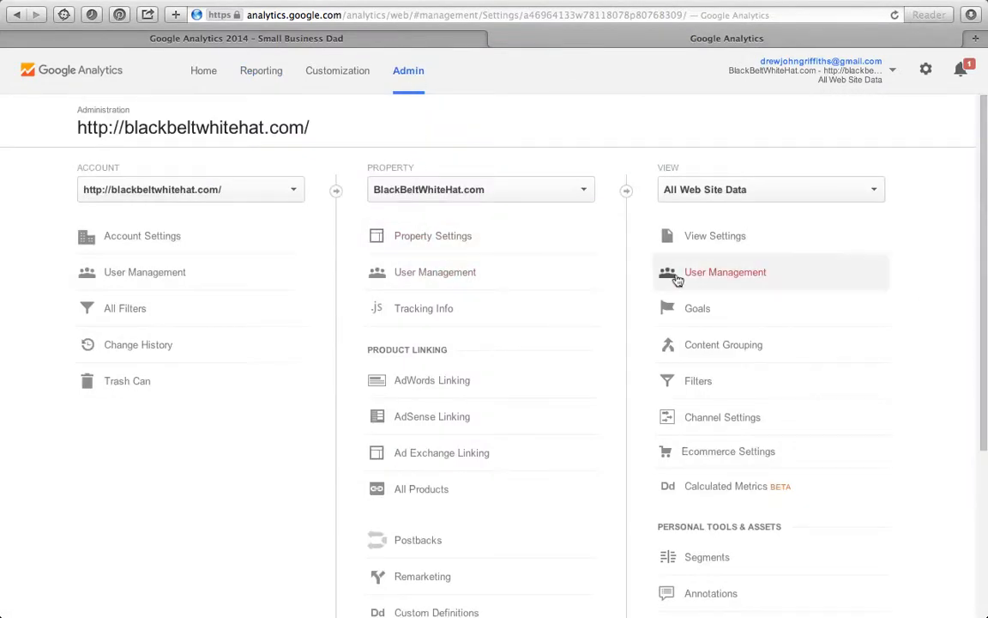
pyautogui.click(696, 308)
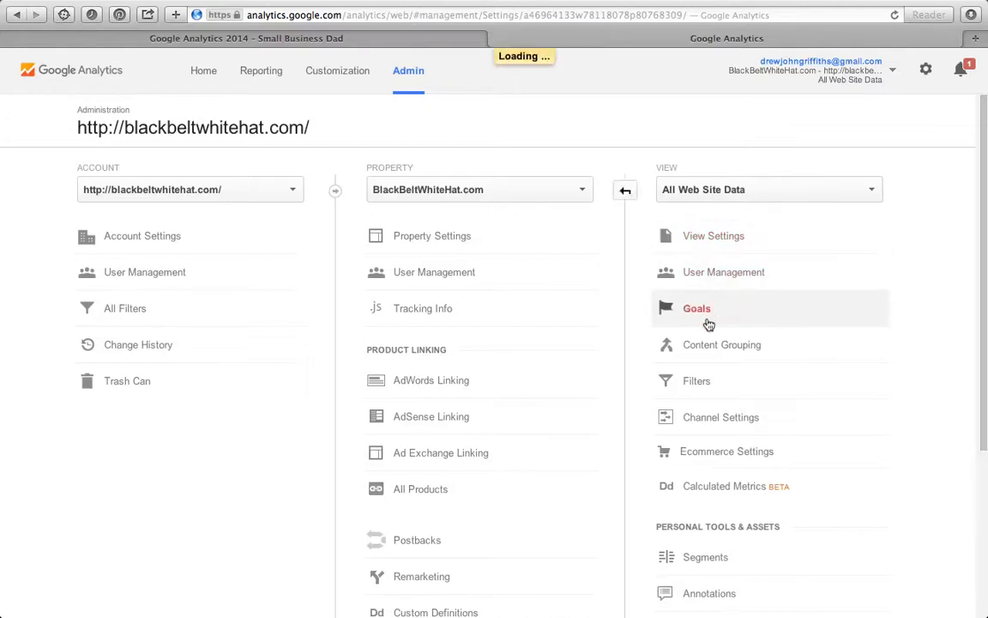
pyautogui.click(697, 308)
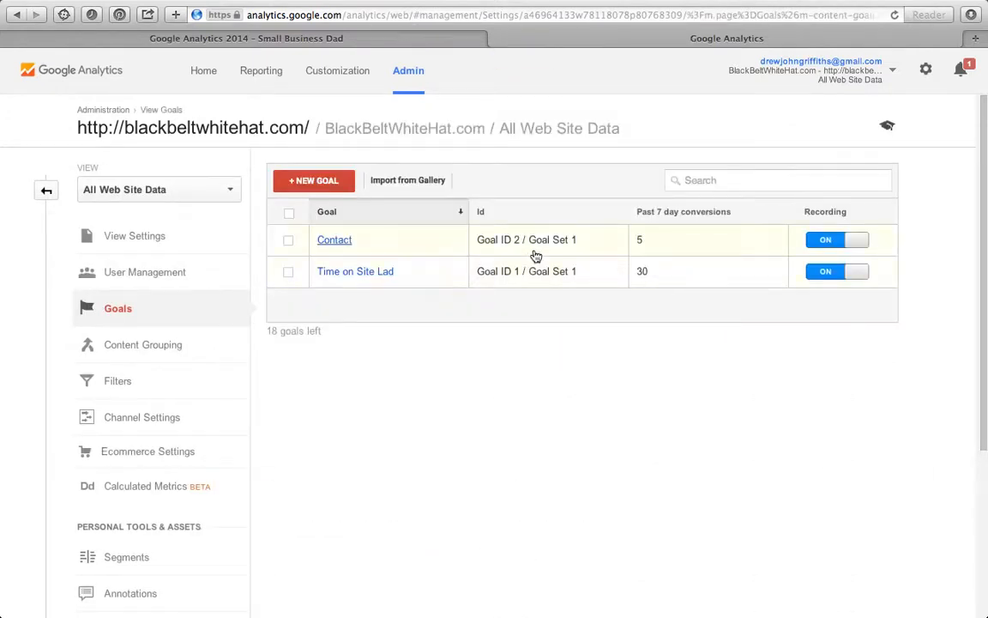
pyautogui.click(313, 180)
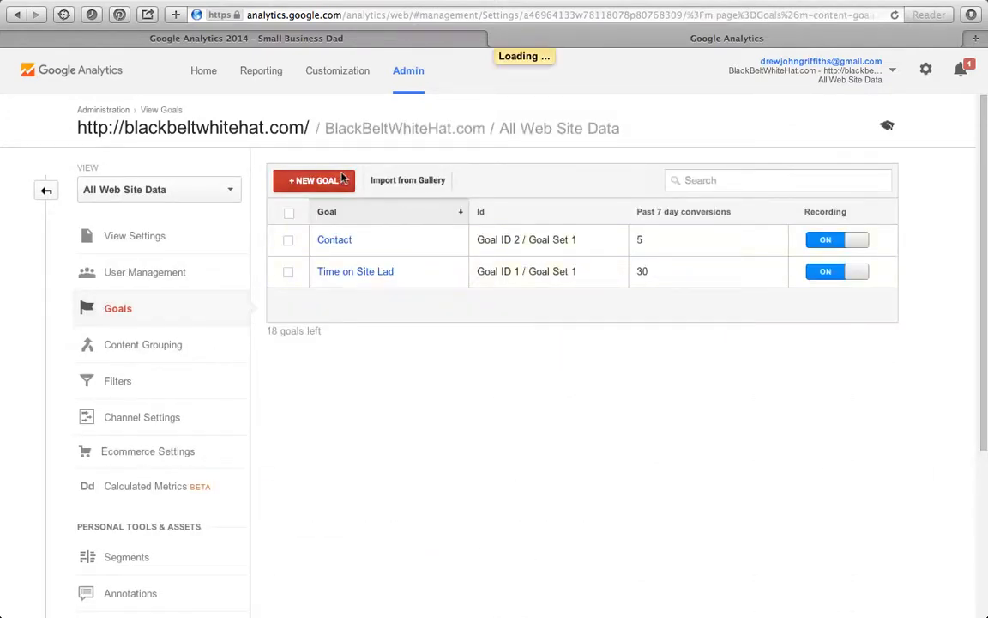
# Start a Custom goal in slot Goal Id 3 and choose the Destination type
pyautogui.click(314, 180)
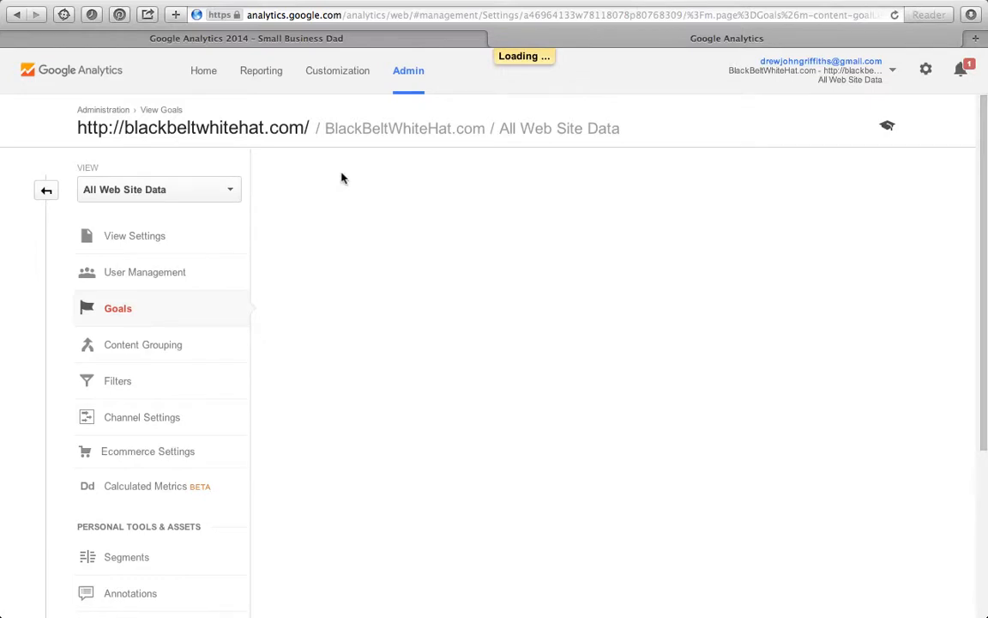
pyautogui.moveTo(385, 133)
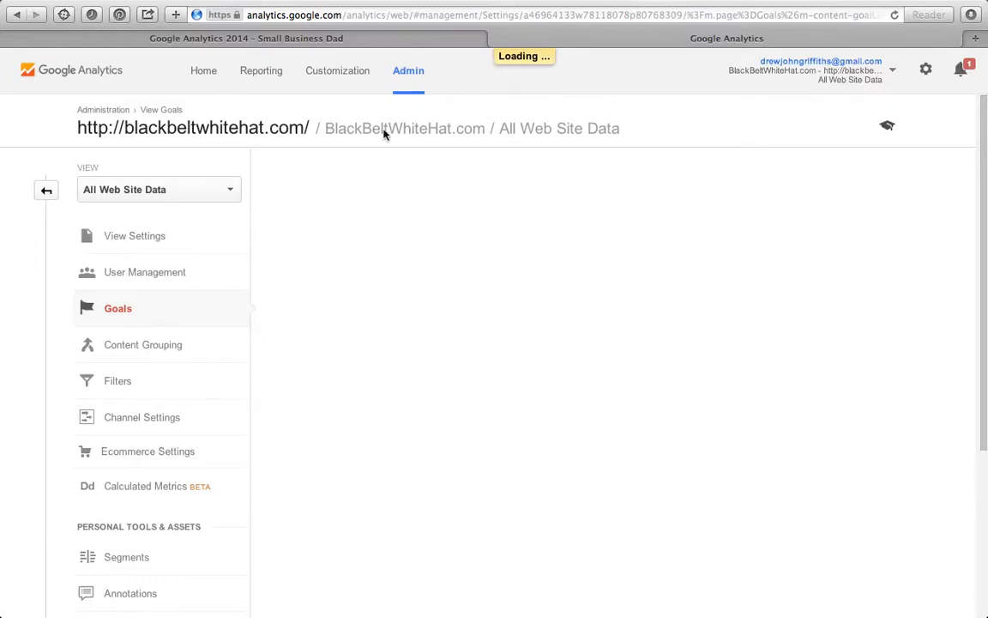
pyautogui.moveTo(489, 150)
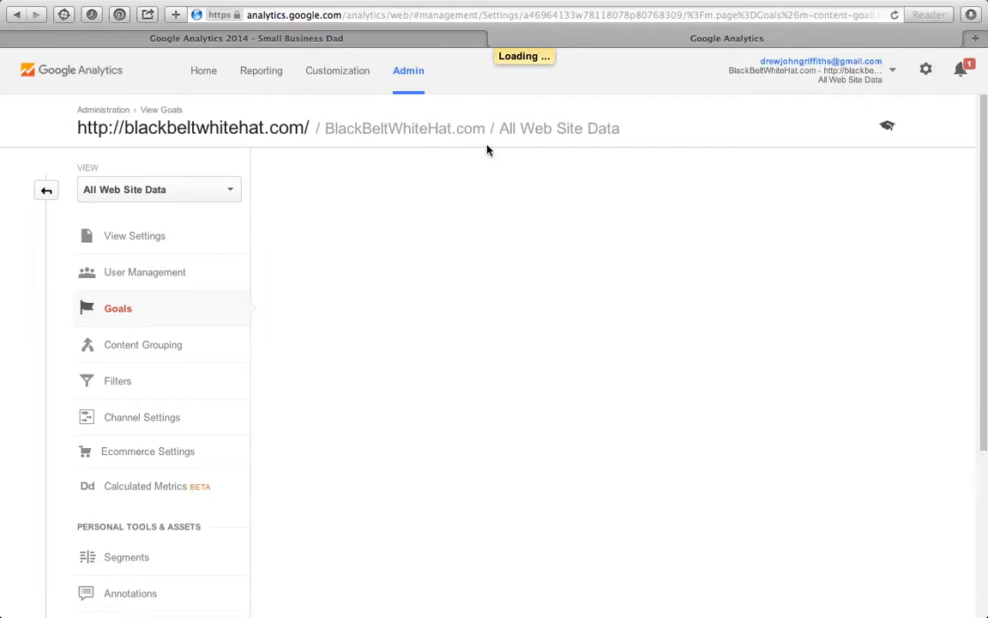
pyautogui.moveTo(477, 230)
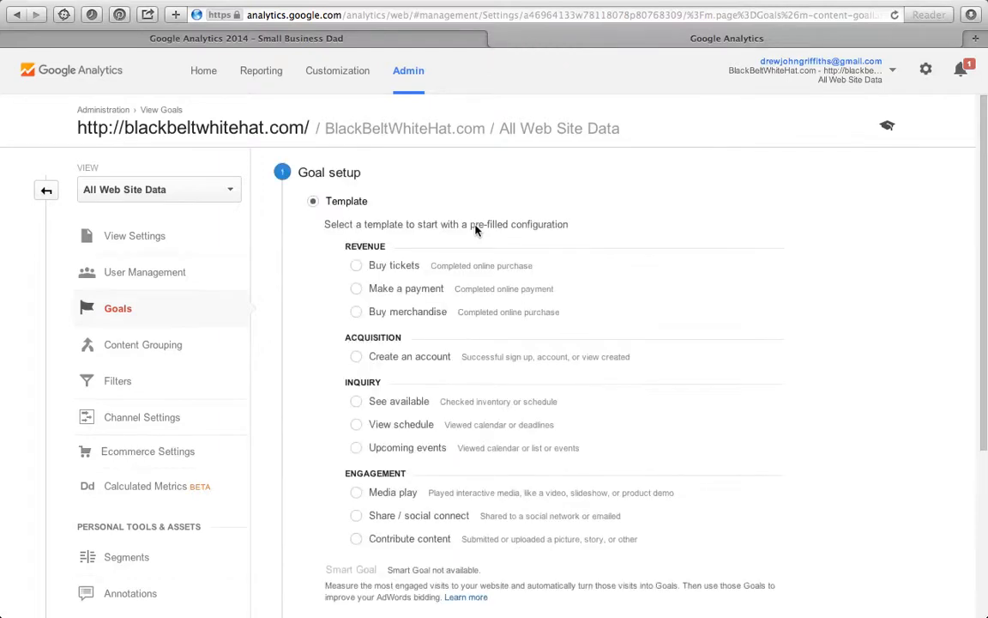
pyautogui.scroll(-3)
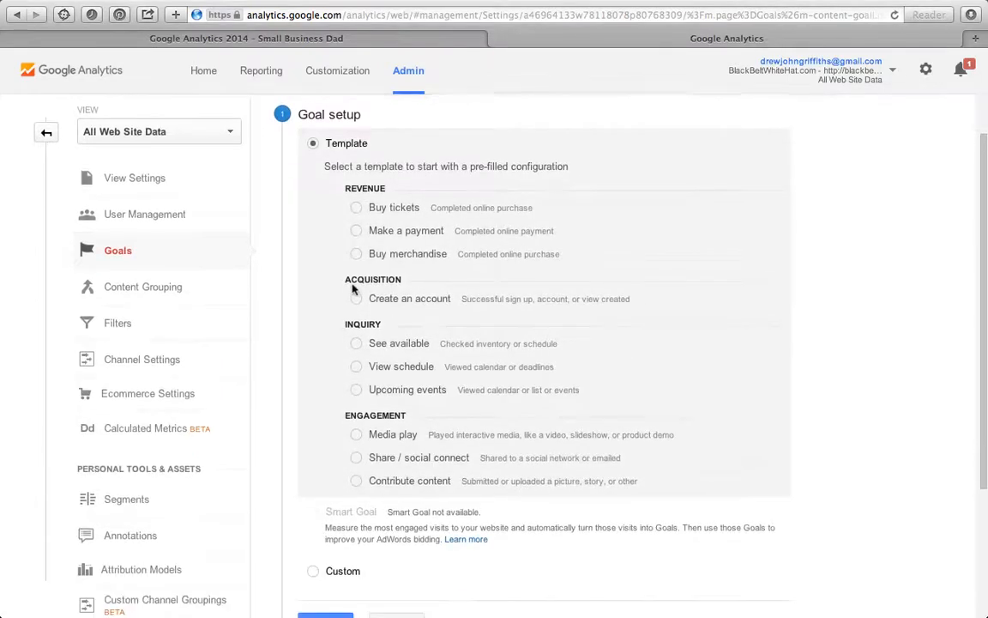
pyautogui.scroll(-3)
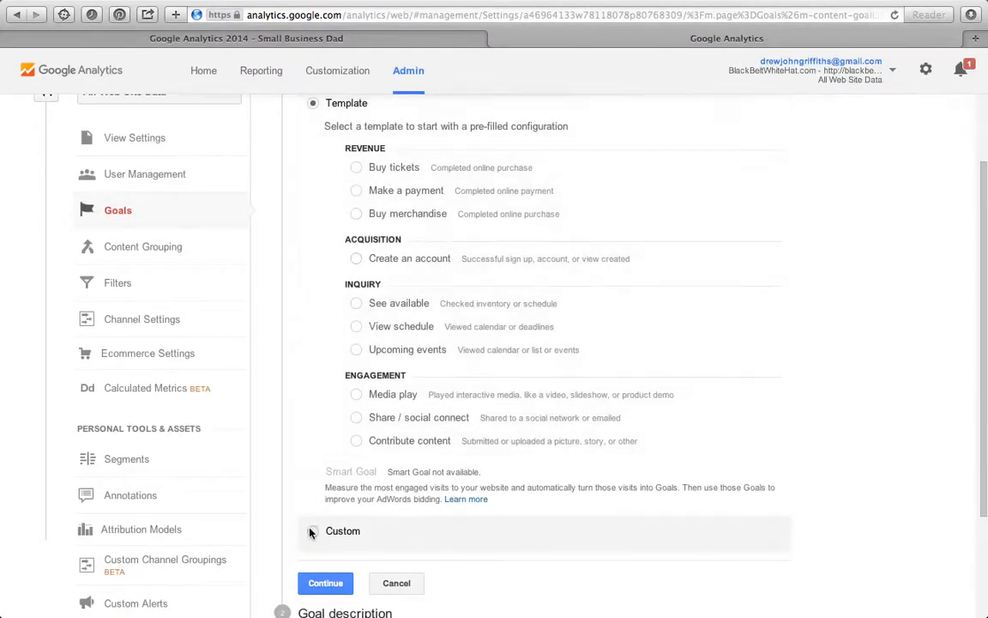
pyautogui.click(313, 530)
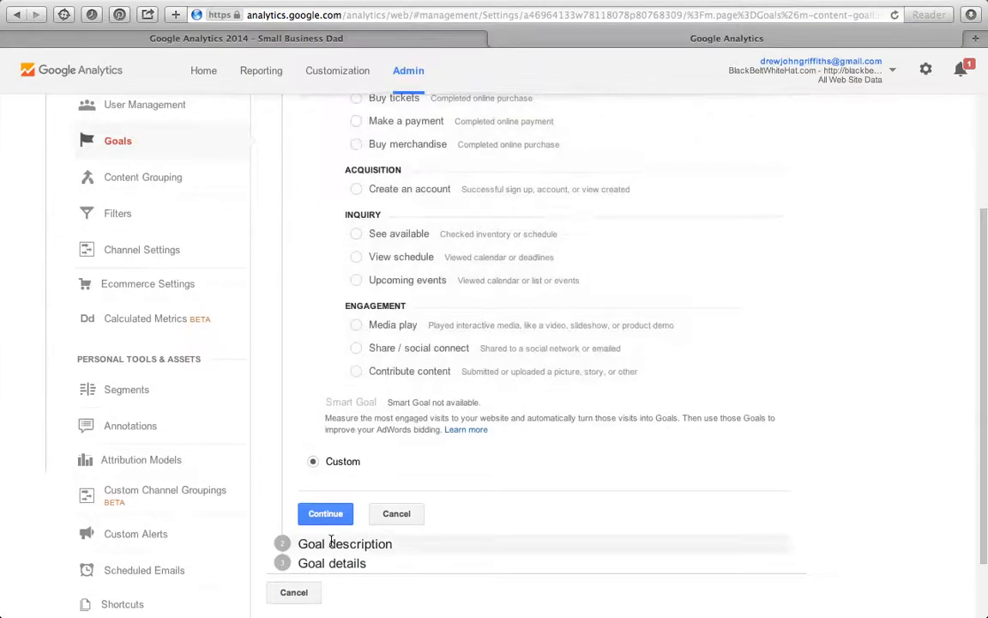
pyautogui.click(325, 513)
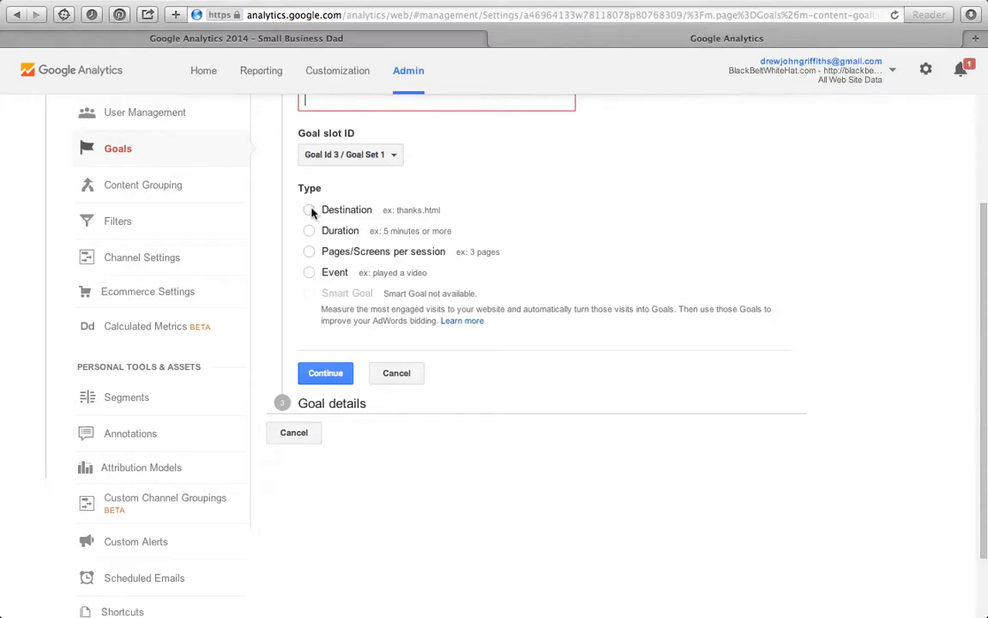
pyautogui.click(309, 210)
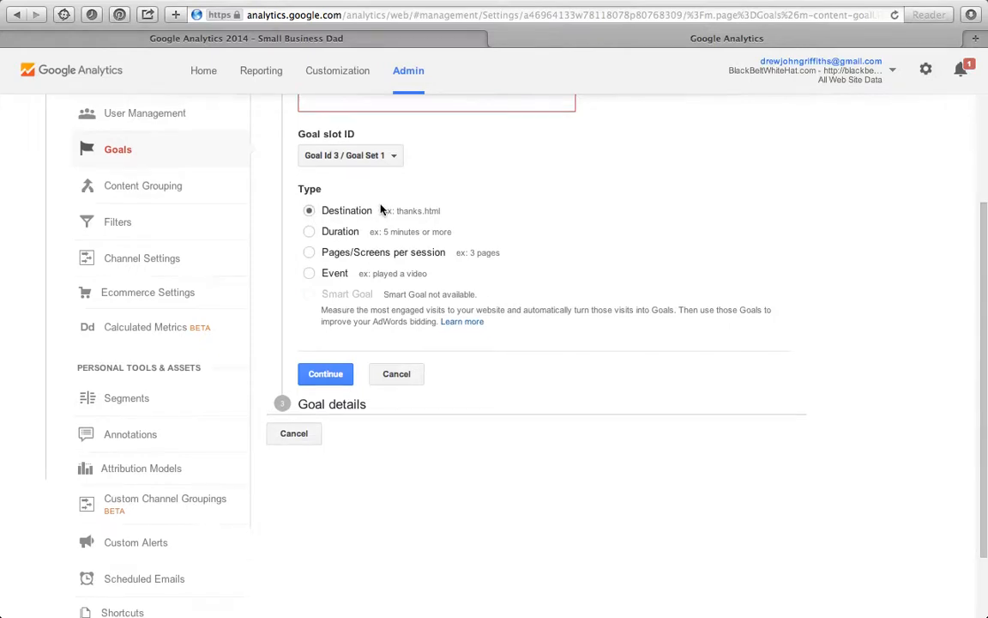
pyautogui.scroll(3)
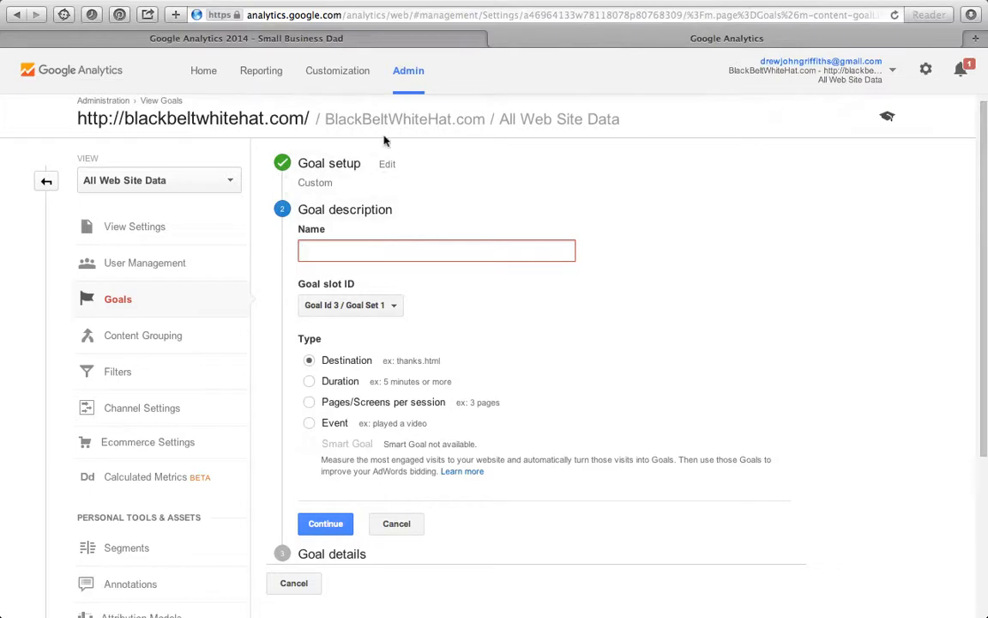
# Abandon the unfinished goal, review the Home sessions overview, then reopen the Goals Overview report
pyautogui.click(408, 70)
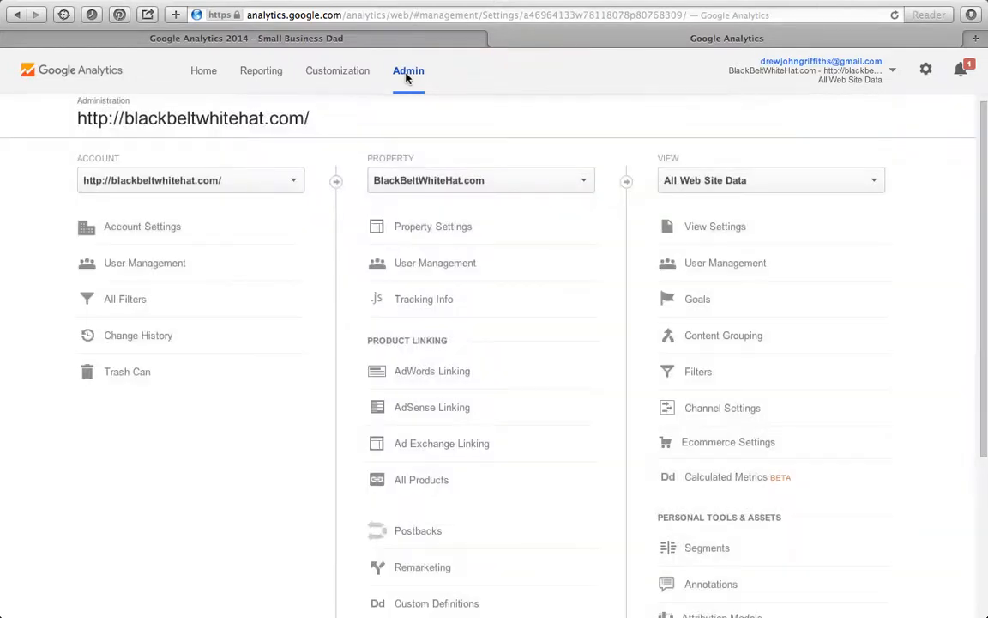
pyautogui.moveTo(410, 78)
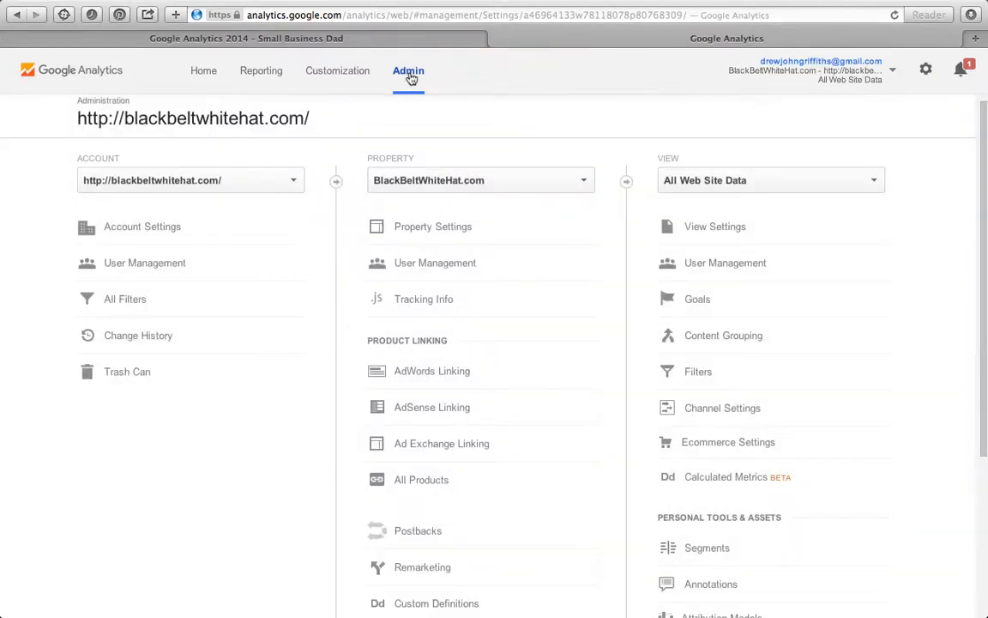
pyautogui.scroll(-3)
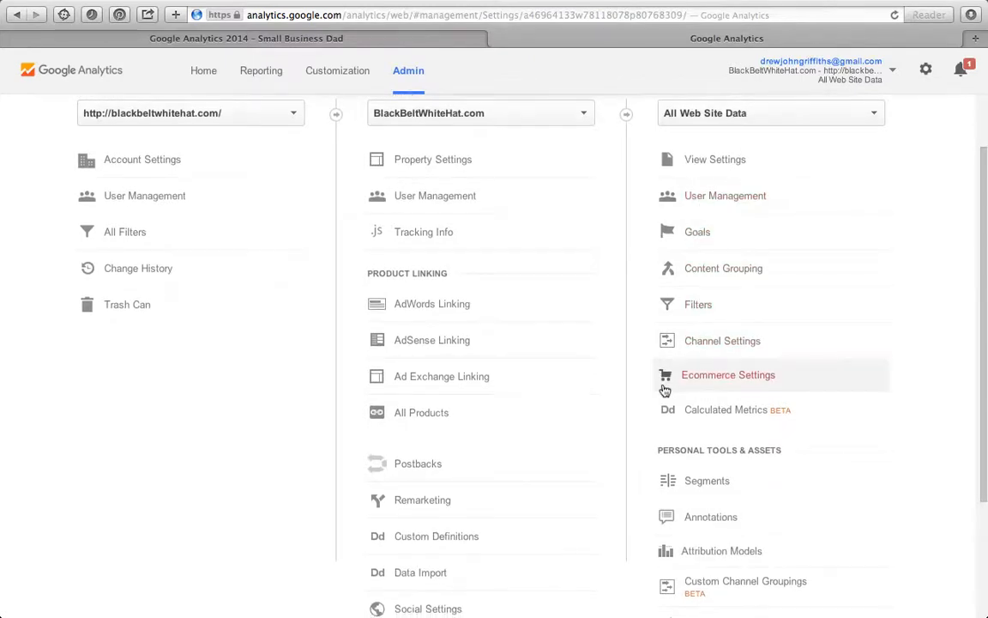
pyautogui.scroll(3)
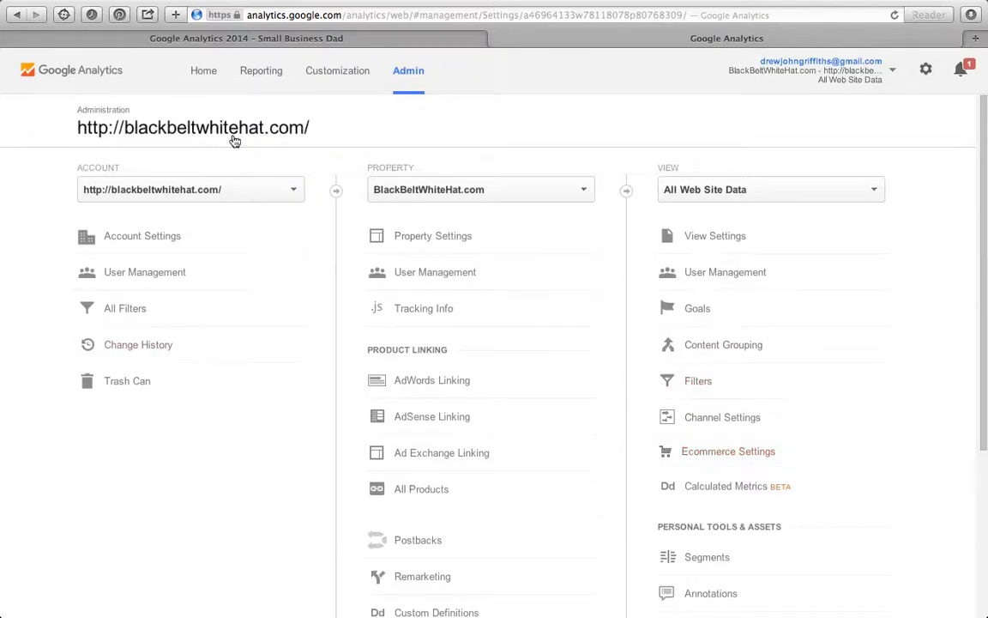
pyautogui.click(204, 71)
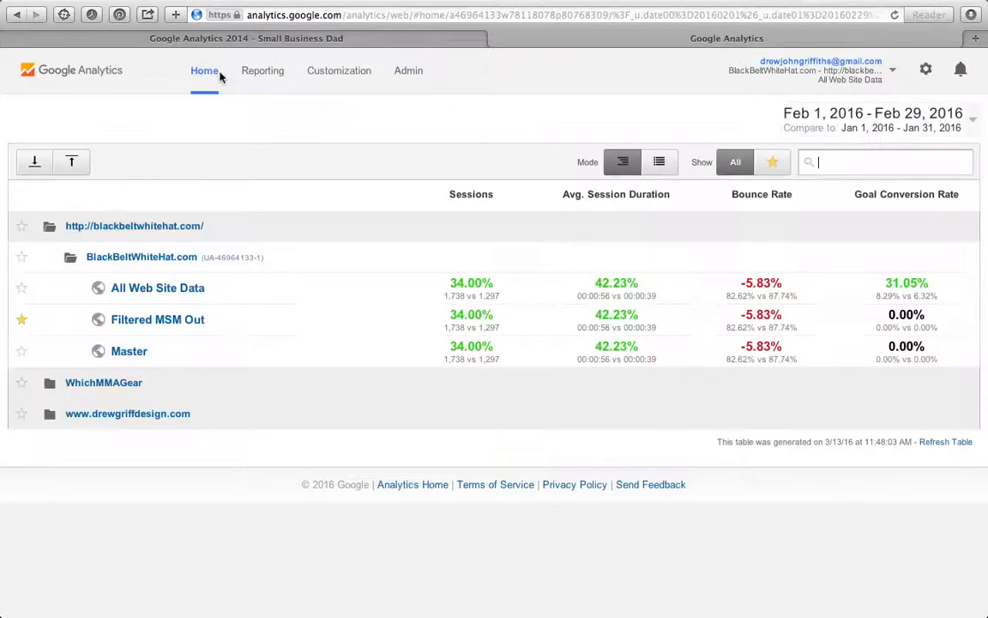
pyautogui.click(264, 70)
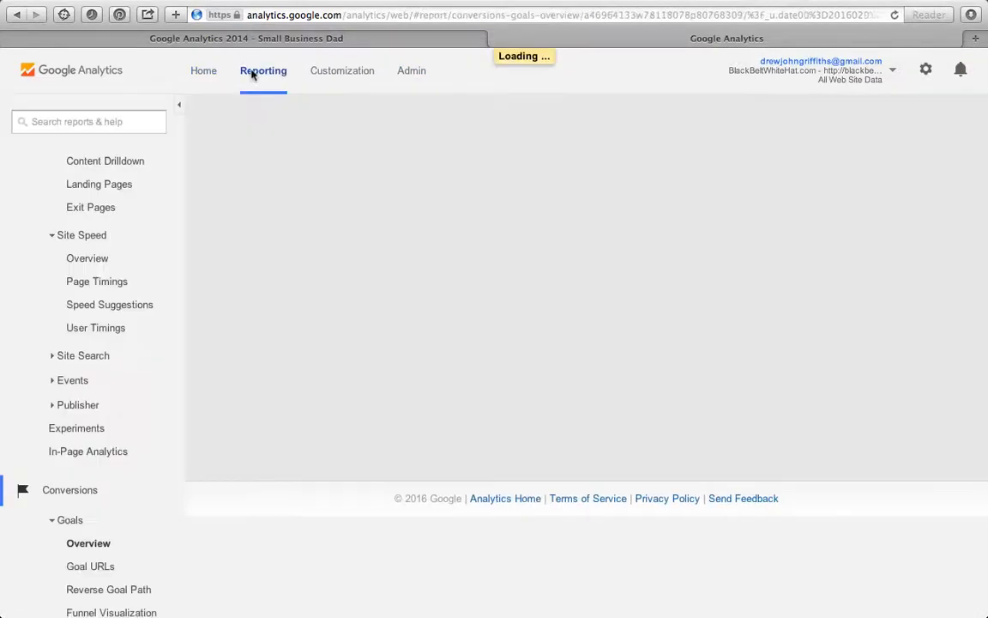